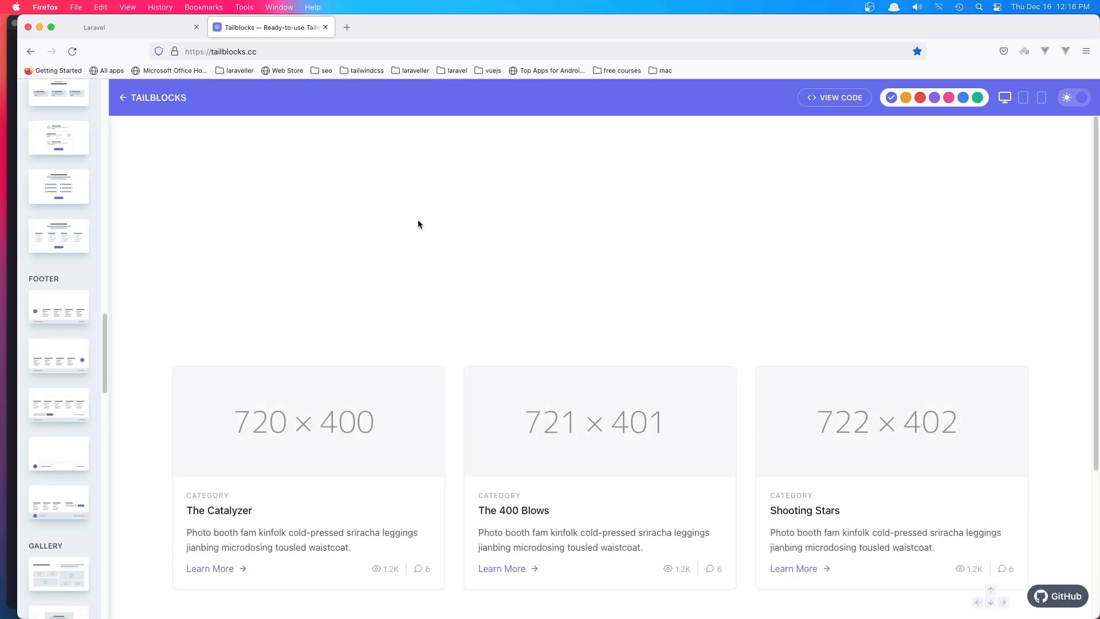
Bring up the movie-app.test page and peek at the Genres dropdown's placeholder links.
{"action": "left_click", "coordinate": [119, 27]}
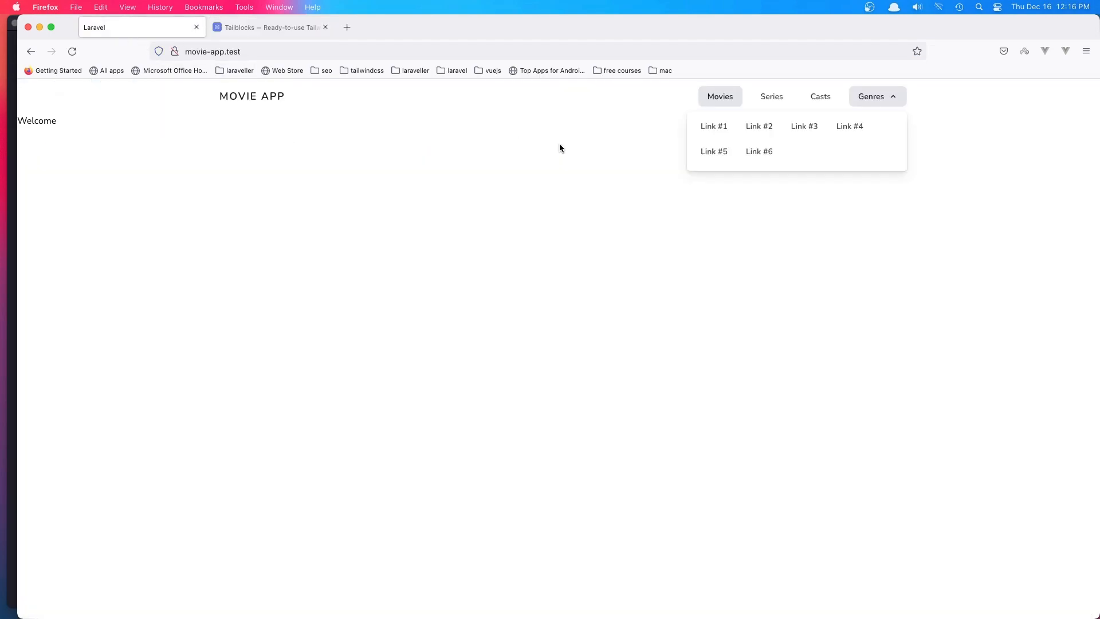
{"action": "mouse_move", "coordinate": [849, 126]}
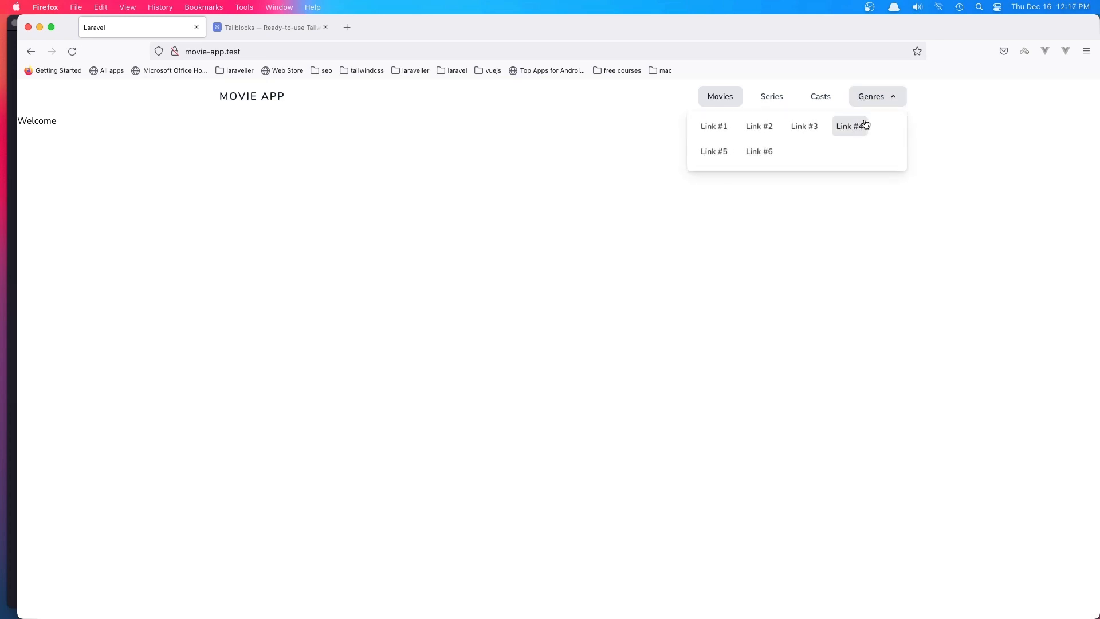
{"action": "mouse_move", "coordinate": [621, 196]}
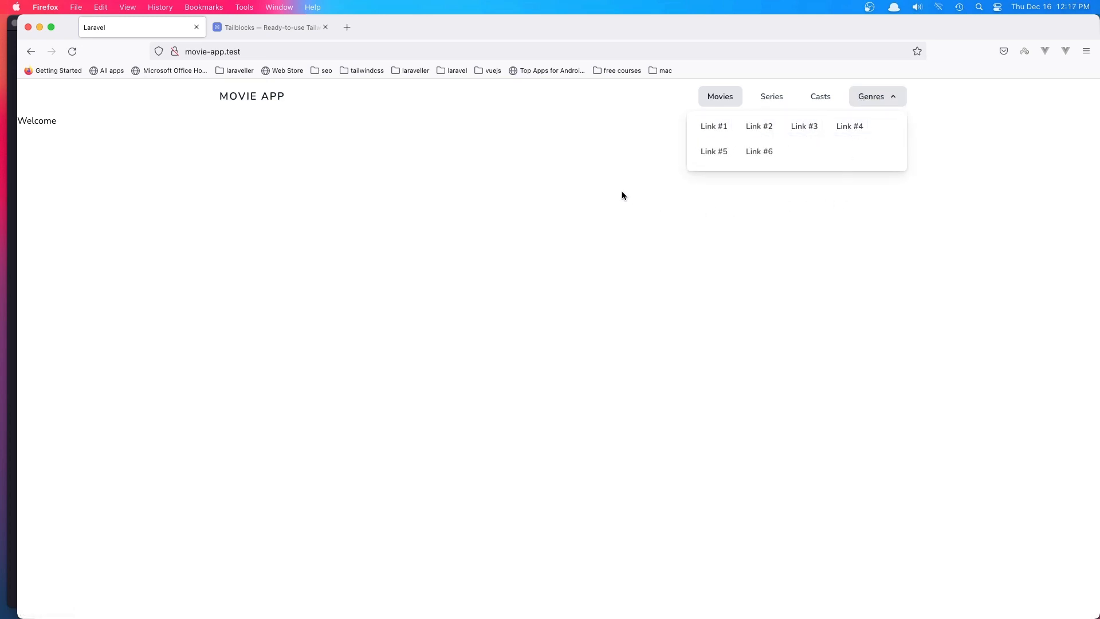
{"action": "left_click", "coordinate": [874, 96]}
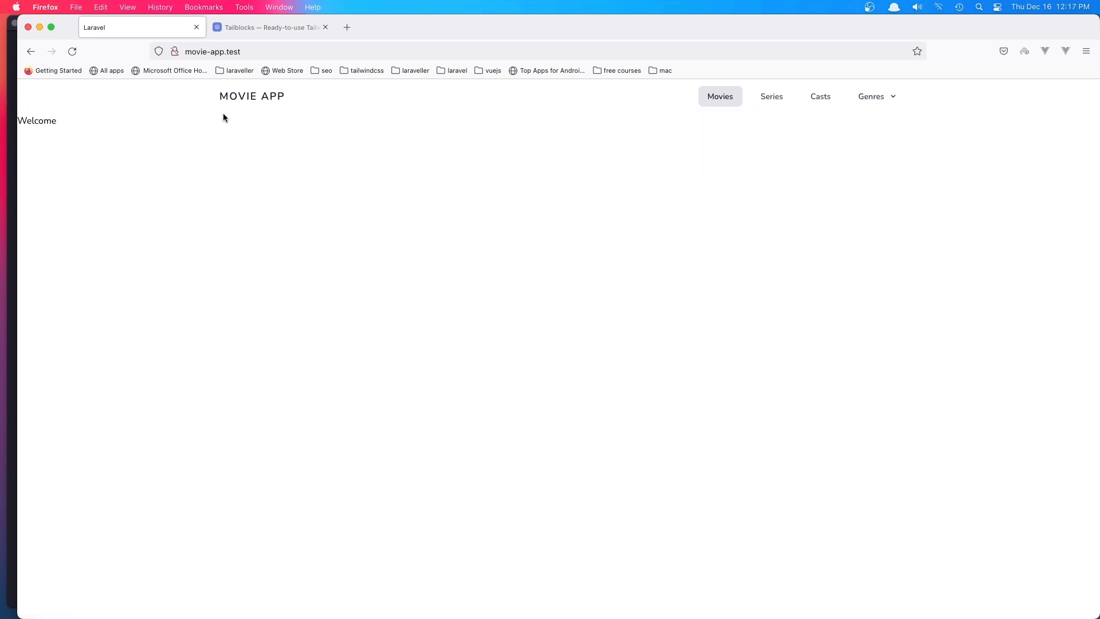
{"action": "mouse_move", "coordinate": [220, 131]}
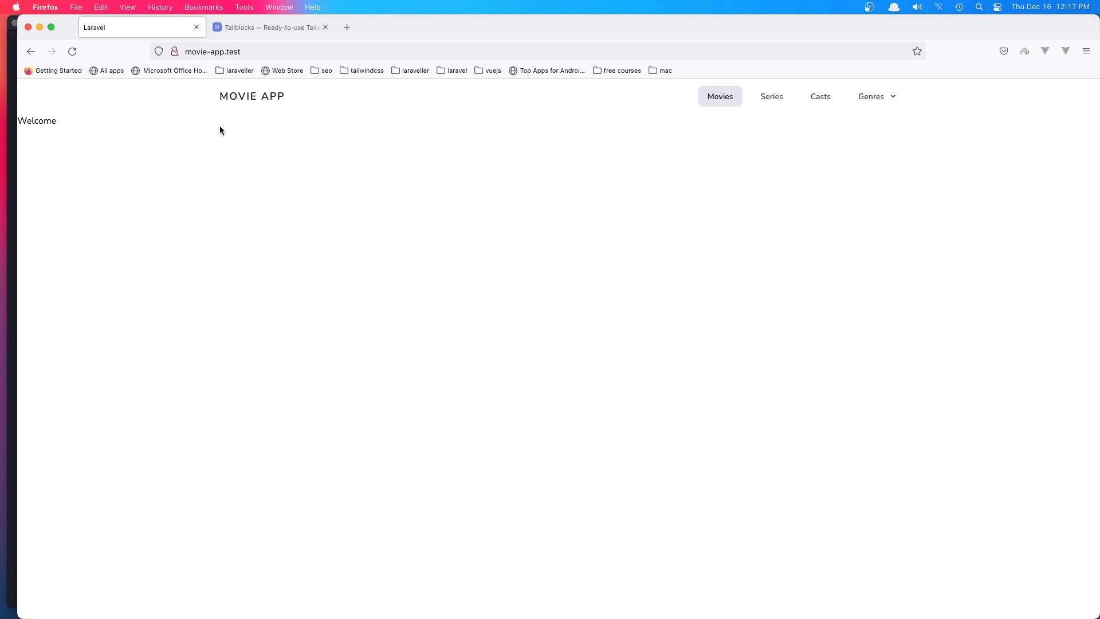
{"action": "mouse_move", "coordinate": [855, 134]}
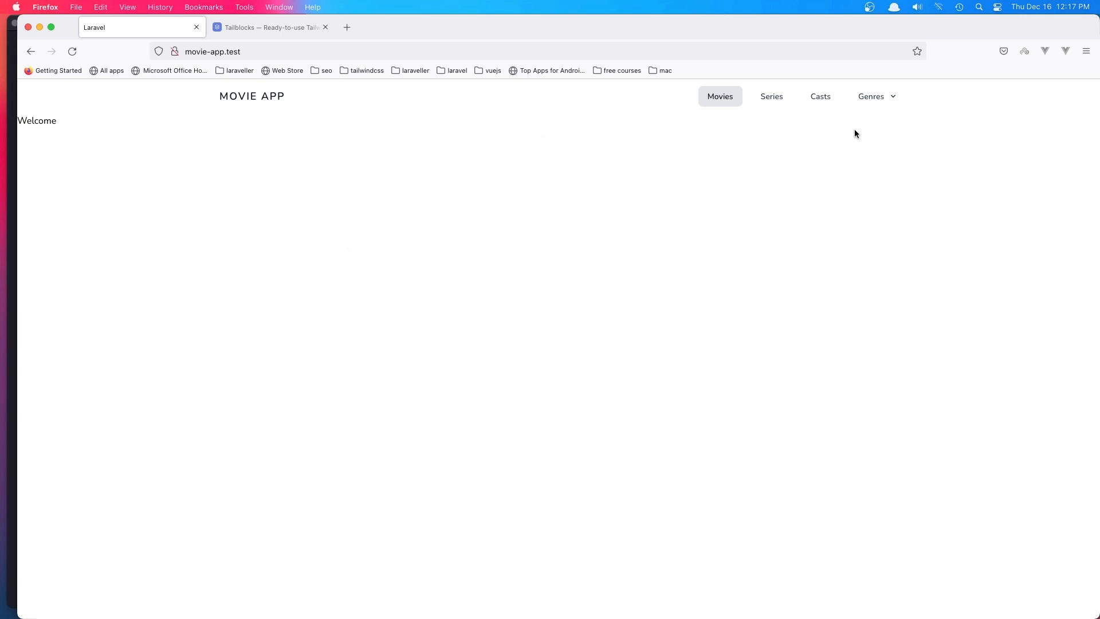
{"action": "mouse_move", "coordinate": [259, 382]}
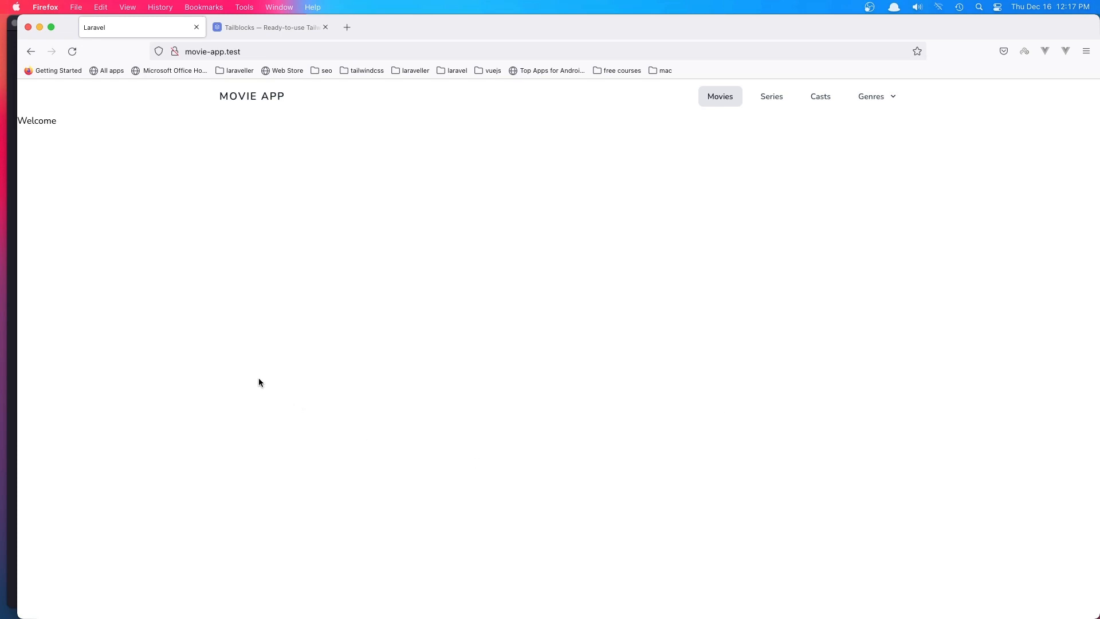
{"action": "mouse_move", "coordinate": [661, 372]}
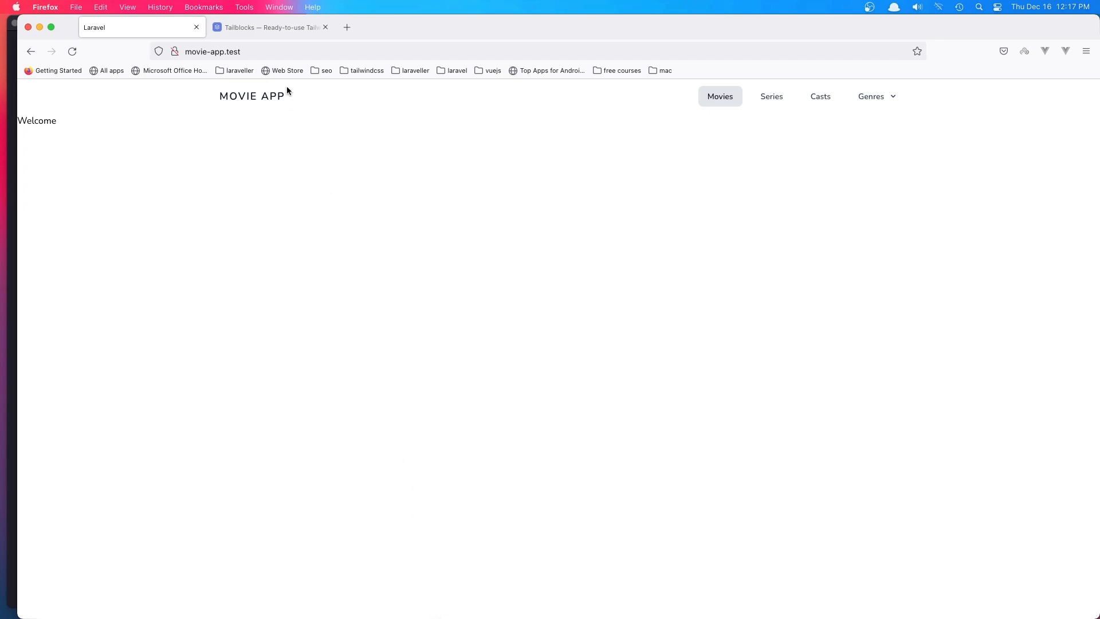
On Tailblocks, preview footers and view the minimal single-line footer's code to copy it.
{"action": "left_click", "coordinate": [271, 28]}
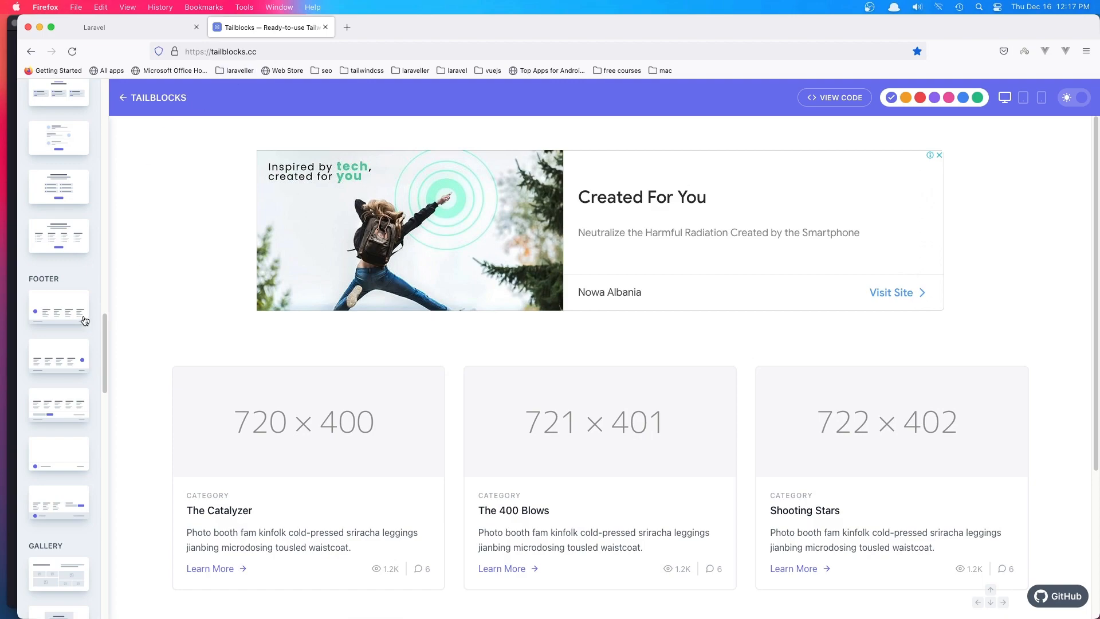
{"action": "mouse_move", "coordinate": [76, 265]}
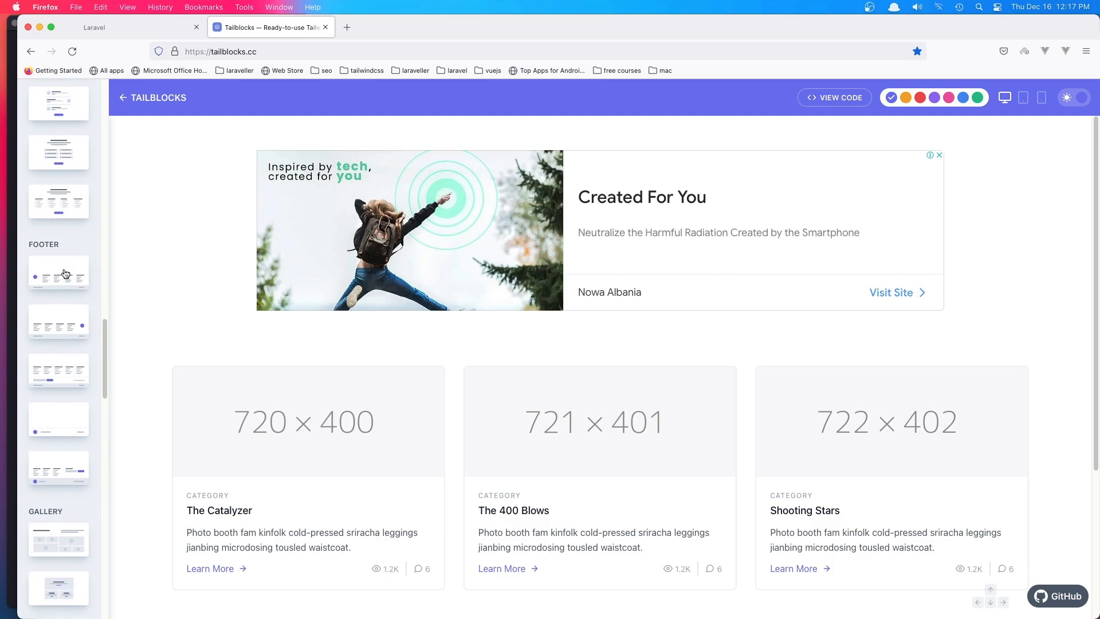
{"action": "left_click", "coordinate": [59, 272]}
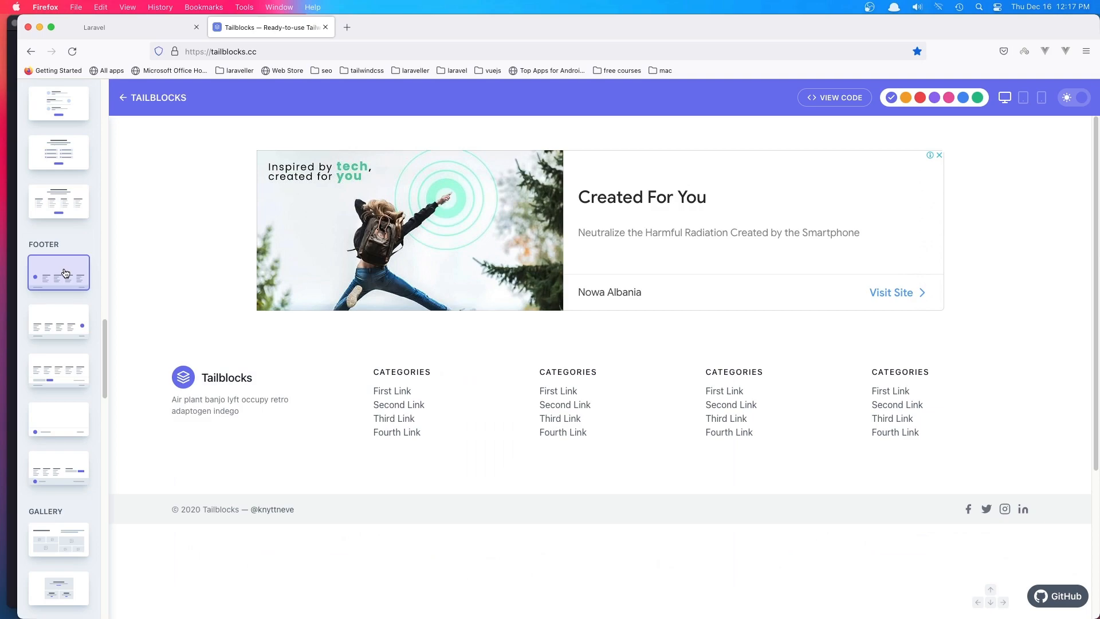
{"action": "scroll", "scroll_direction": "down", "scroll_amount": 3}
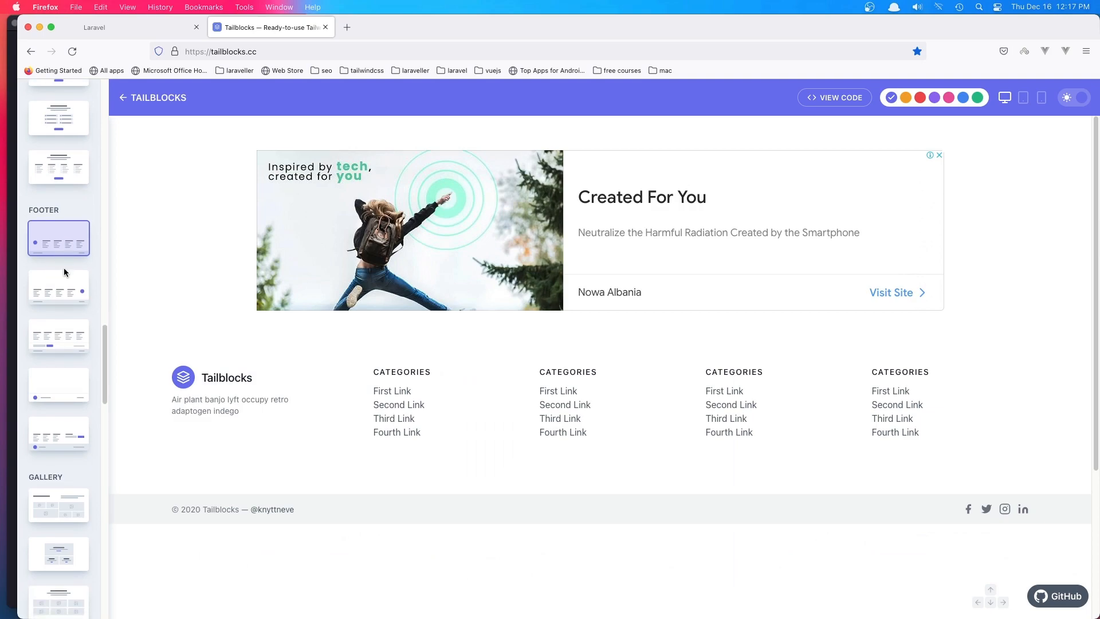
{"action": "mouse_move", "coordinate": [57, 393]}
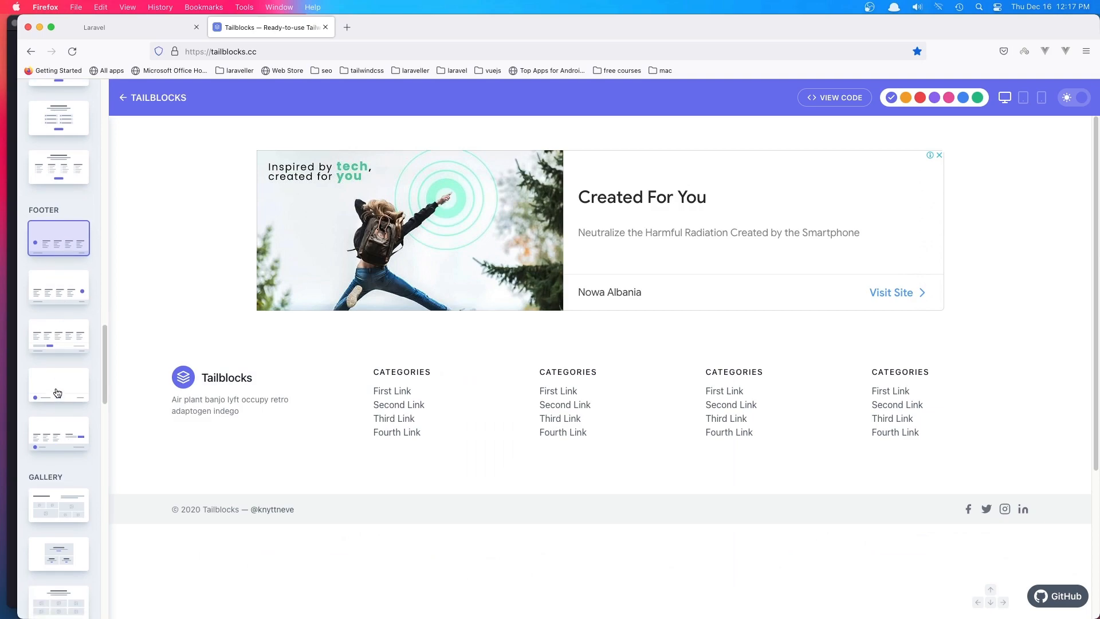
{"action": "left_click", "coordinate": [58, 385]}
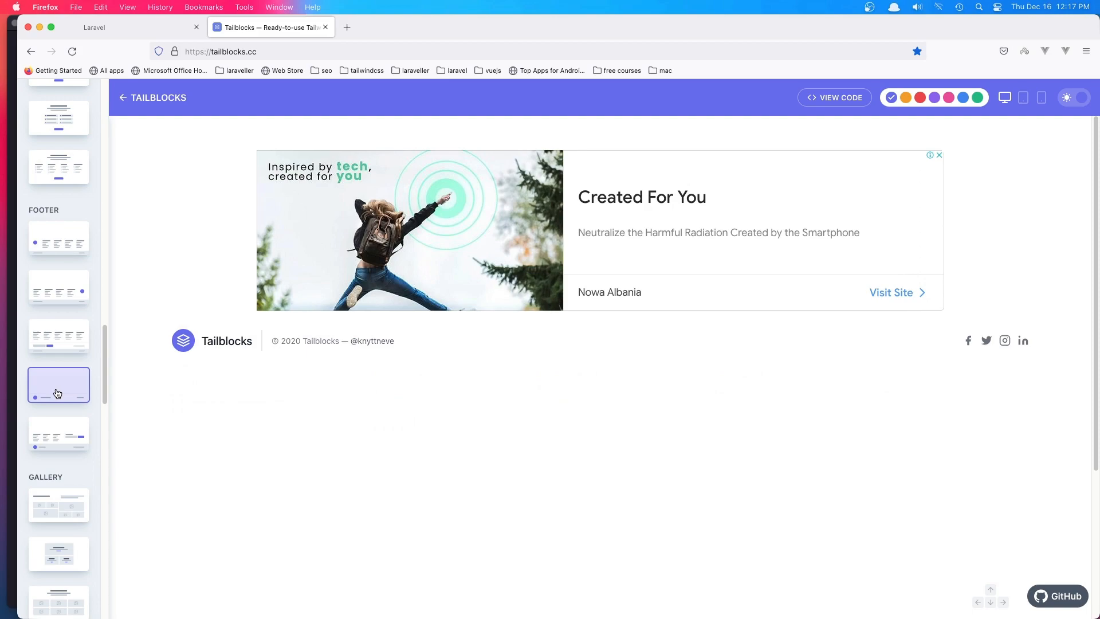
{"action": "mouse_move", "coordinate": [819, 102]}
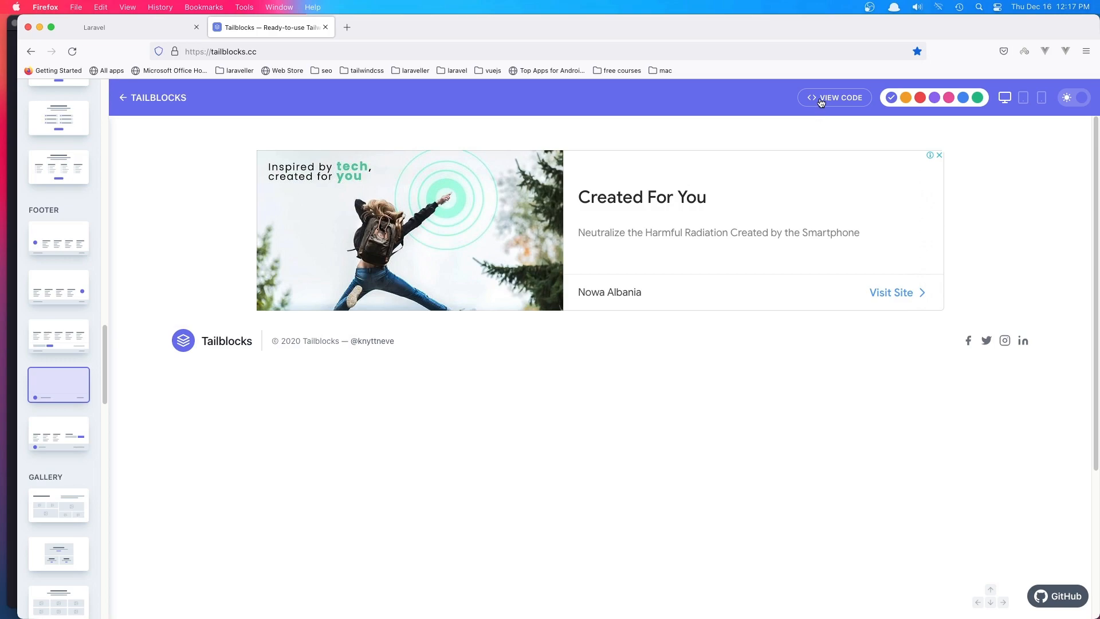
{"action": "left_click", "coordinate": [834, 97]}
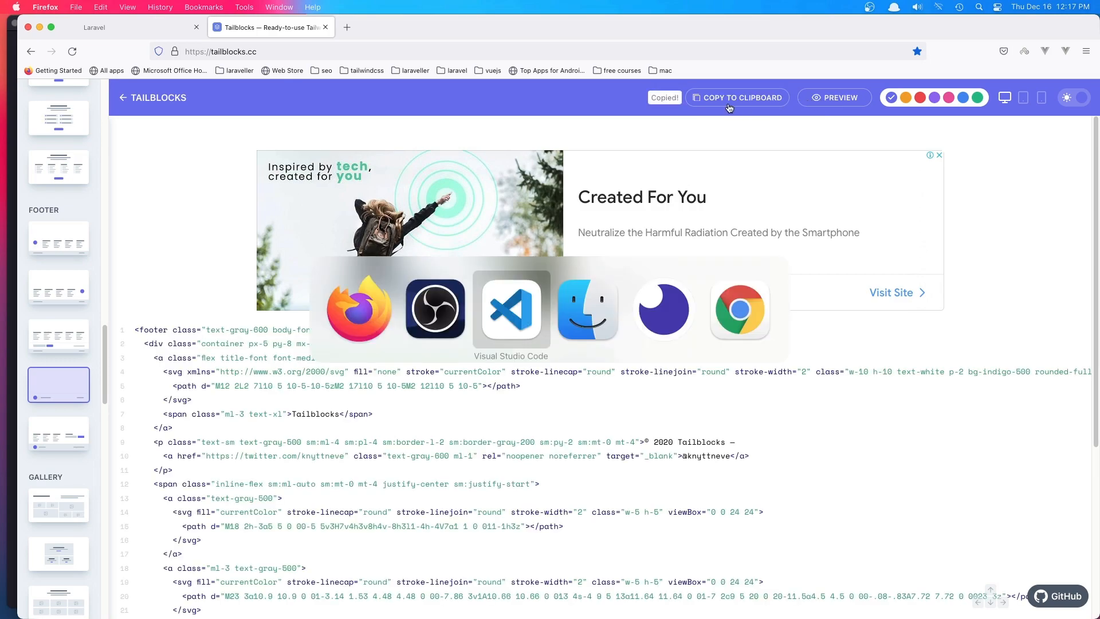
Add <x-footer /> below the slot in front.blade.php.
{"action": "left_click", "coordinate": [512, 308]}
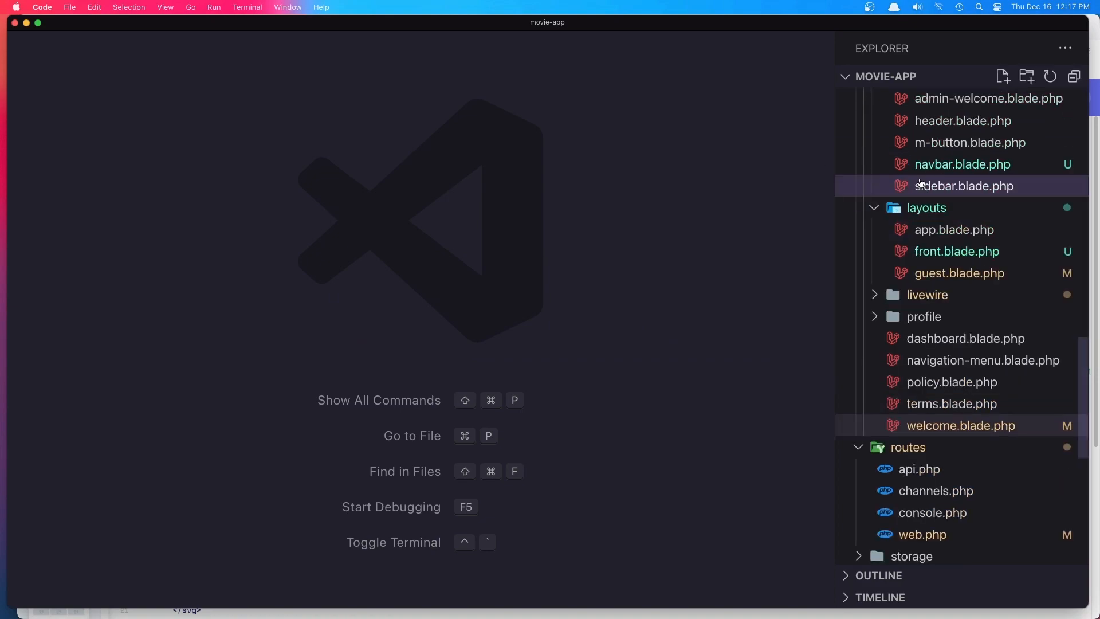
{"action": "left_click", "coordinate": [955, 251]}
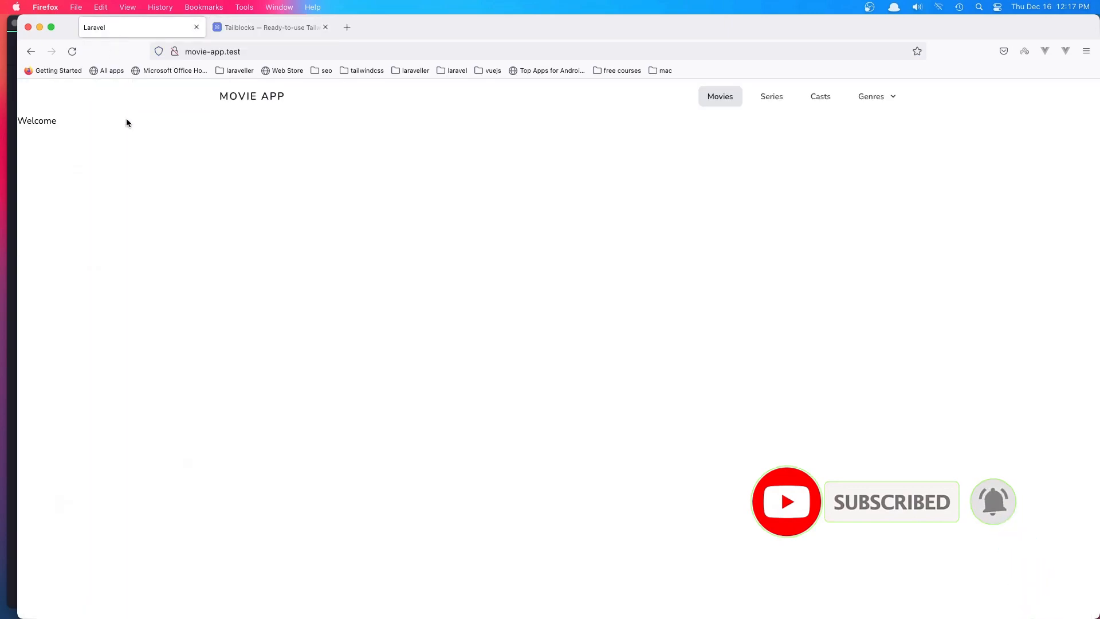
{"action": "mouse_move", "coordinate": [531, 555]}
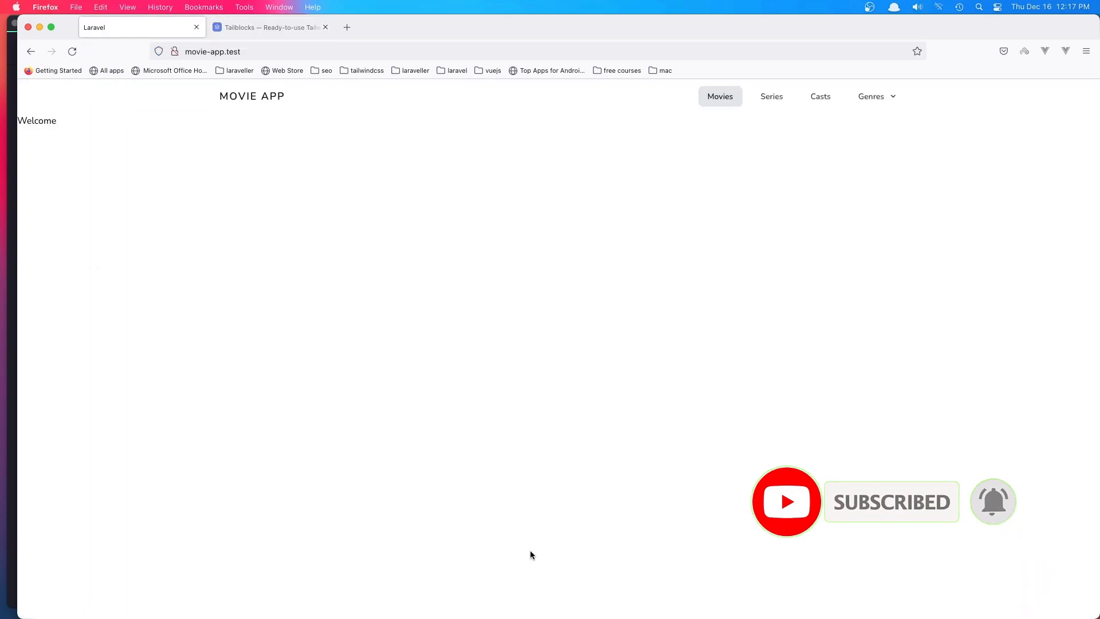
{"action": "left_click", "coordinate": [771, 96]}
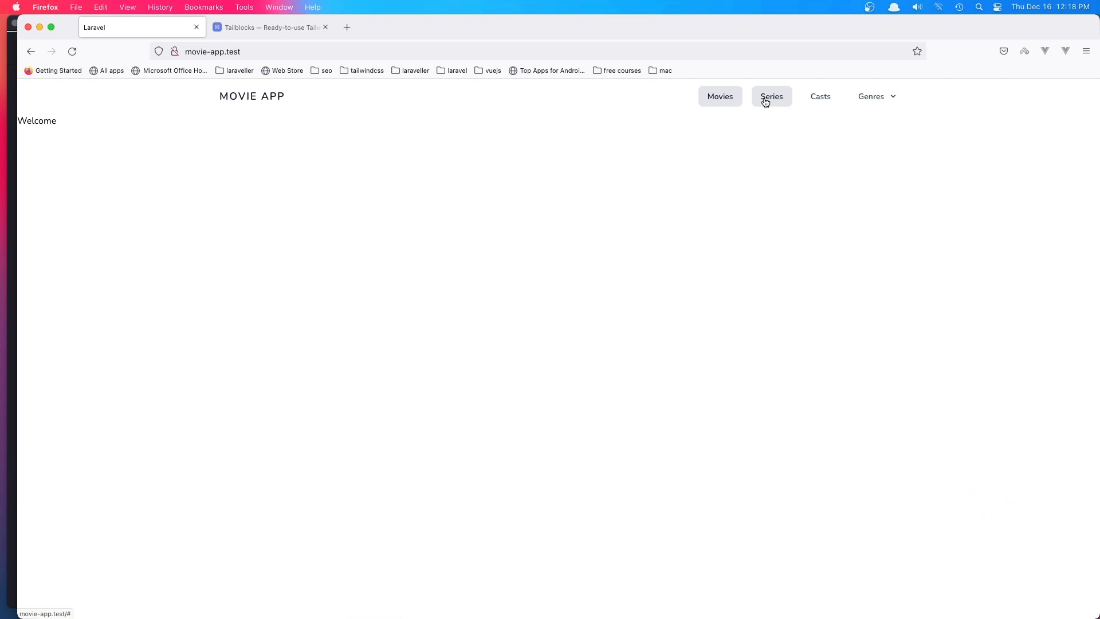
{"action": "left_click", "coordinate": [719, 96]}
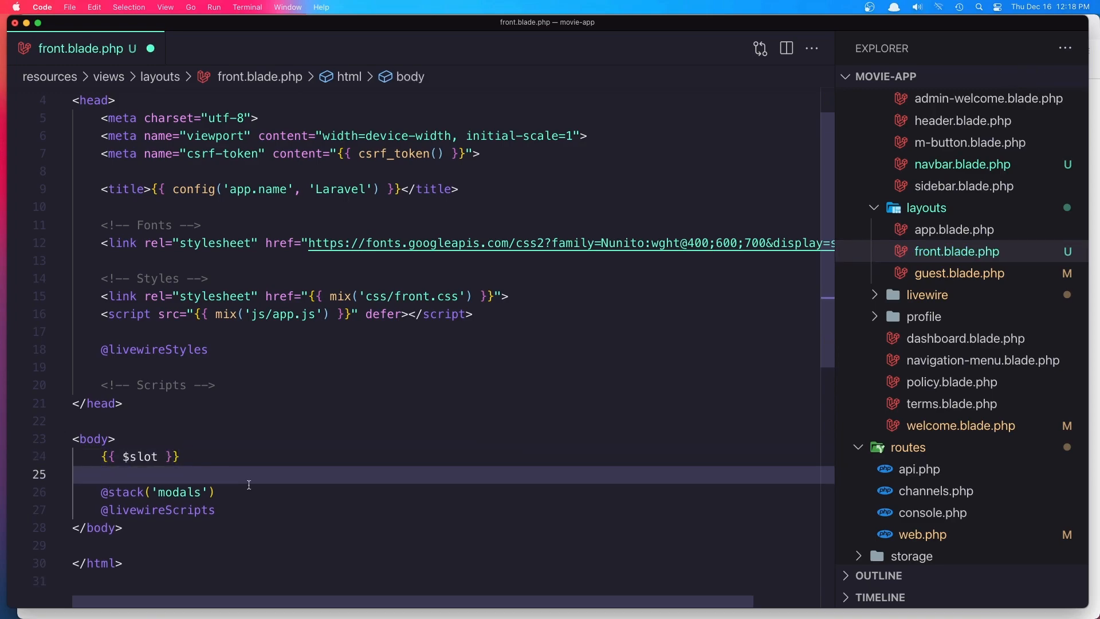
{"action": "type", "text": "<"}
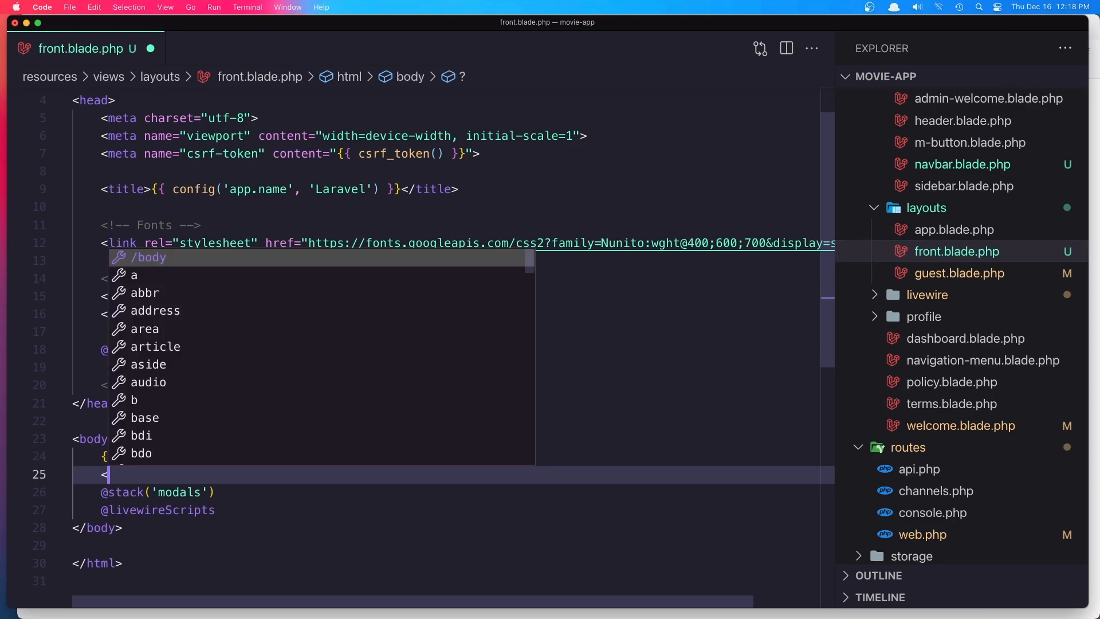
{"action": "type", "text": "x-"}
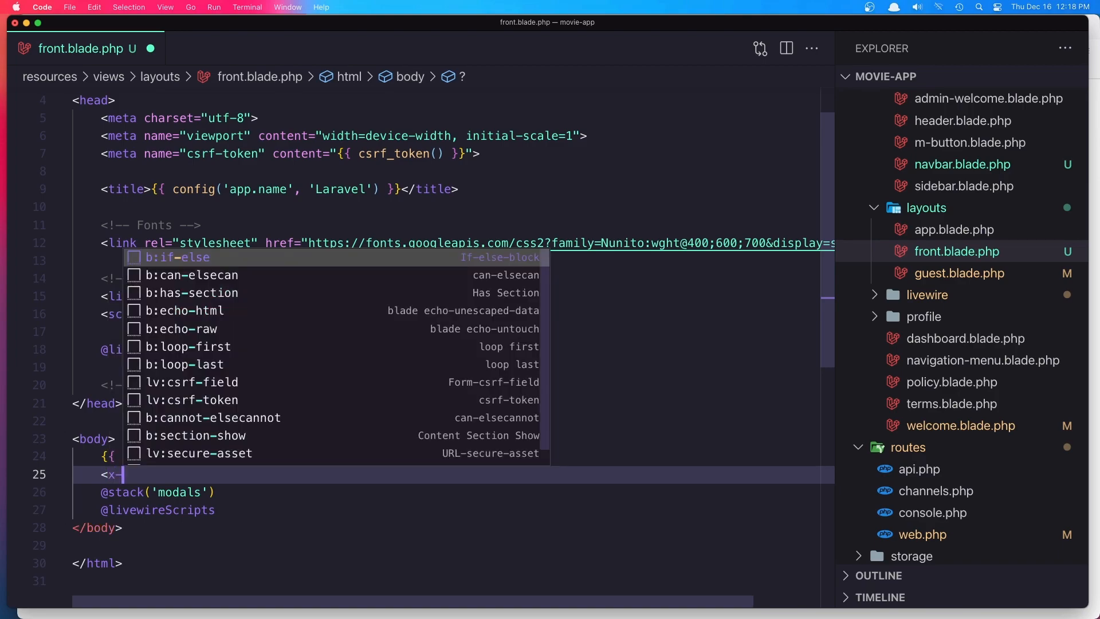
{"action": "type", "text": "footer />"}
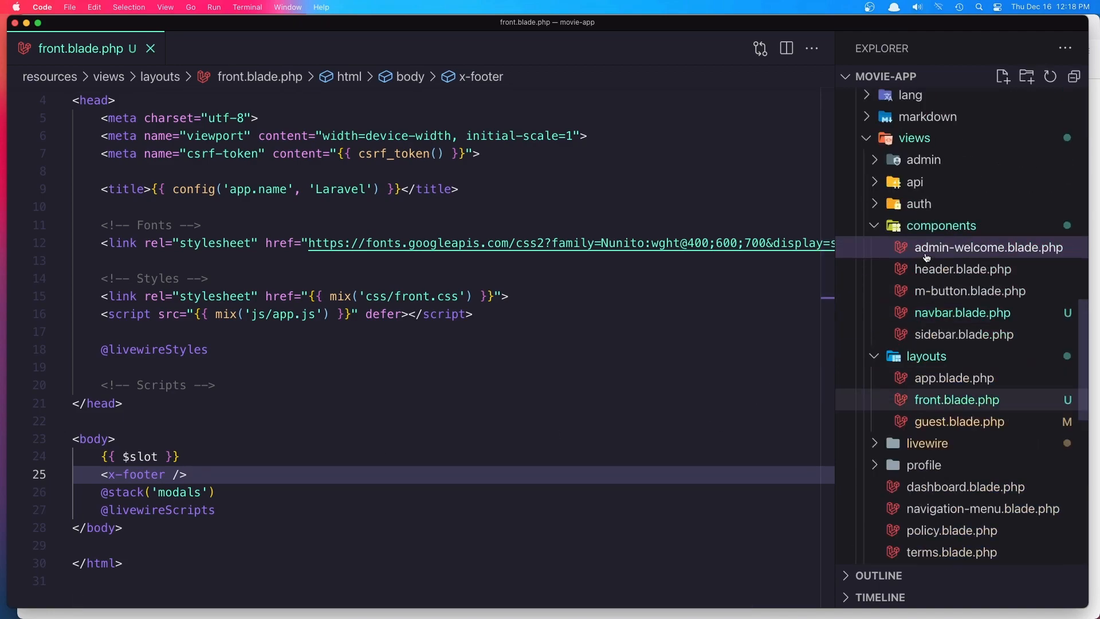
Create footer.blade.php in the components folder holding the copied footer markup.
{"action": "right_click", "coordinate": [941, 226]}
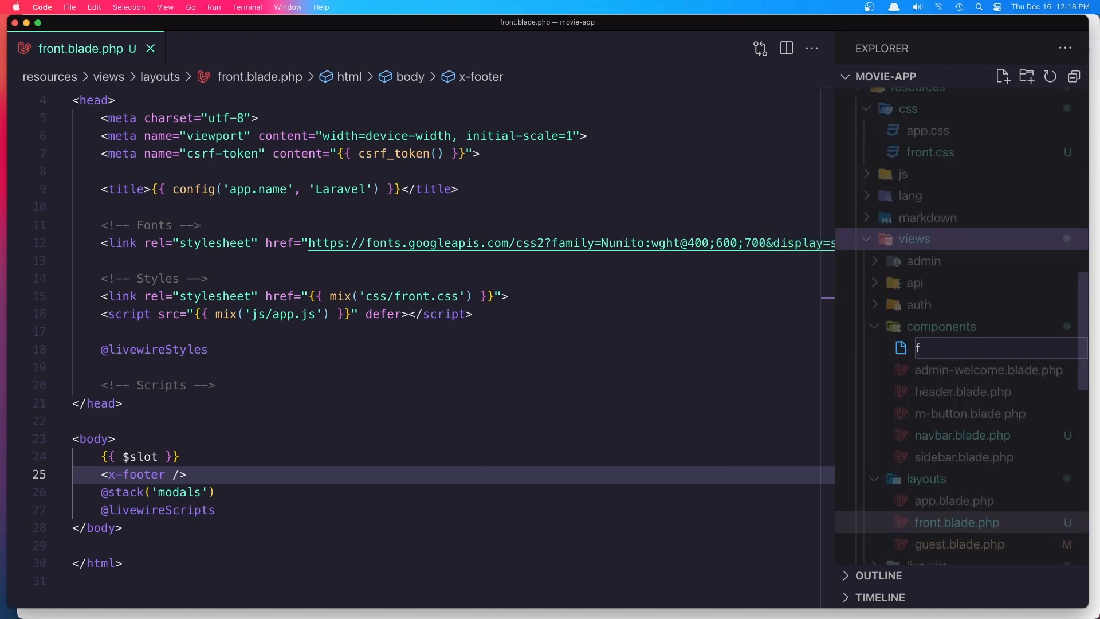
{"action": "type", "text": "ooter.blade.php"}
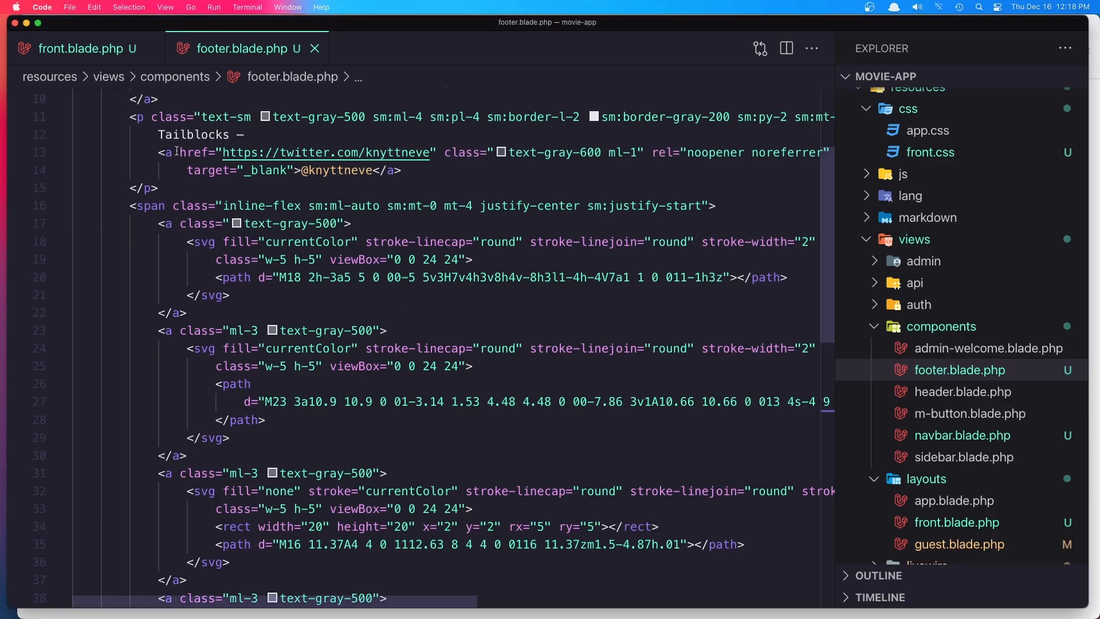
Add <x-navbar /> above the slot in front.blade.php.
{"action": "left_click", "coordinate": [82, 48]}
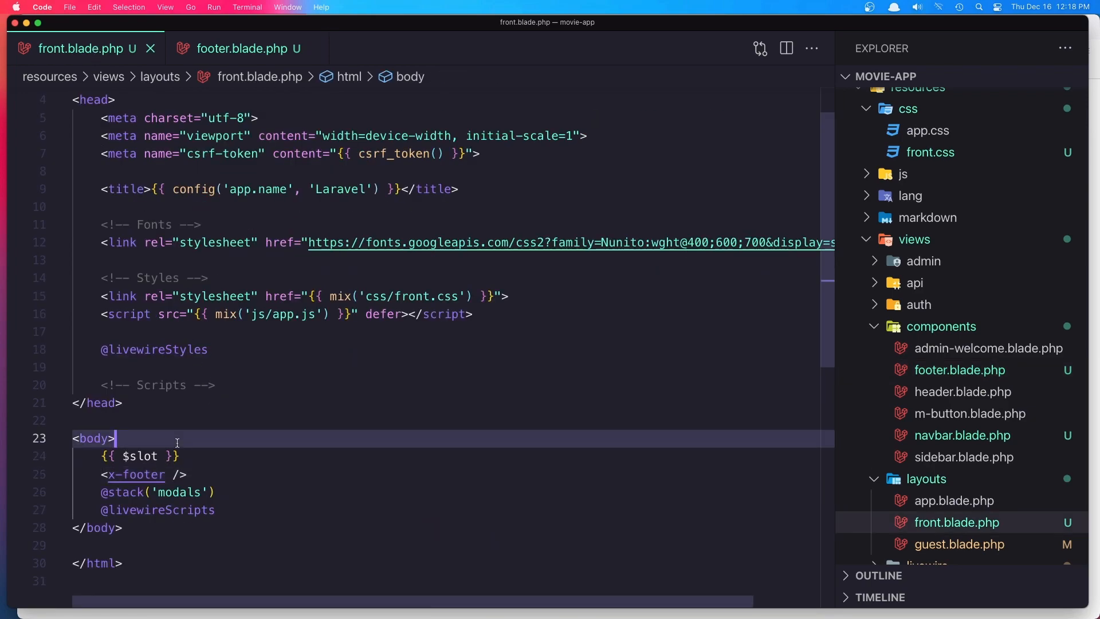
{"action": "type", "text": "<"}
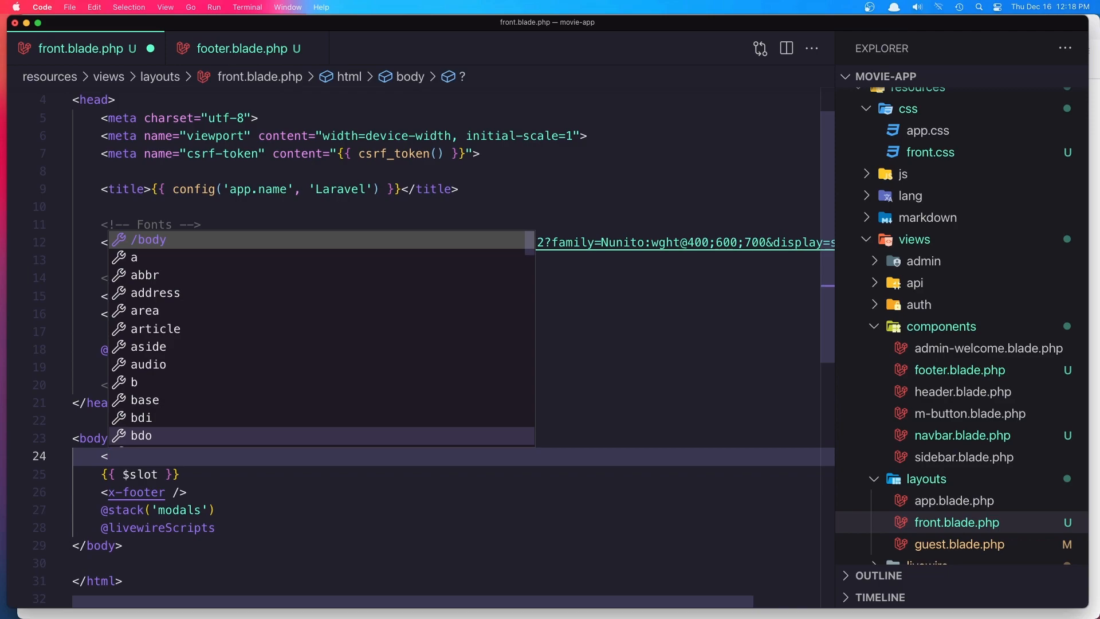
{"action": "type", "text": "navb"}
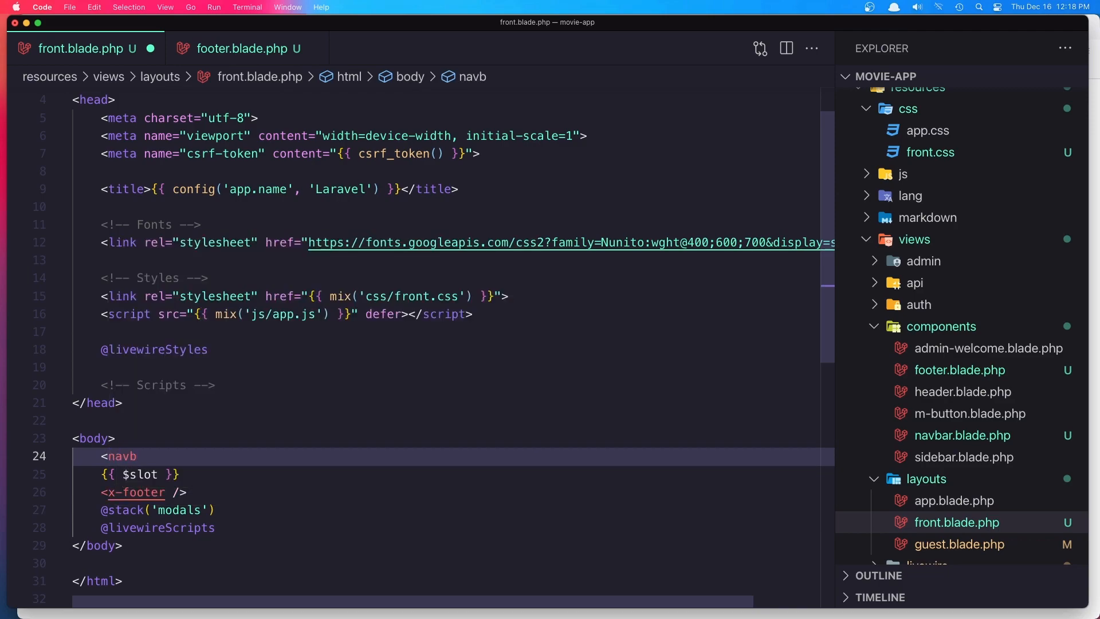
{"action": "key", "text": "Backspace"}
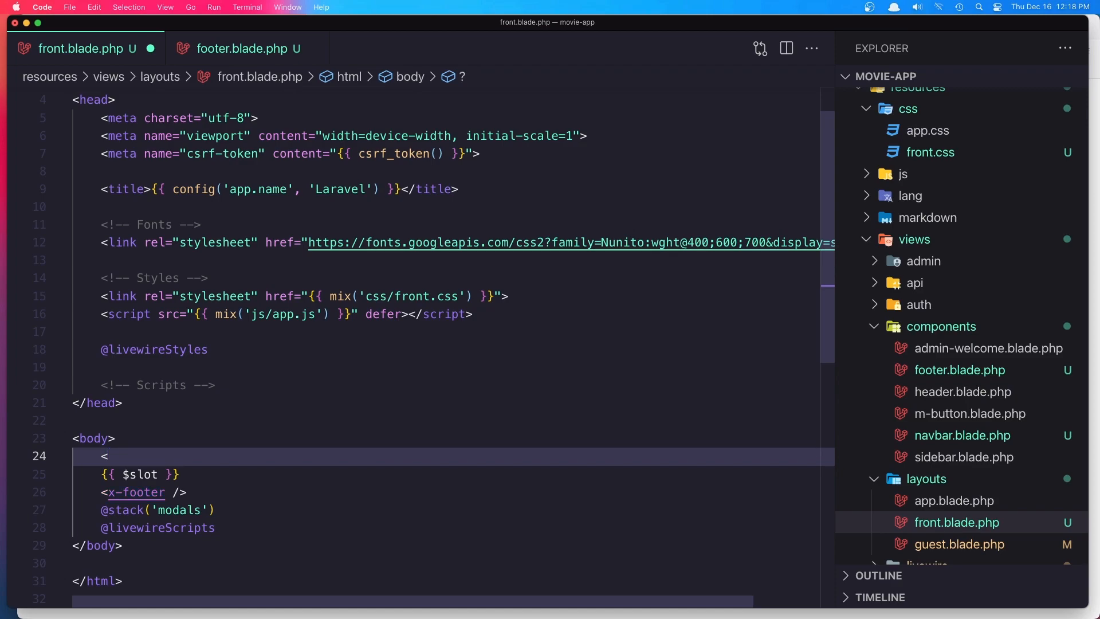
{"action": "type", "text": "x-na"}
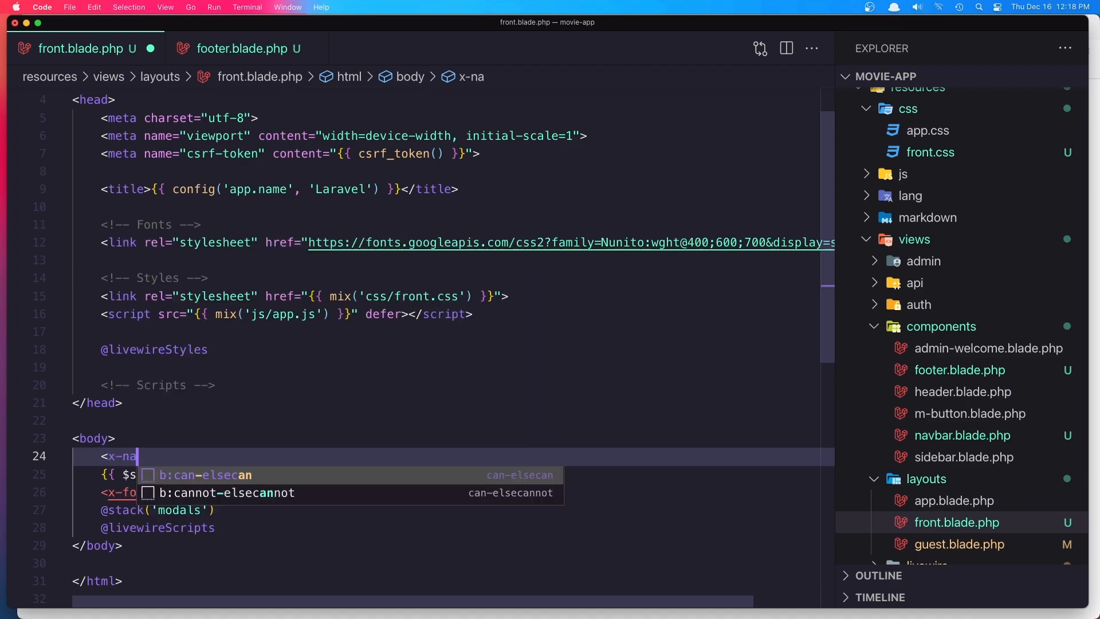
{"action": "type", "text": "vbar"}
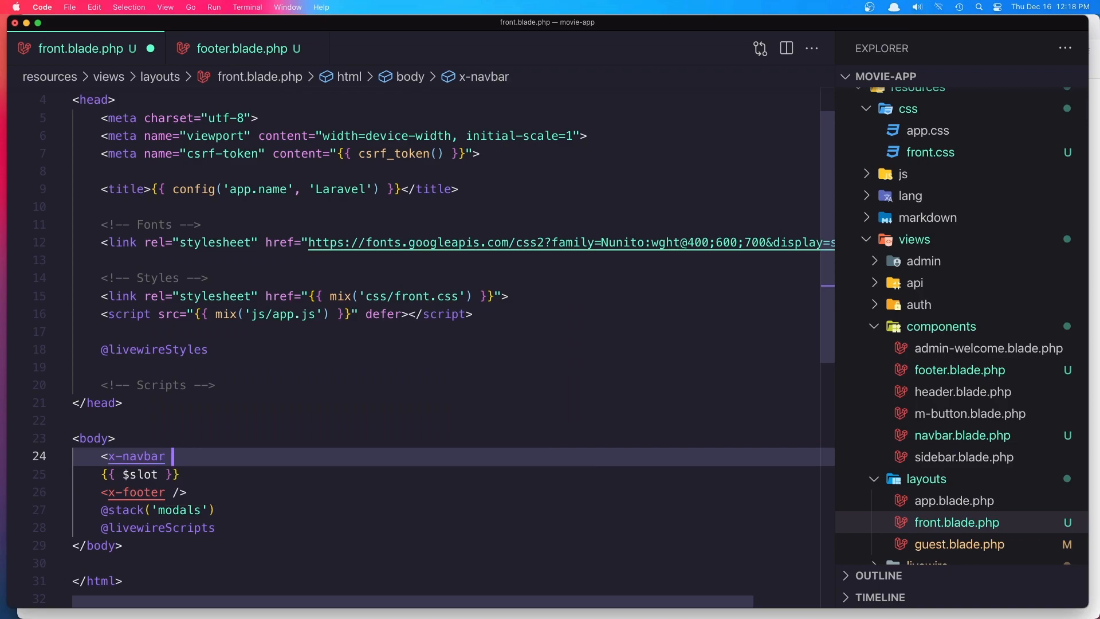
{"action": "type", "text": "/>"}
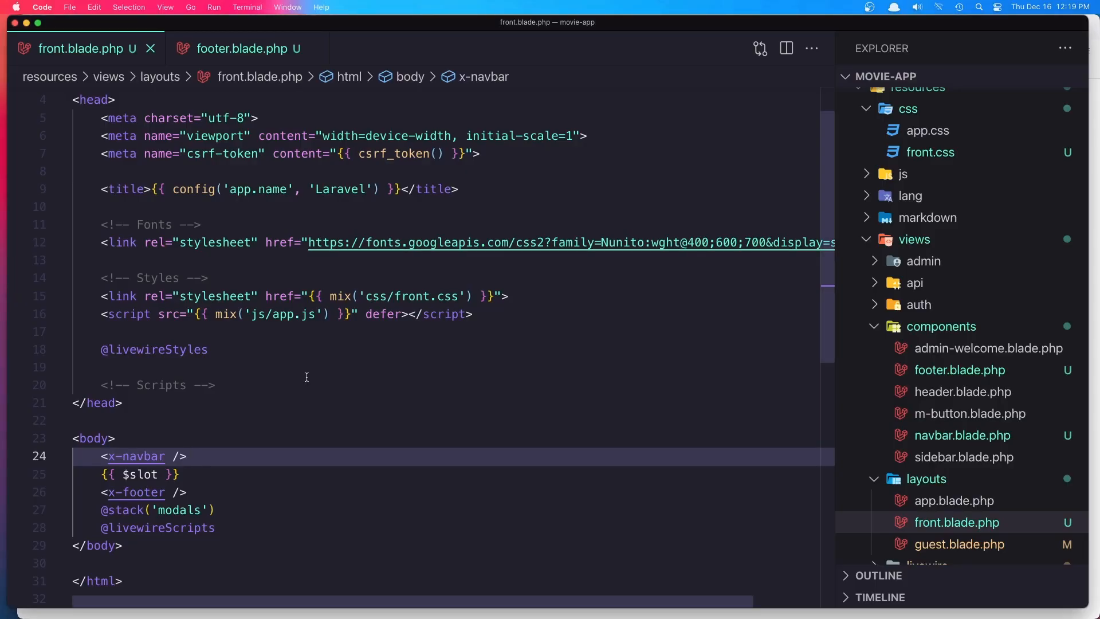
Open welcome.blade.php via the file search.
{"action": "key", "text": "cmd+p"}
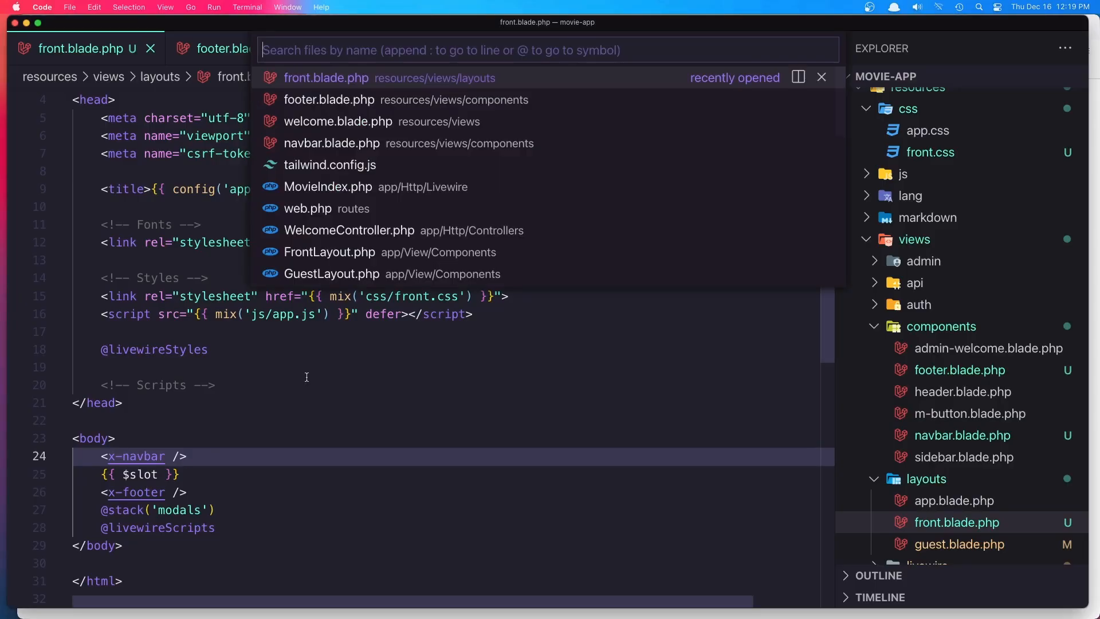
{"action": "type", "text": "we"}
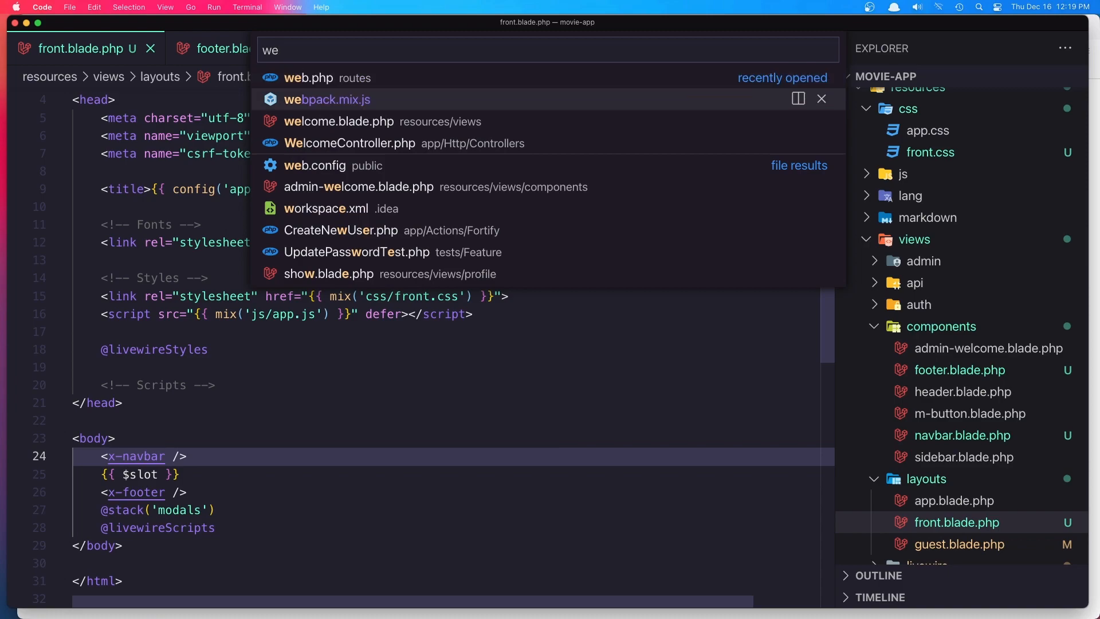
{"action": "left_click", "coordinate": [339, 121]}
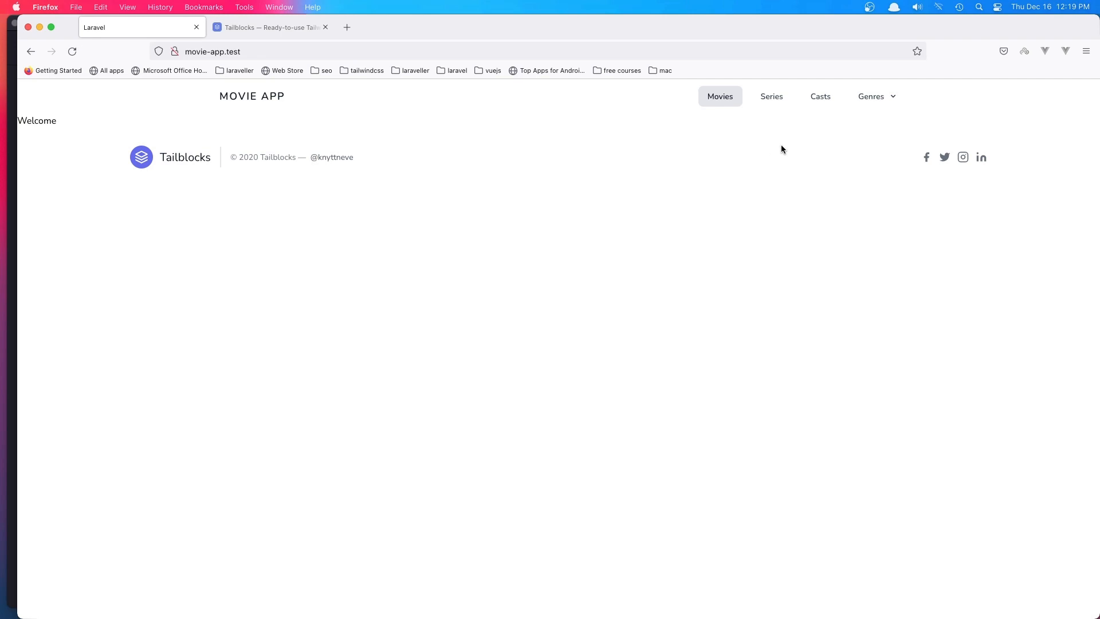
{"action": "mouse_move", "coordinate": [876, 96]}
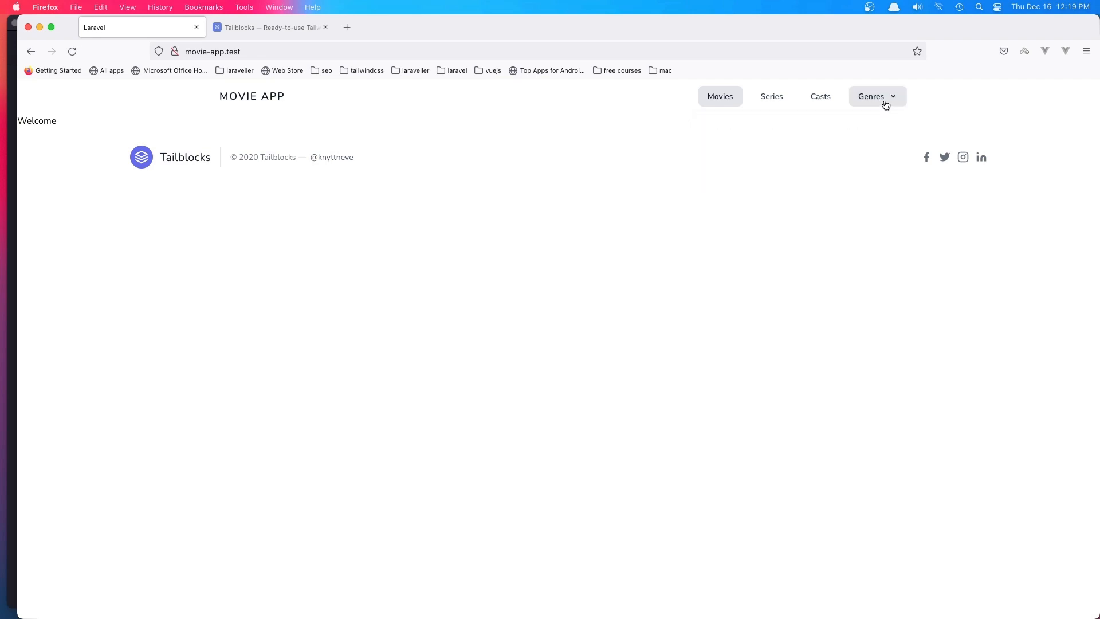
{"action": "key", "text": "cmd+tab"}
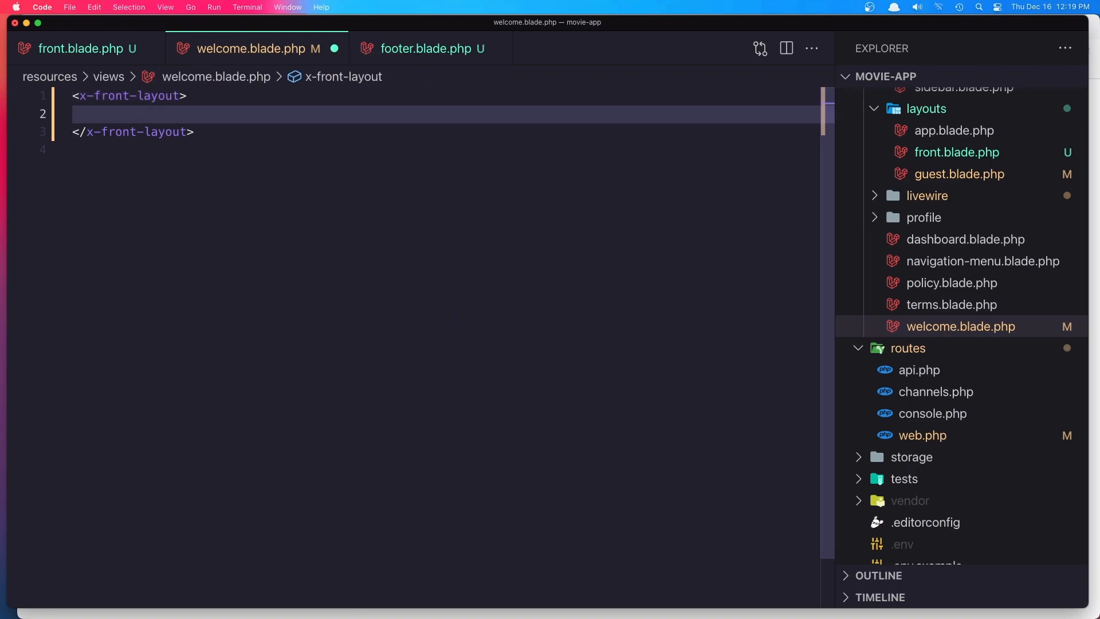
Add <main class="max-w-6xl mx-auto mt-6 min-h-screen"> inside the front-layout wrapper.
{"action": "type", "text": "<main"}
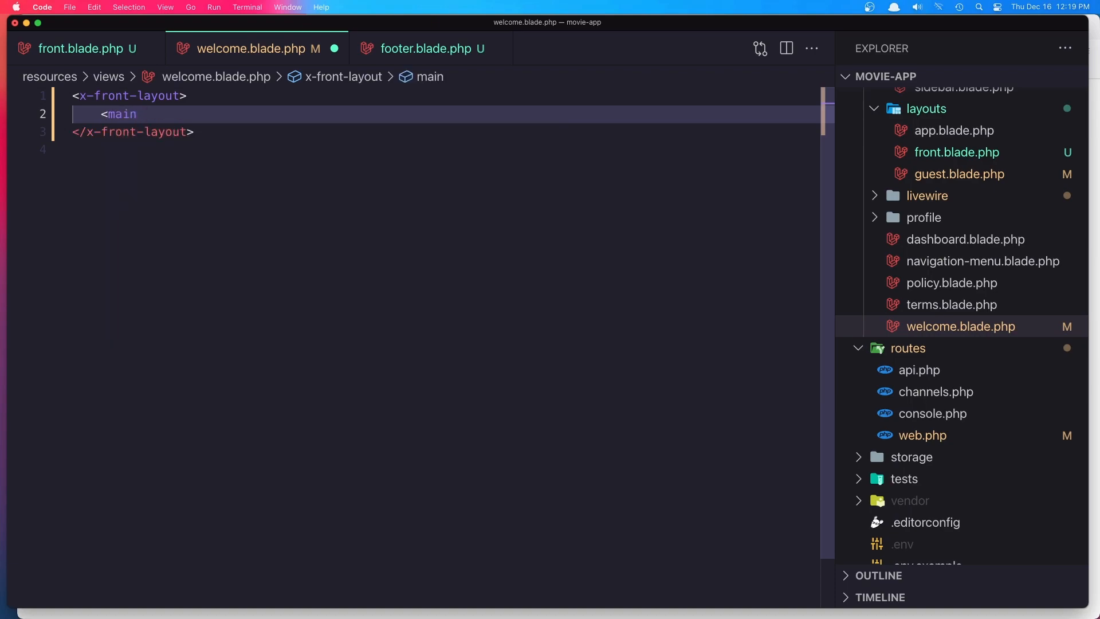
{"action": "type", "text": "class=\"\""}
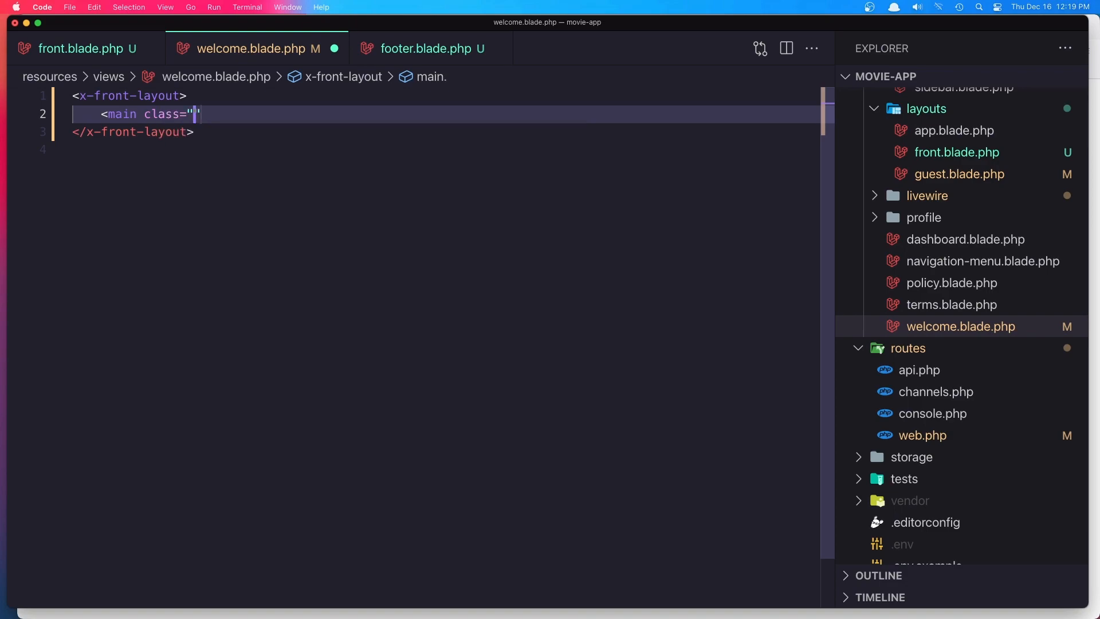
{"action": "type", "text": "max"}
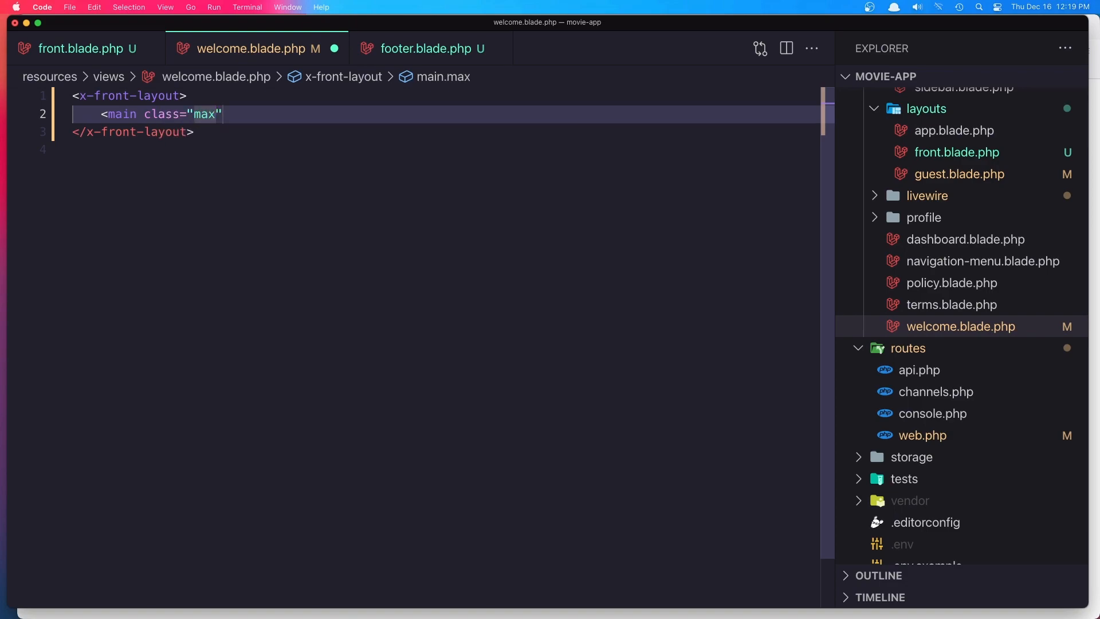
{"action": "type", "text": "-w-"}
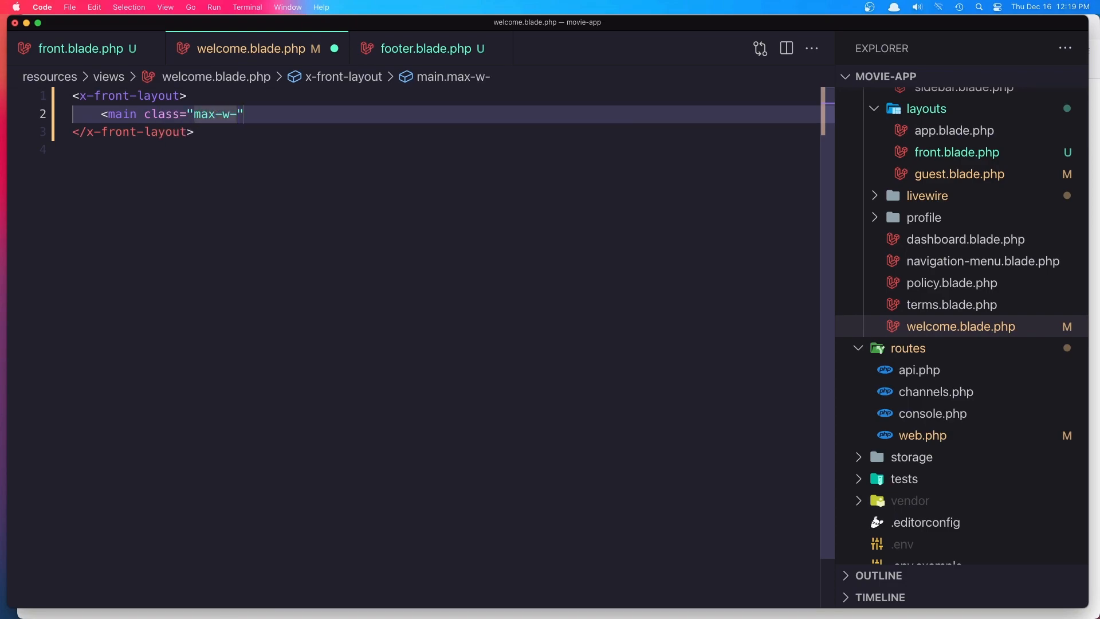
{"action": "type", "text": "2"}
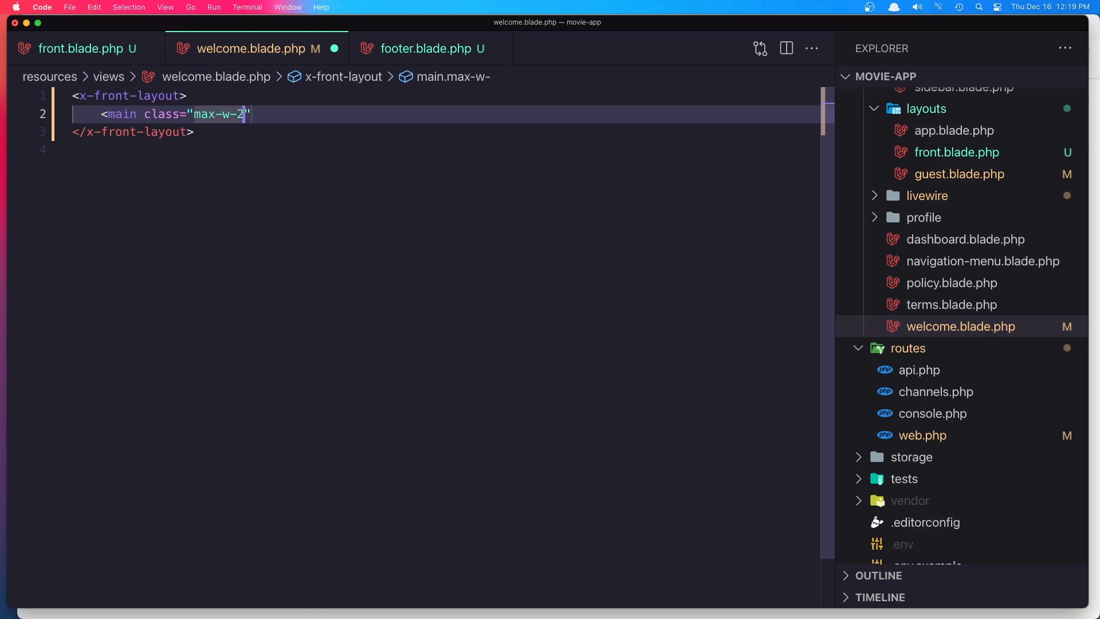
{"action": "key", "text": "Backspace"}
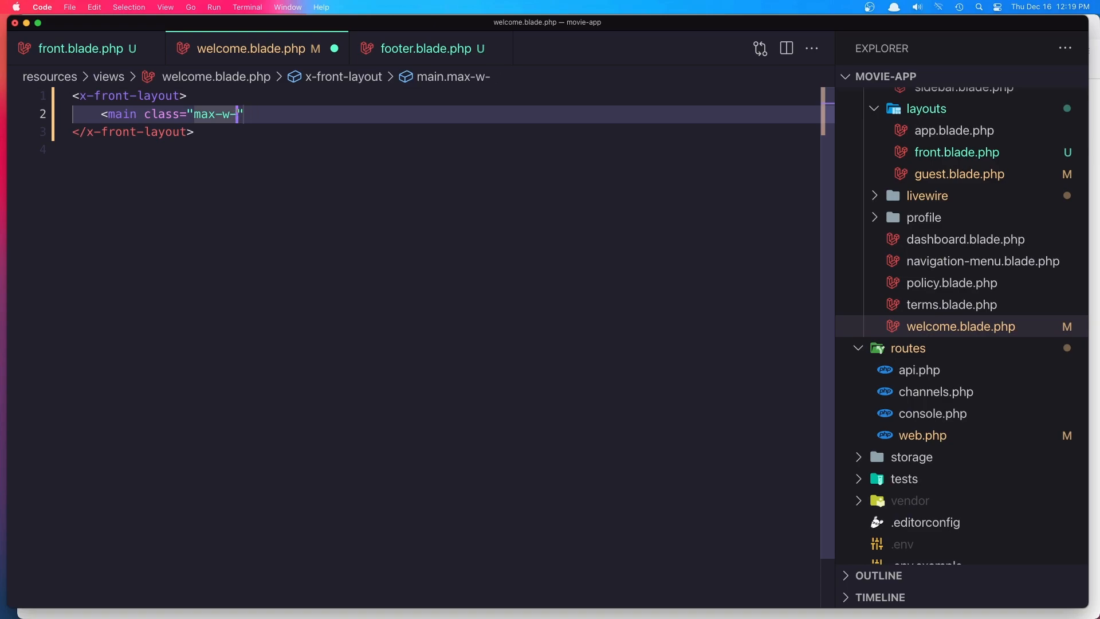
{"action": "type", "text": "6xl"}
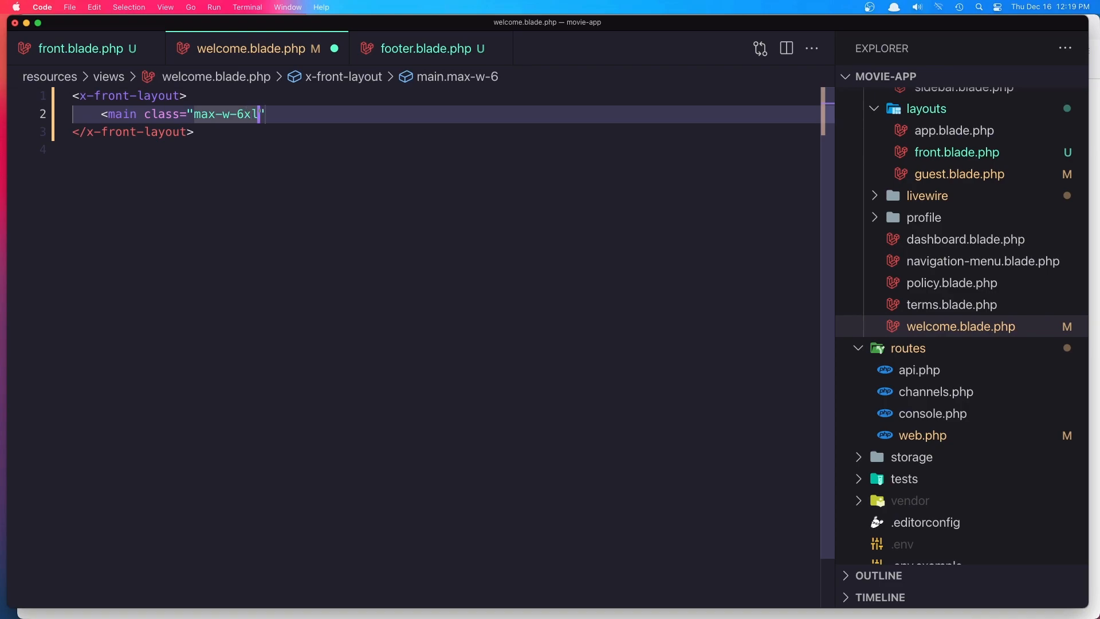
{"action": "type", "text": "ma"}
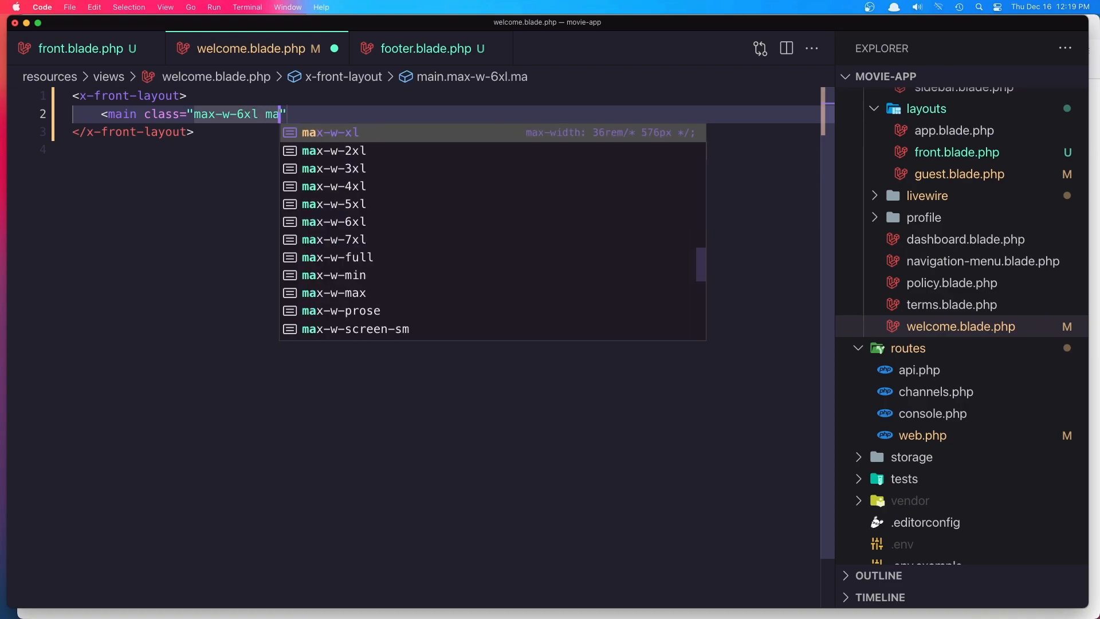
{"action": "type", "text": "x-auto"}
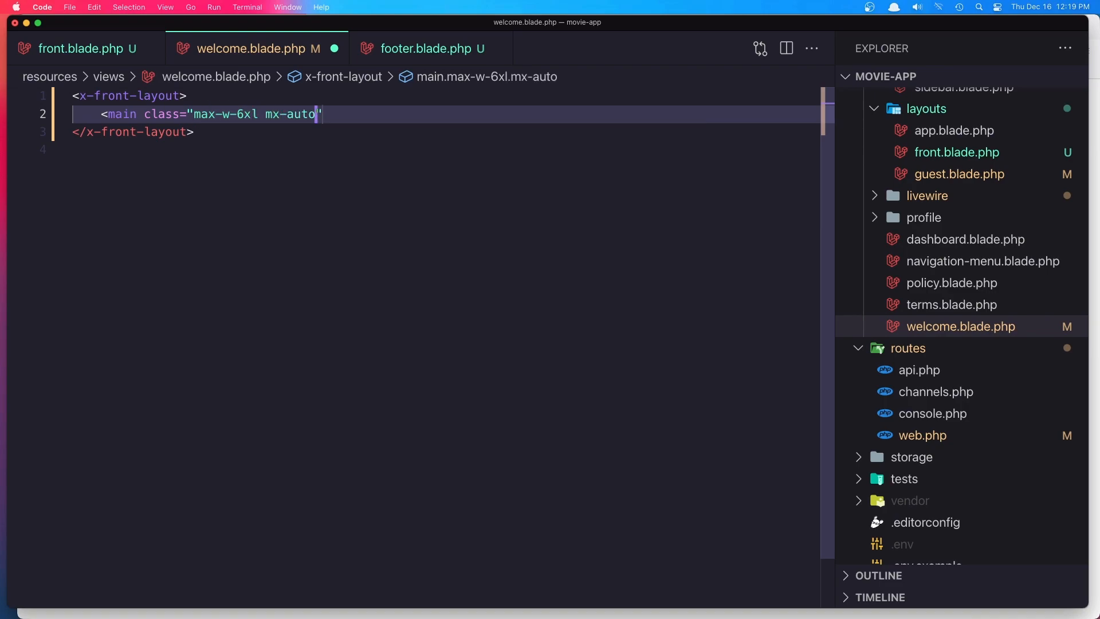
{"action": "type", "text": "m"}
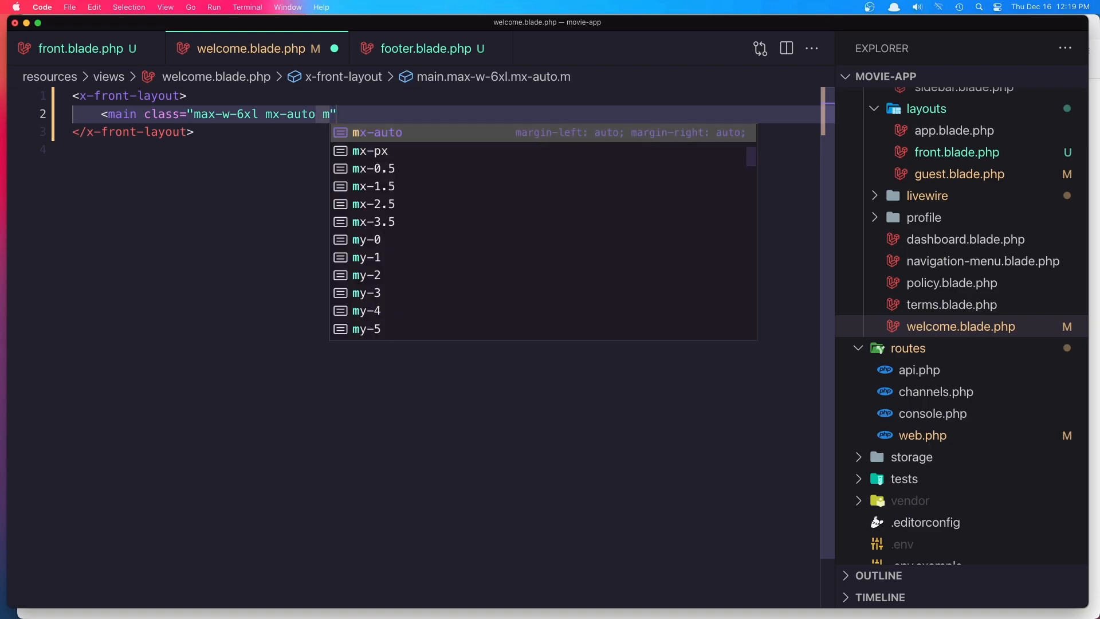
{"action": "type", "text": "t-6"}
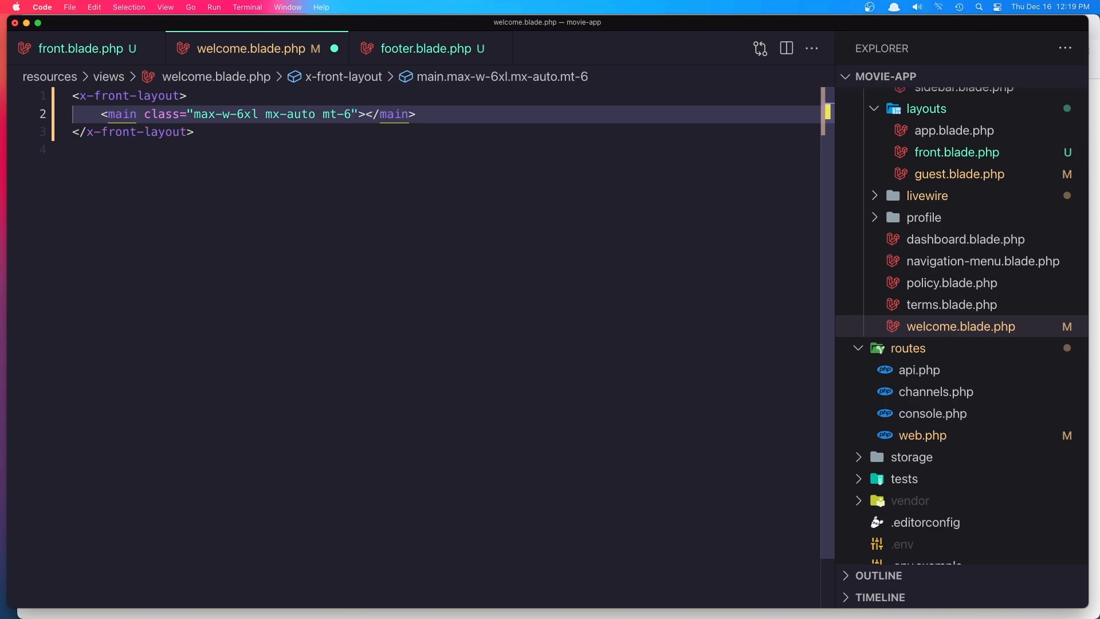
{"action": "type", "text": "min"}
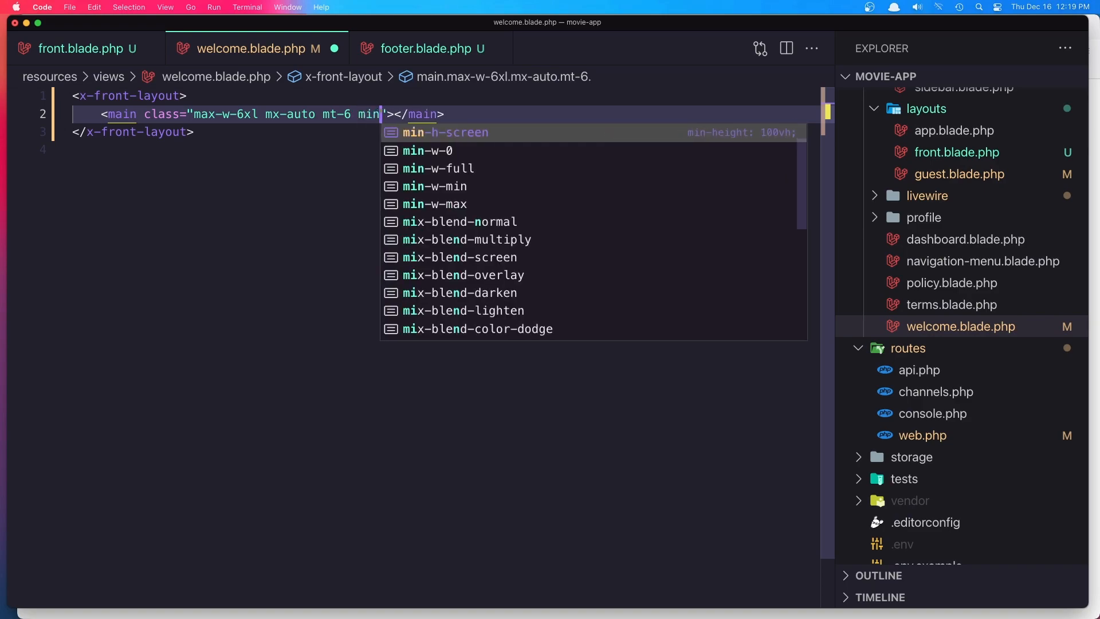
{"action": "key", "text": "Tab"}
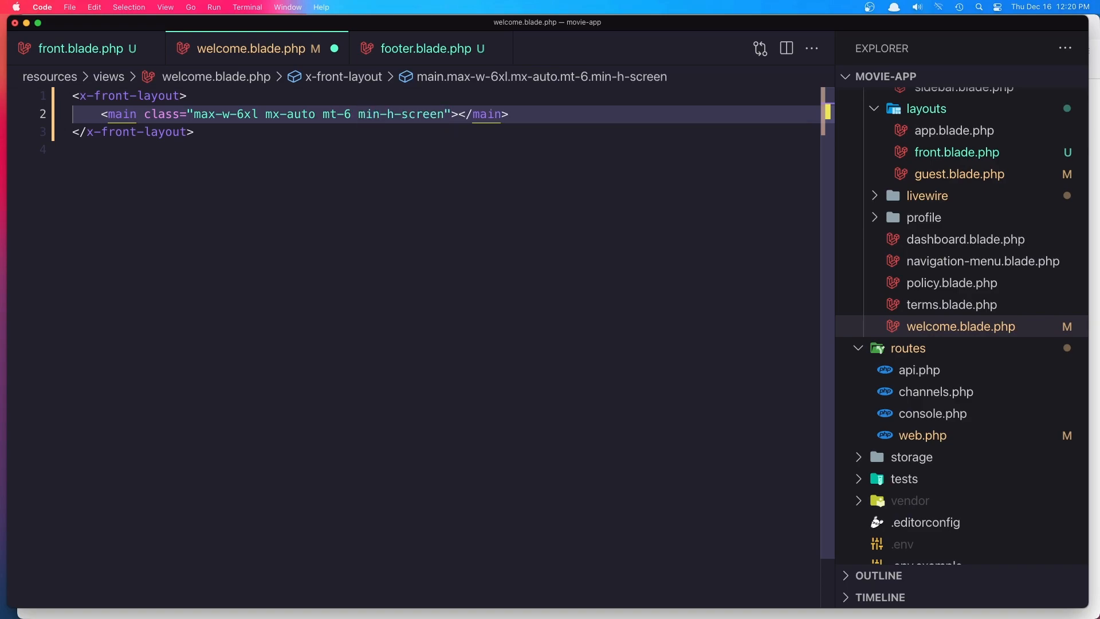
{"action": "left_click", "coordinate": [460, 115]}
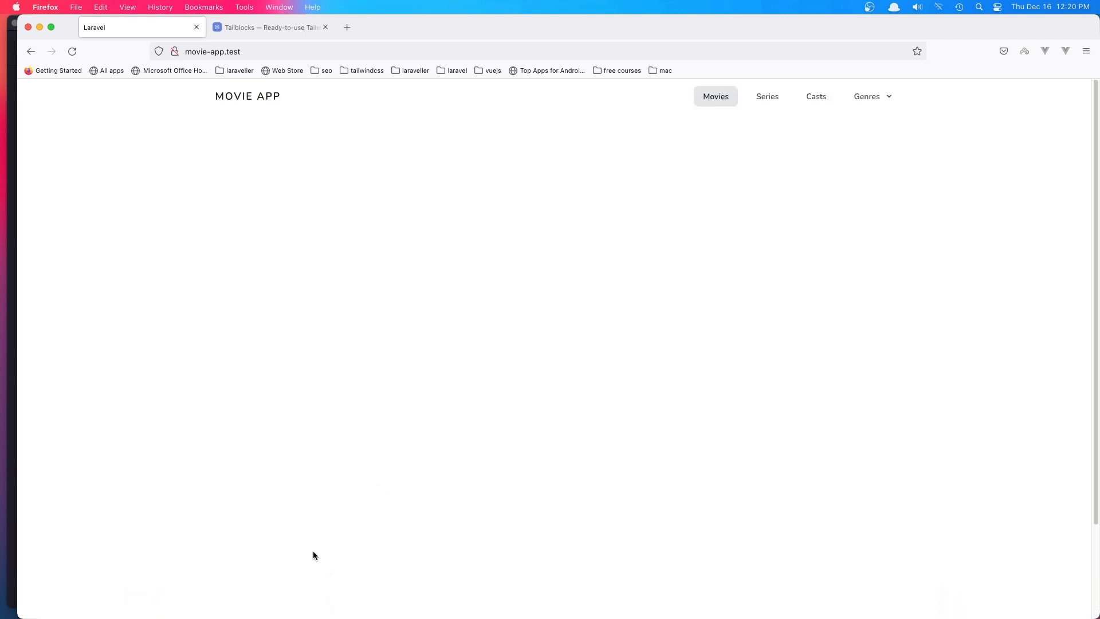
{"action": "mouse_move", "coordinate": [321, 542]}
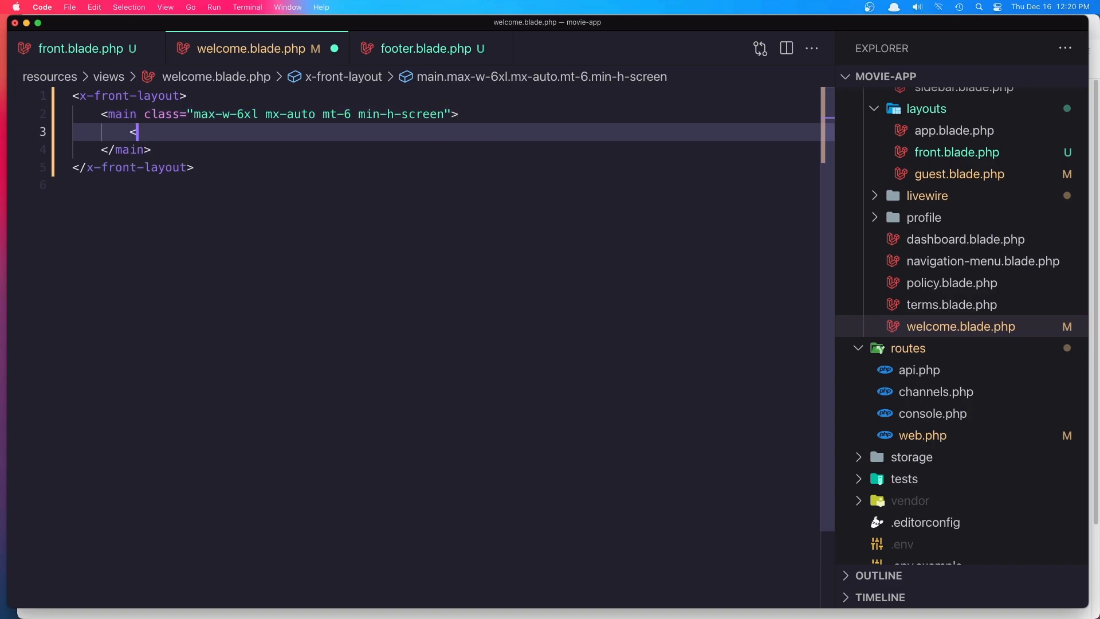
Add a bg-indigo-300 section containing Movies inside main.
{"action": "type", "text": "se"}
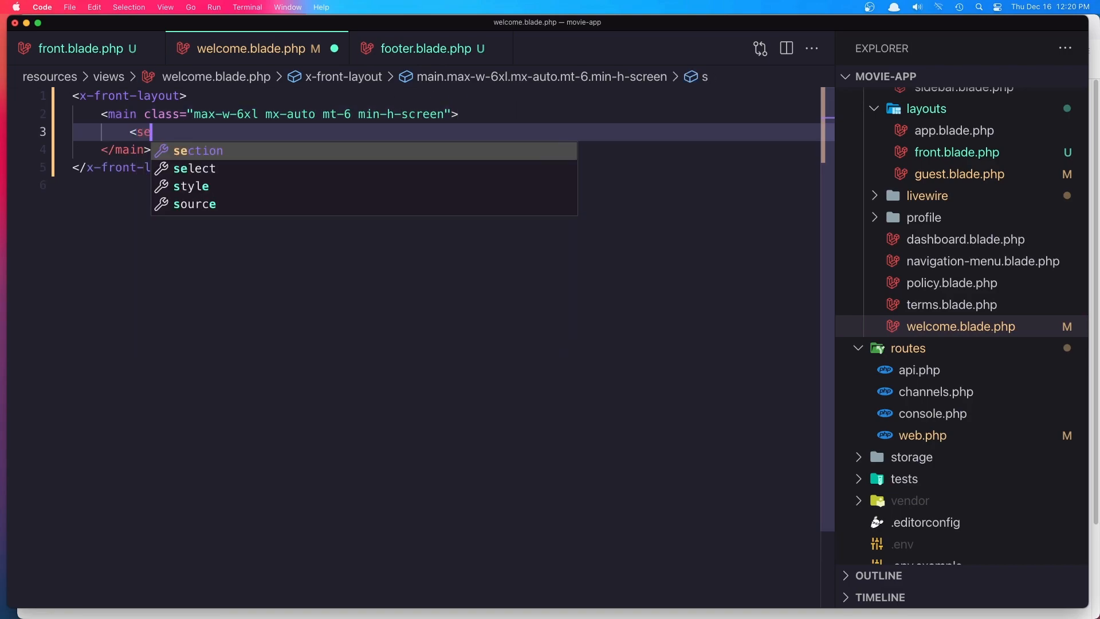
{"action": "type", "text": "ction class=\""}
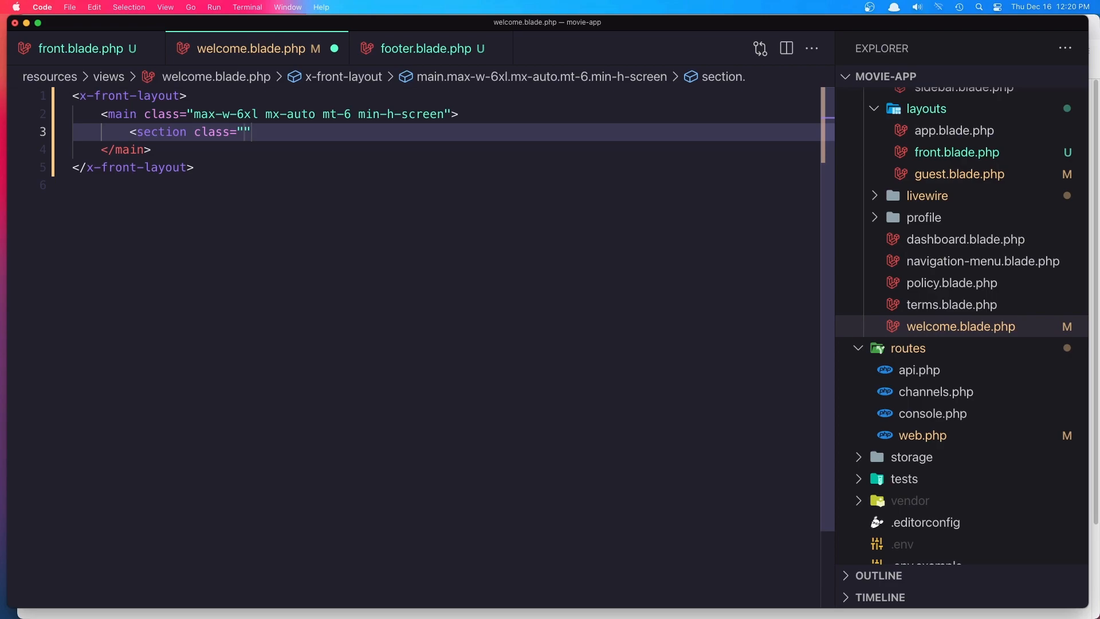
{"action": "type", "text": "bg-"}
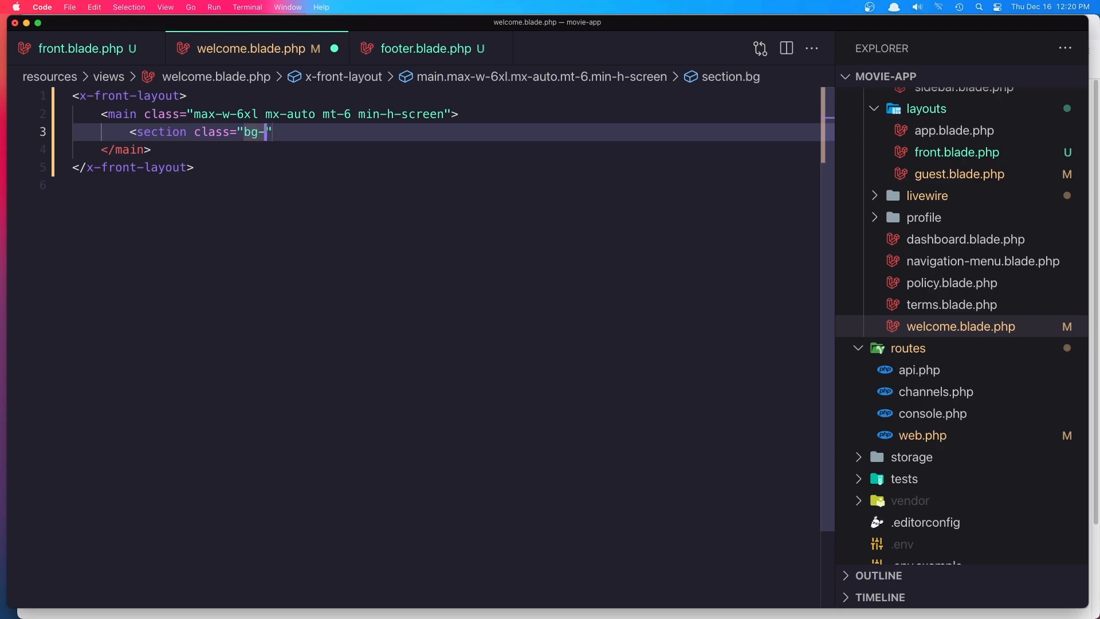
{"action": "type", "text": "in"}
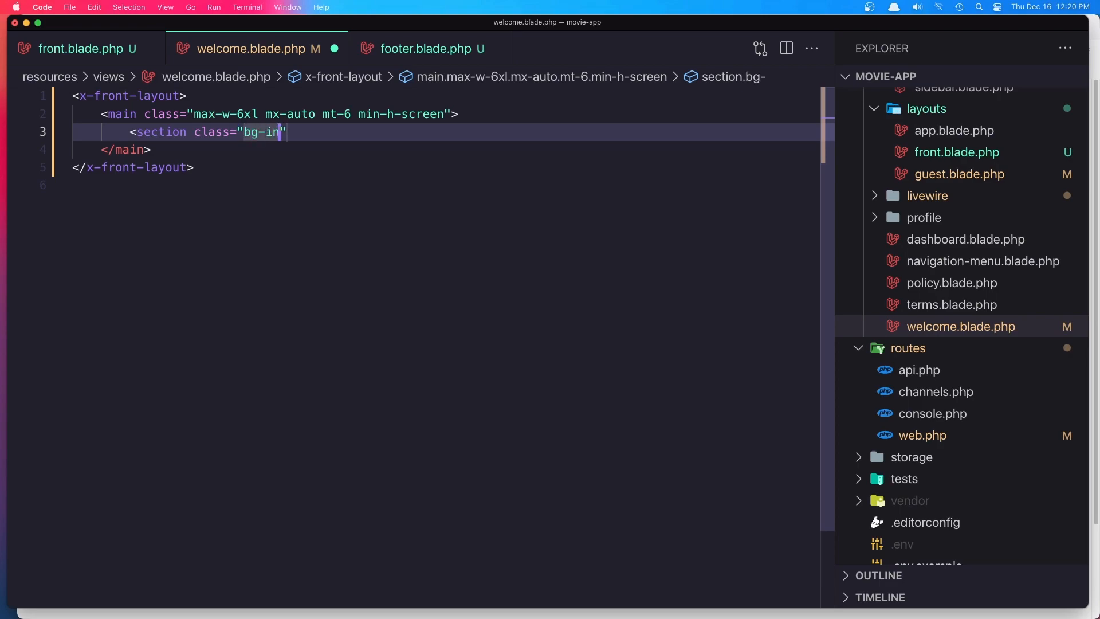
{"action": "type", "text": "digo"}
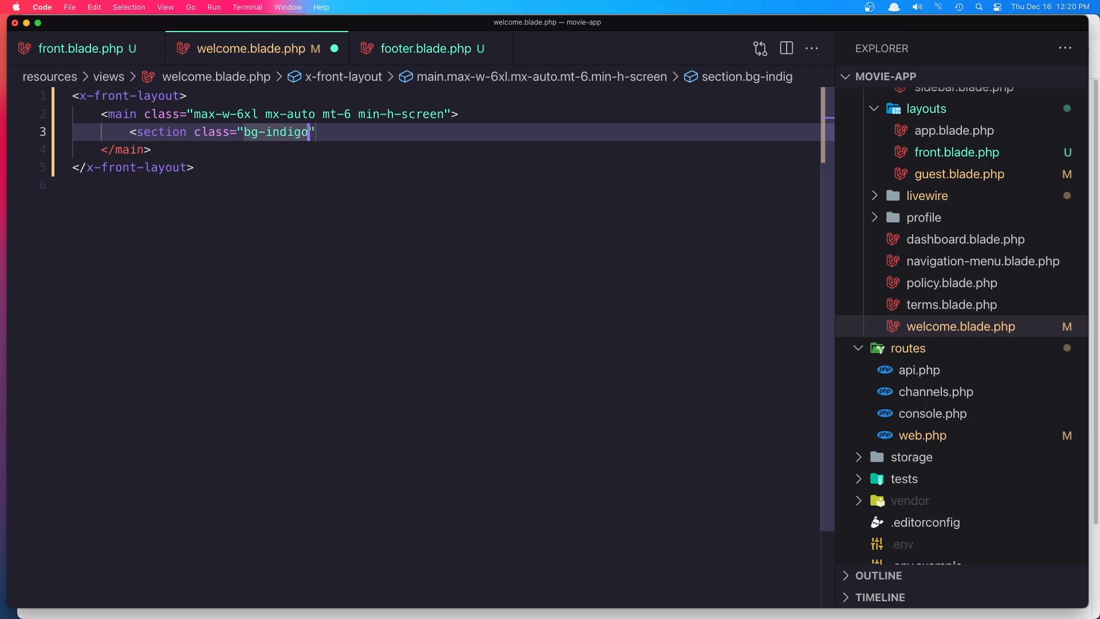
{"action": "type", "text": "-300"}
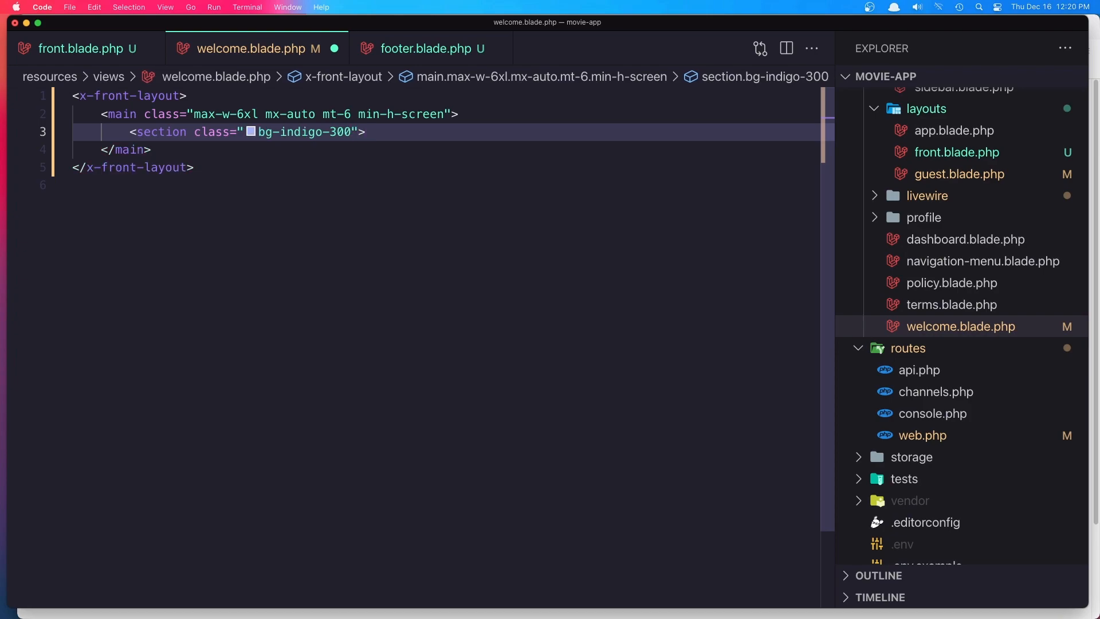
{"action": "type", "text": "Movies"}
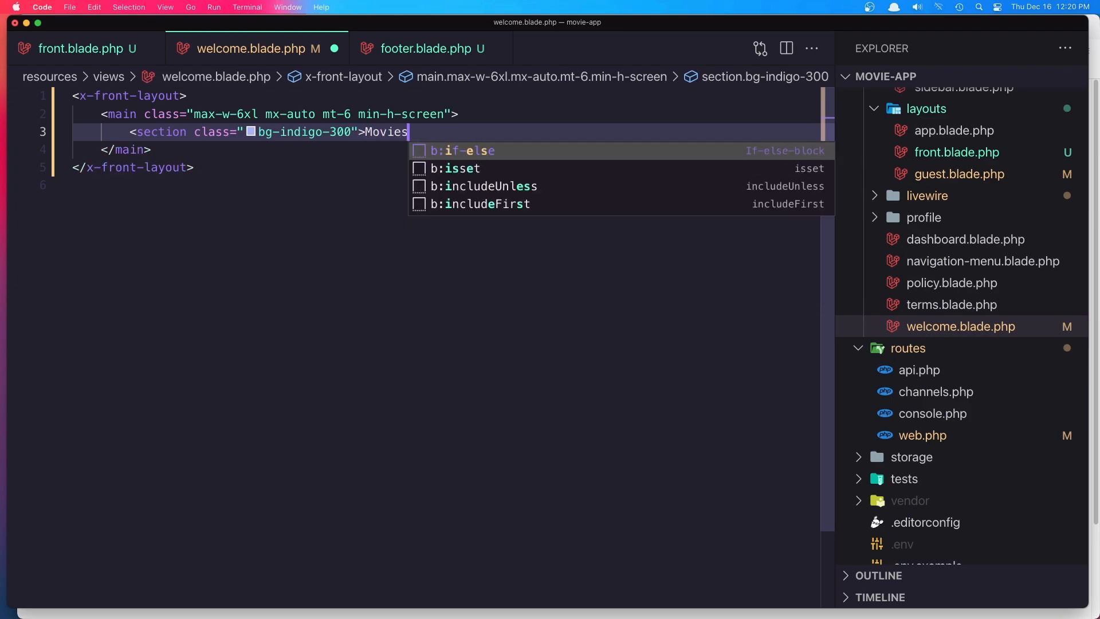
{"action": "type", "text": "</section>"}
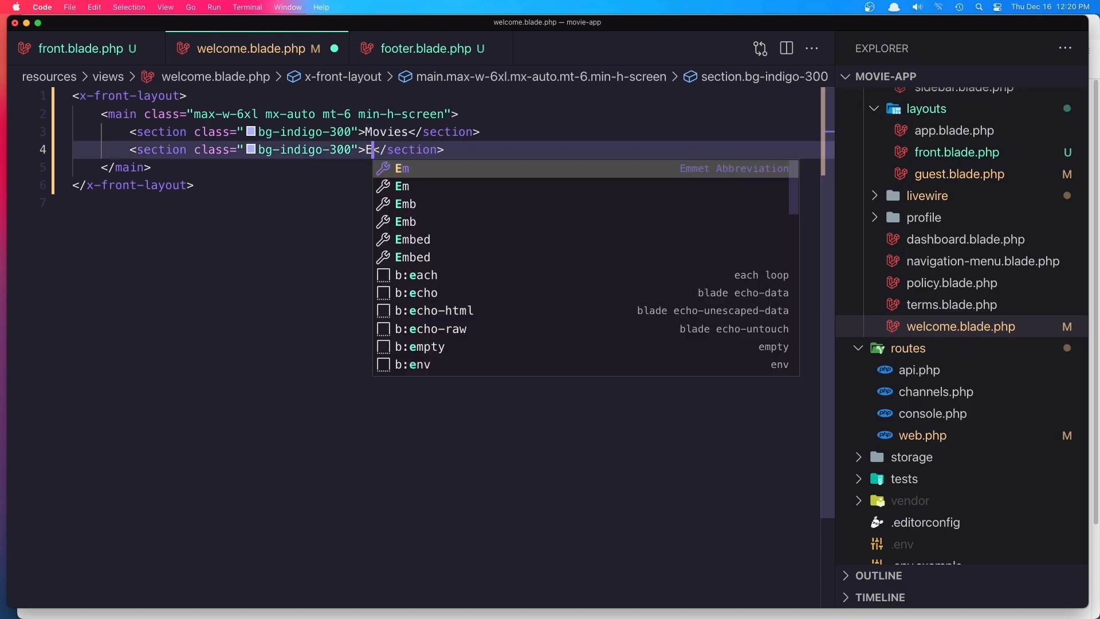
Add matching Episodes and Series sections and give the sections mt-4 spacing.
{"action": "type", "text": "pisodes"}
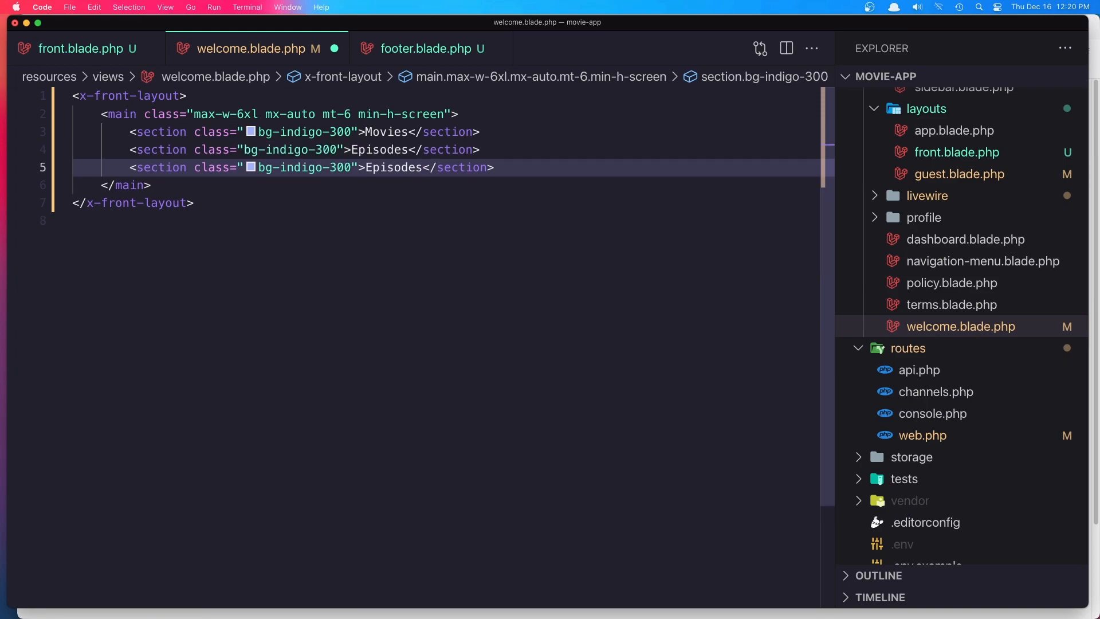
{"action": "left_click", "coordinate": [365, 167]}
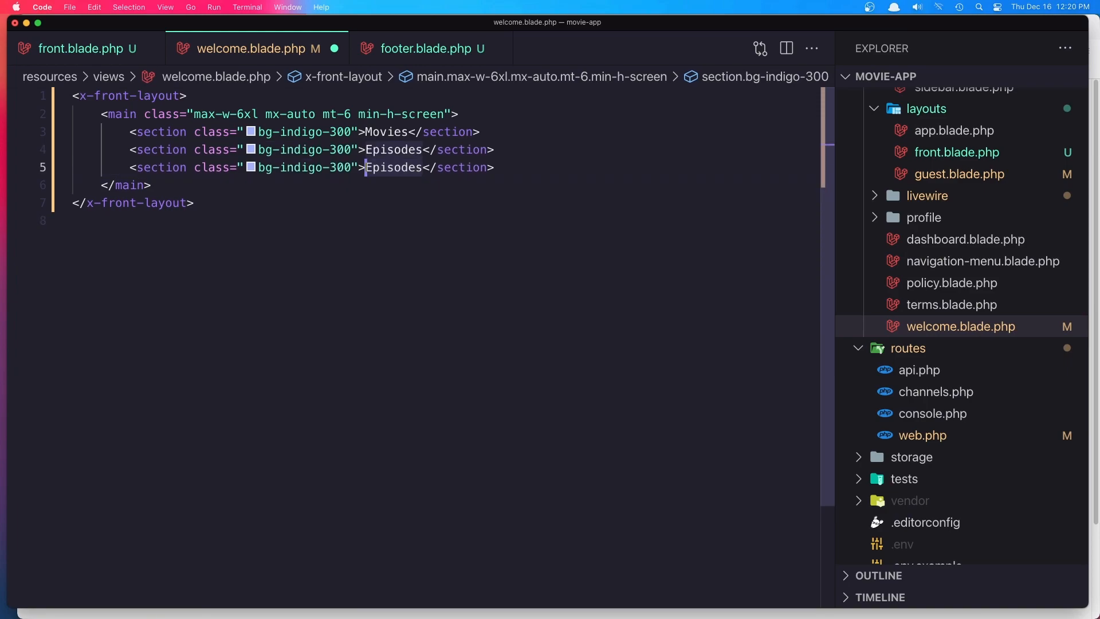
{"action": "type", "text": "Series"}
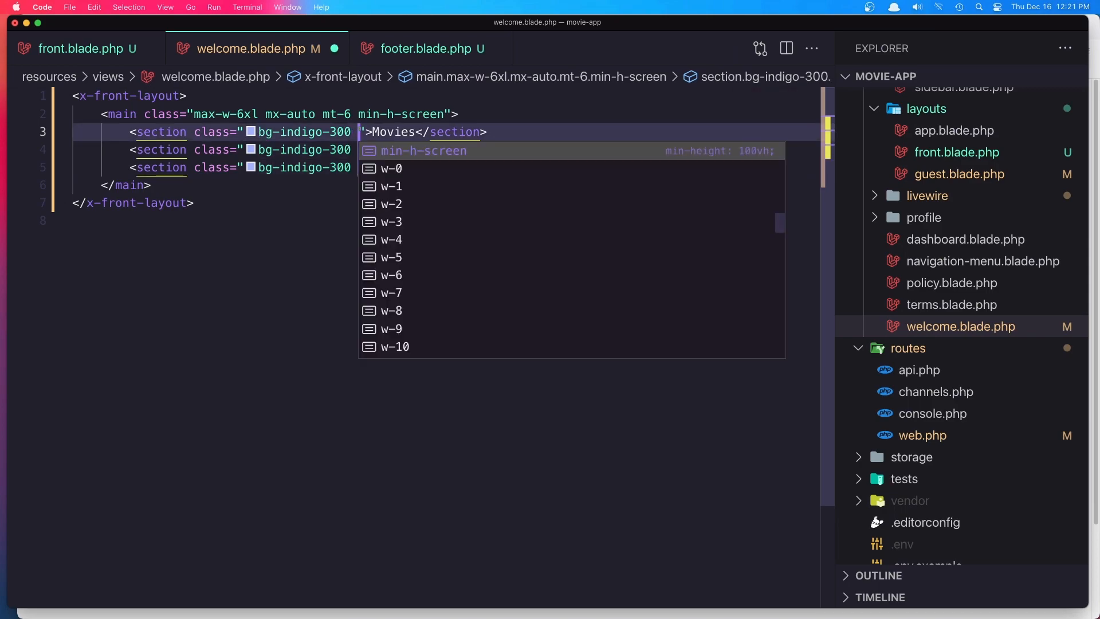
{"action": "type", "text": "mt"}
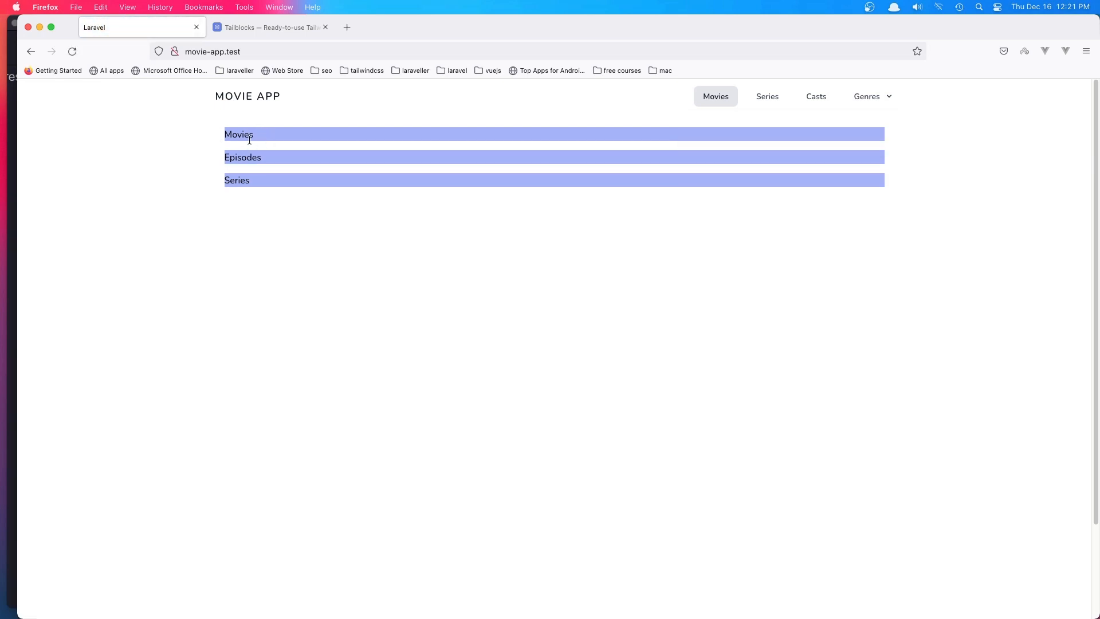
{"action": "mouse_move", "coordinate": [218, 140]}
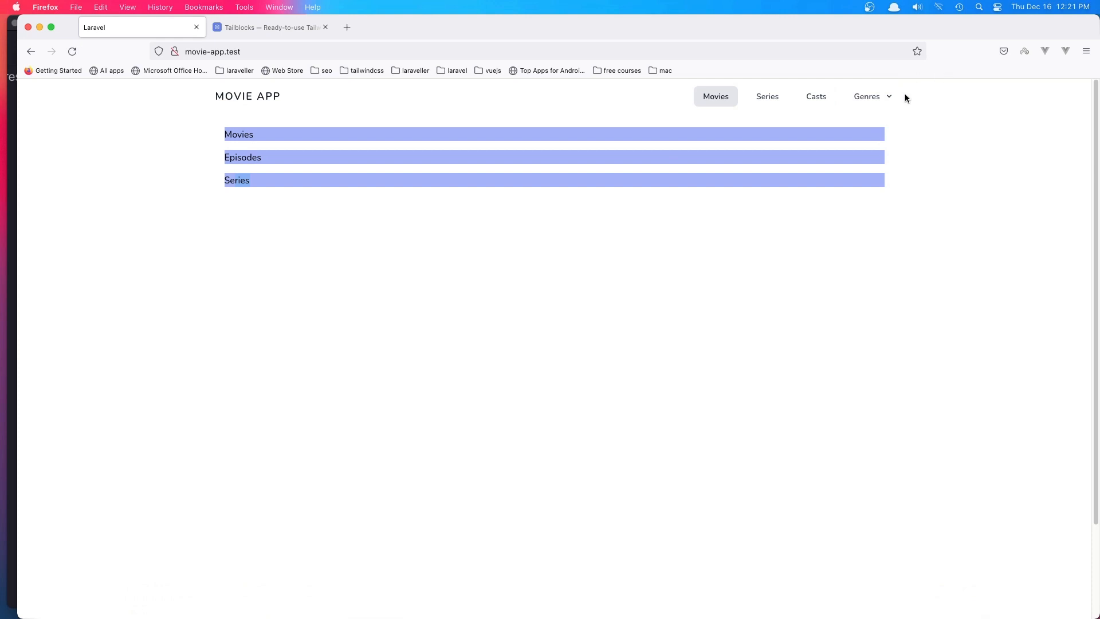
{"action": "left_click", "coordinate": [867, 96]}
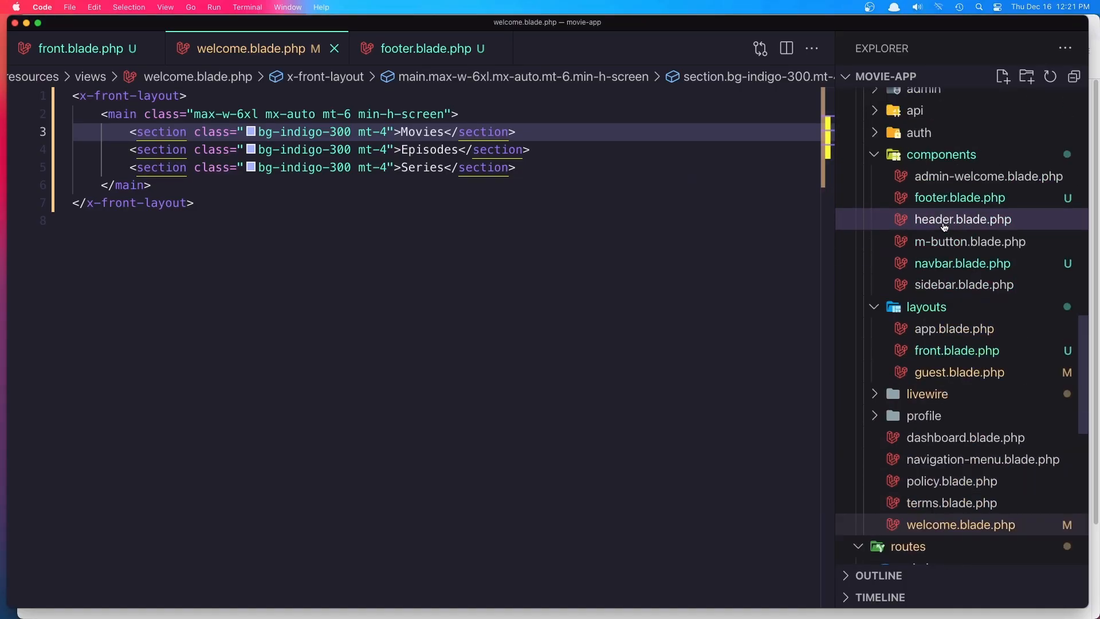
{"action": "left_click", "coordinate": [962, 263]}
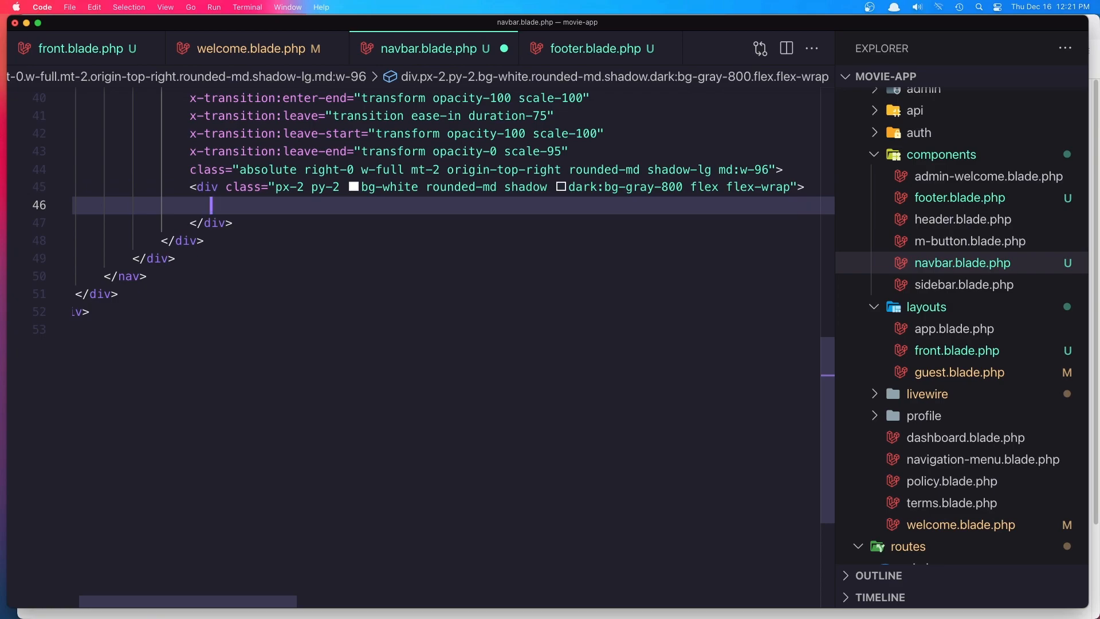
{"action": "type", "text": "@"}
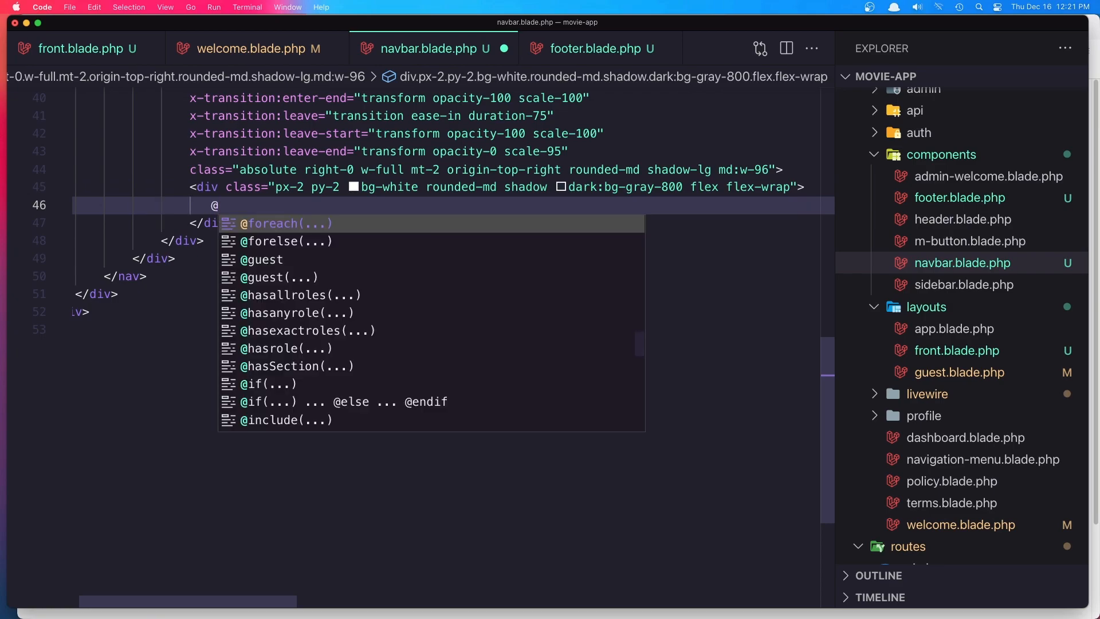
{"action": "left_click", "coordinate": [285, 223]}
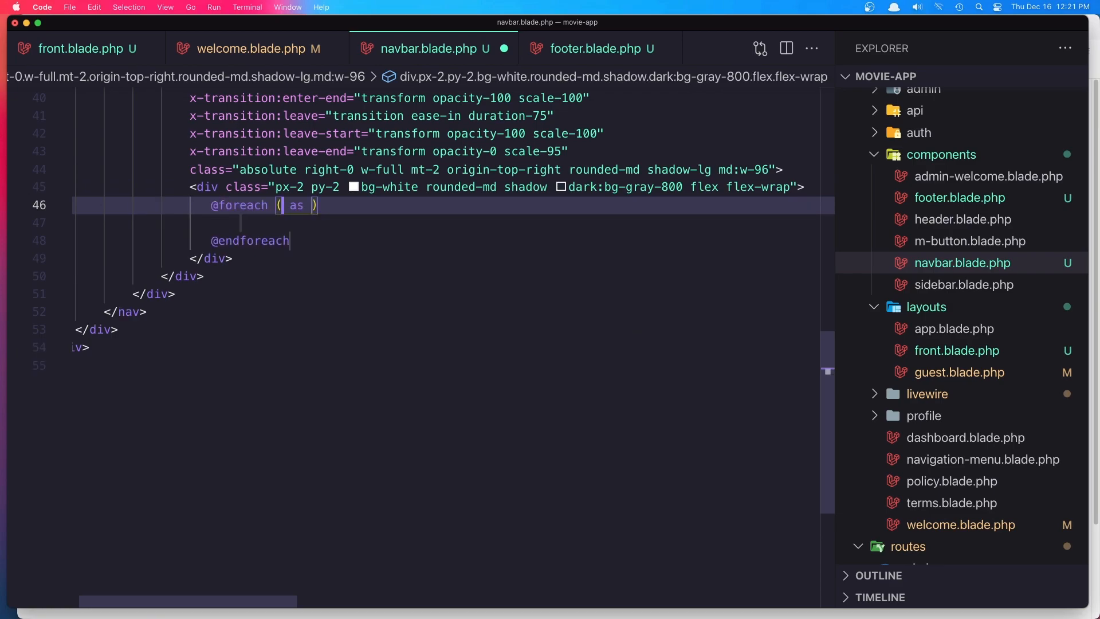
{"action": "type", "text": "A"}
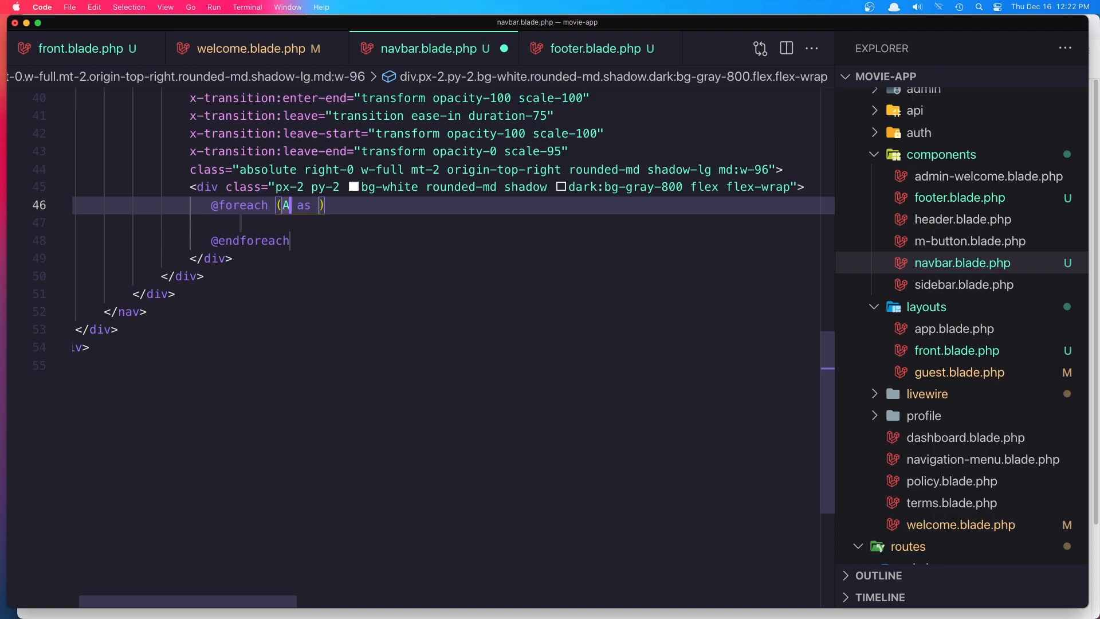
{"action": "type", "text": "p\\M"}
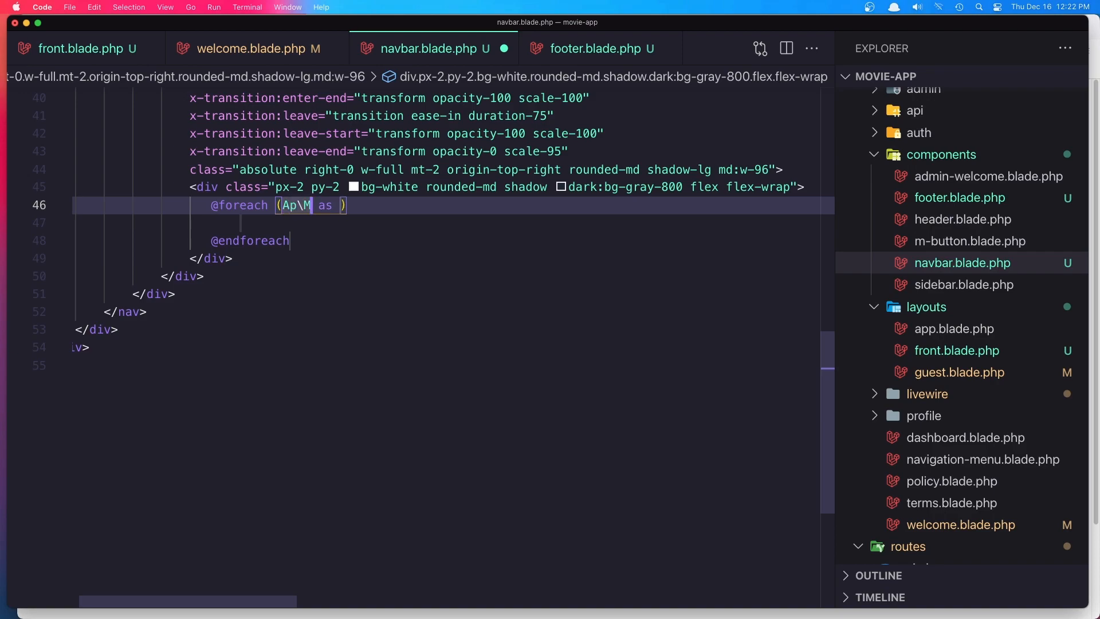
{"action": "type", "text": "odels\\M"}
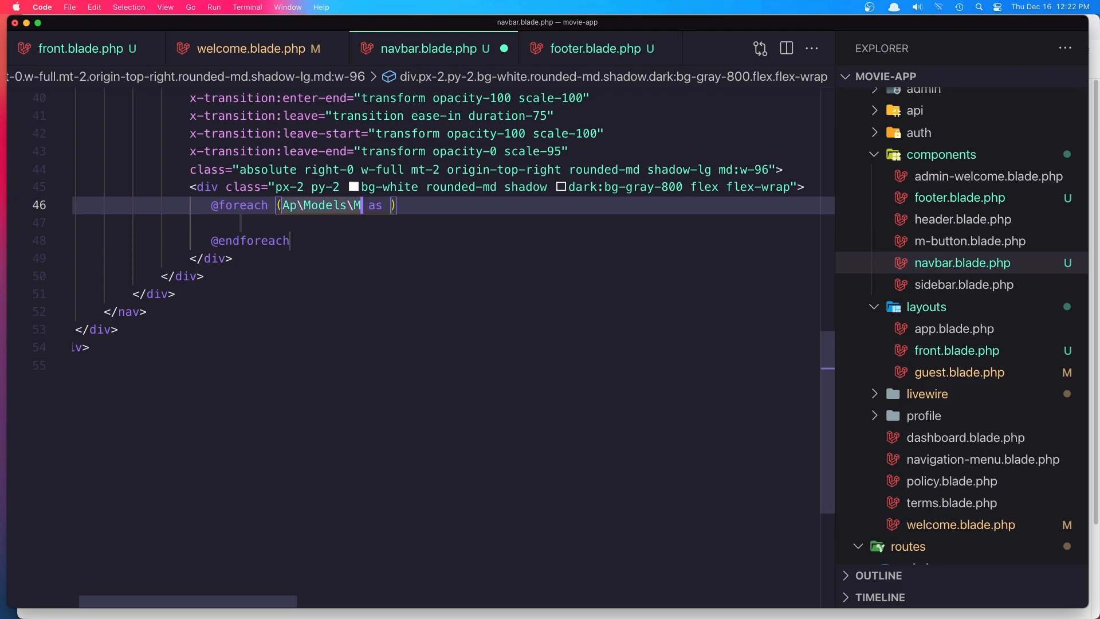
{"action": "key", "text": "Backspace"}
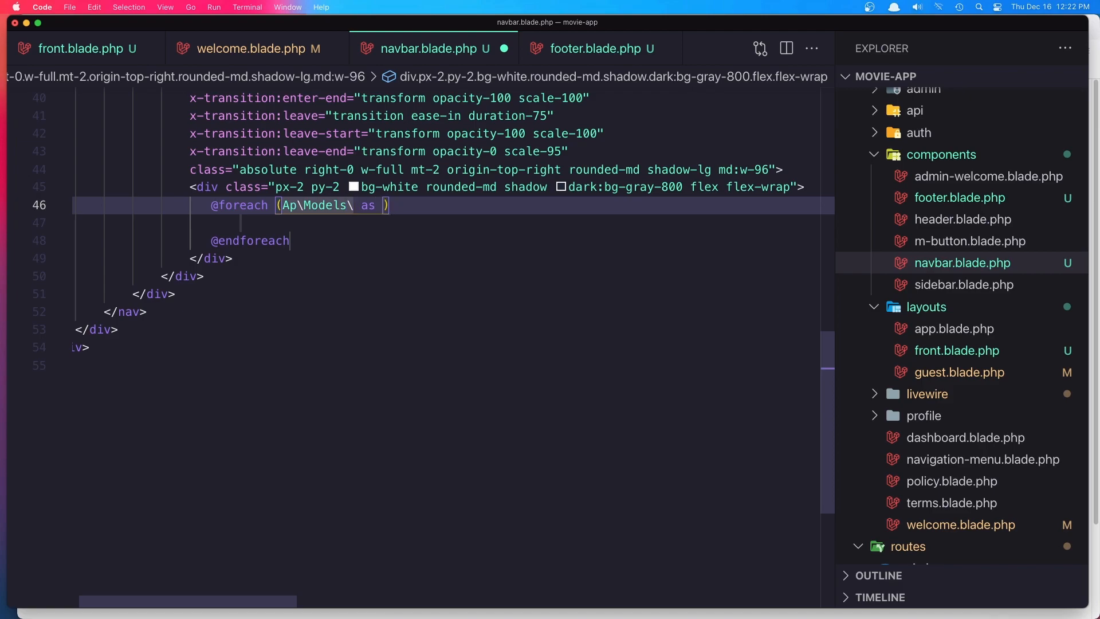
{"action": "type", "text": "Genre::"}
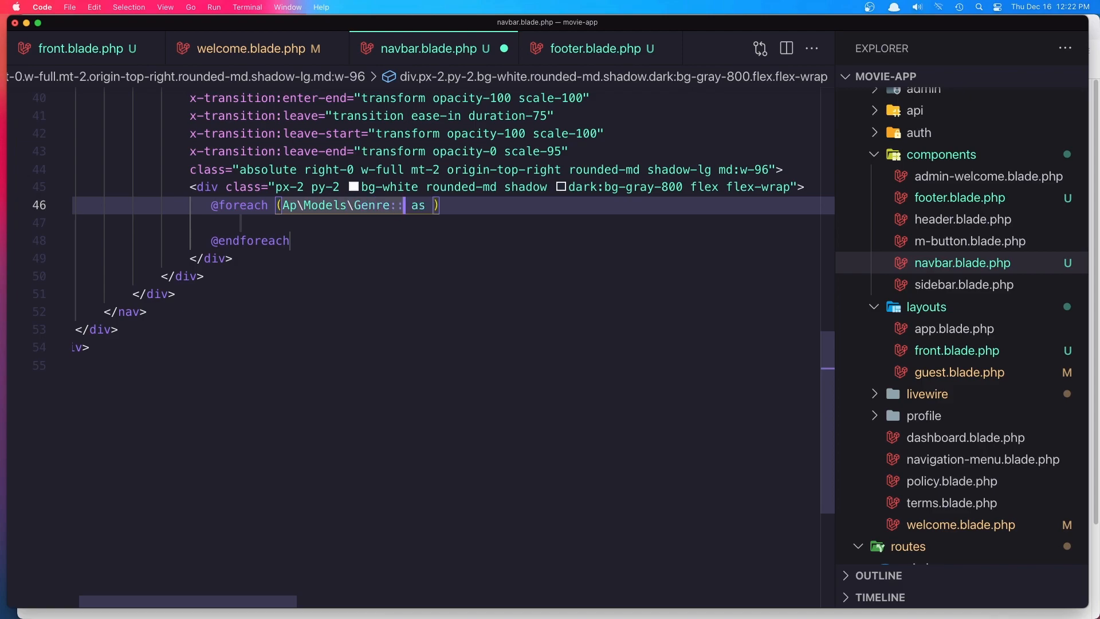
{"action": "type", "text": "all()"}
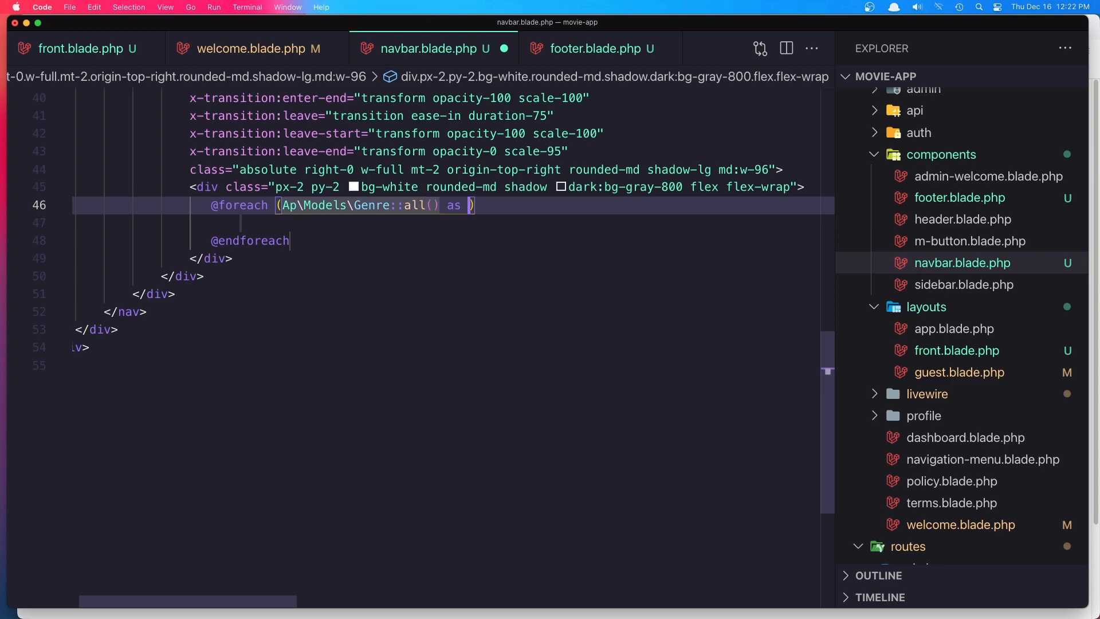
{"action": "type", "text": "$gen"}
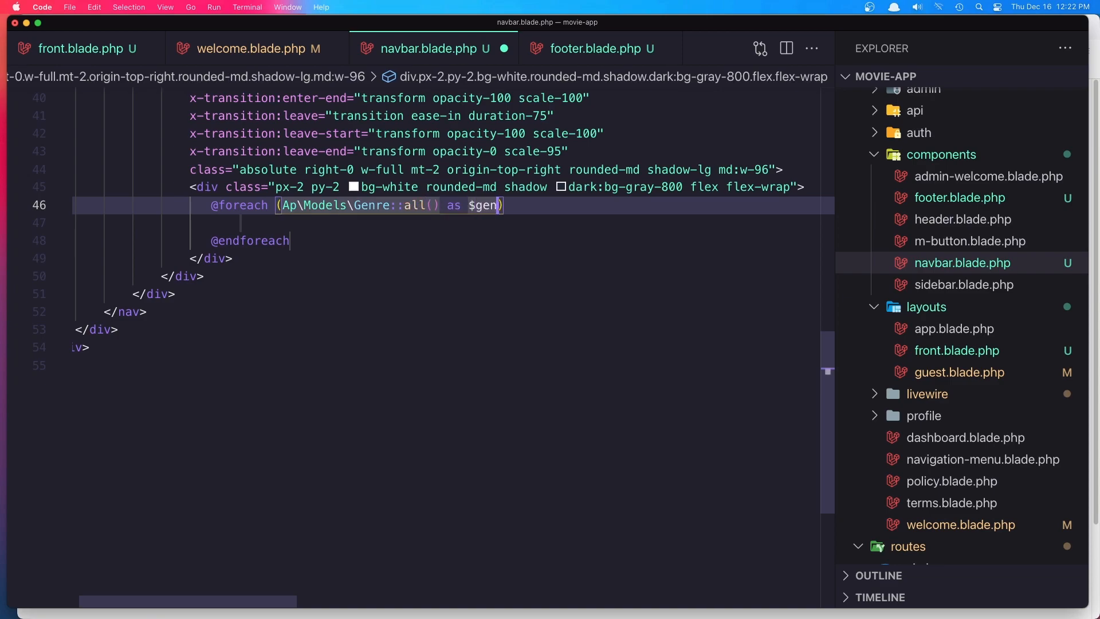
{"action": "type", "text": "re"}
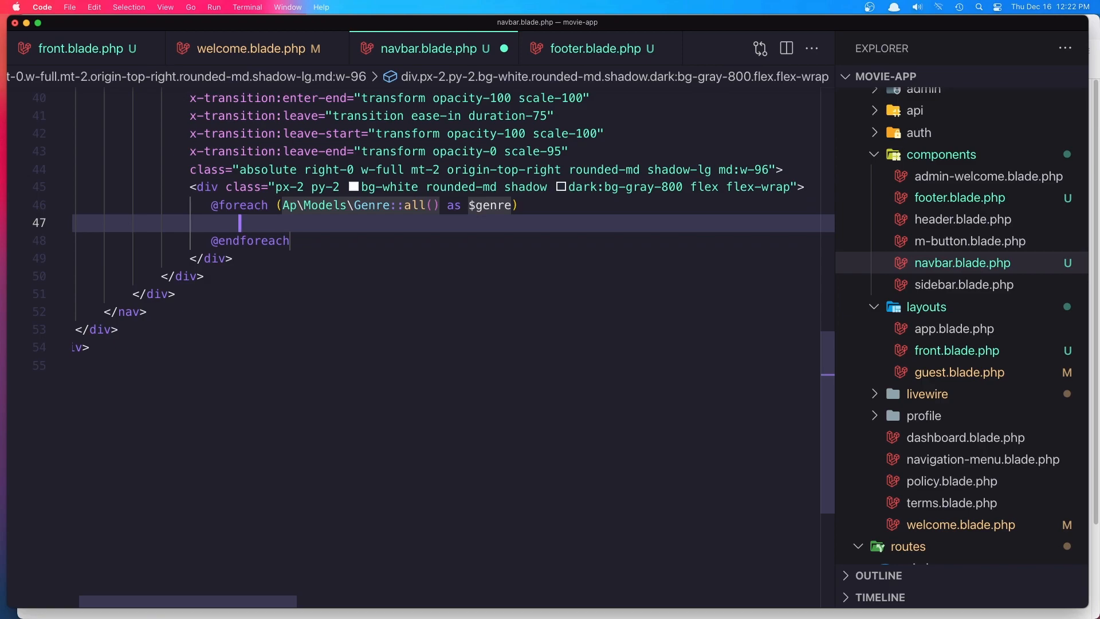
Output each genre as a styled <a> link echoing {{ $genre->title }}.
{"action": "type", "text": "<a class=\"text-sm p-2 m-2 font-semibold bg-transparent rounded-lg dark:bg-transparent\" href=\"#\">Link #1</a>"}
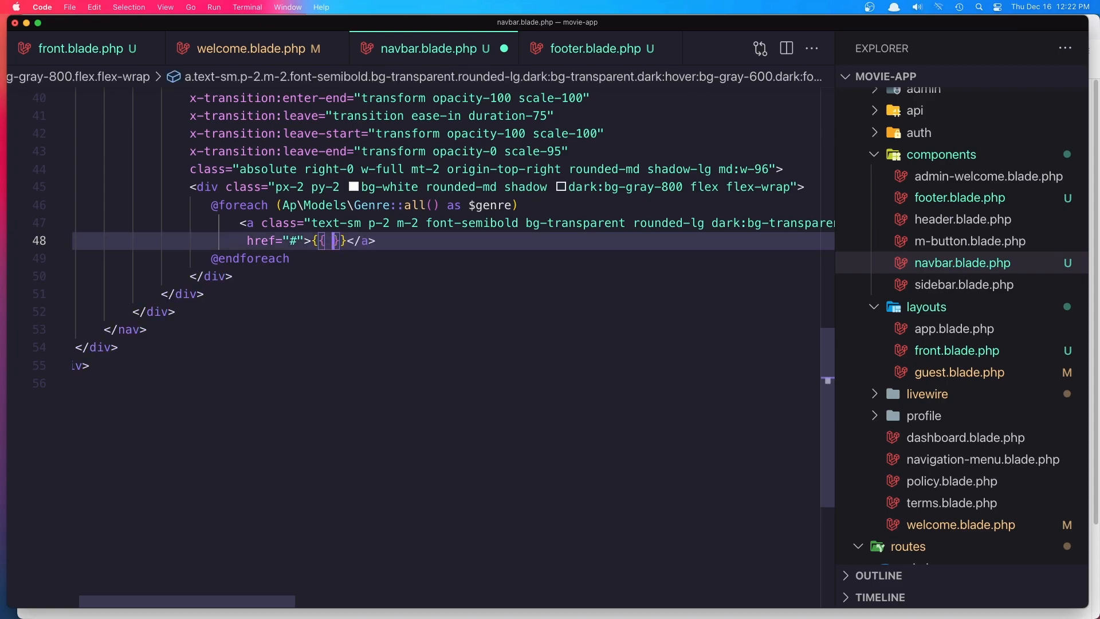
{"action": "type", "text": "$genre"}
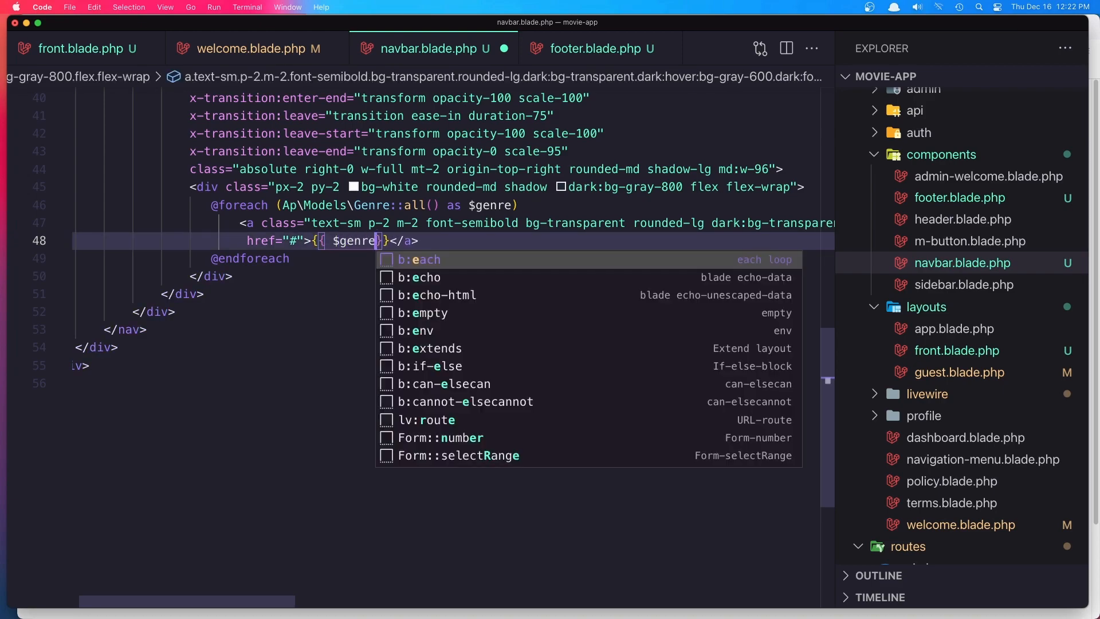
{"action": "type", "text": "->title"}
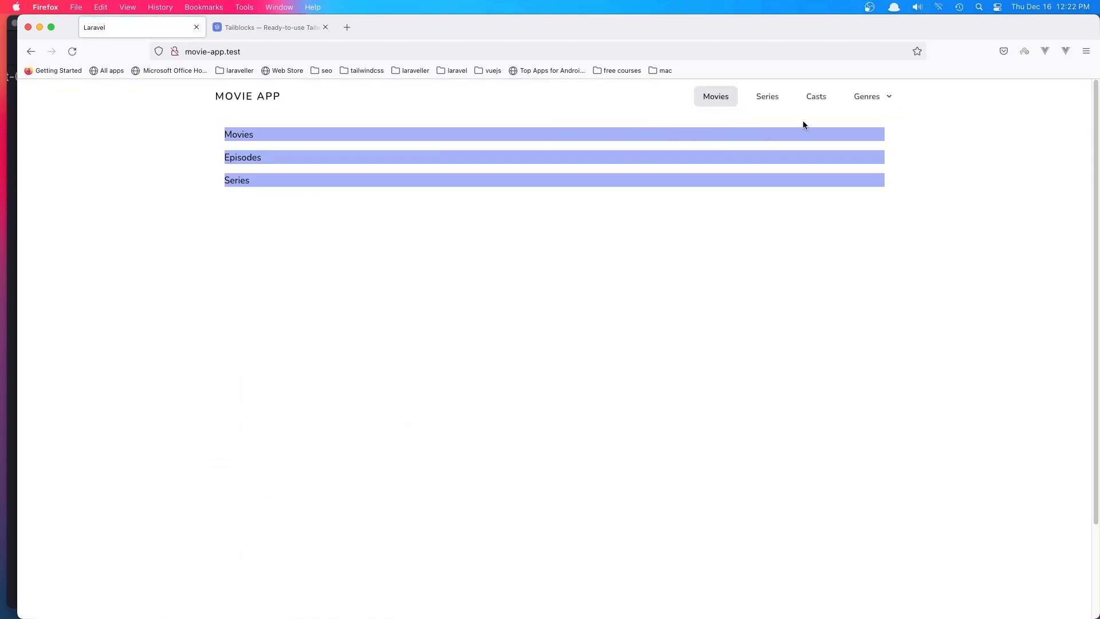
Expand the Genres dropdown to confirm Action, Adventure, Animation, Comedy and Crime appear.
{"action": "left_click", "coordinate": [869, 97]}
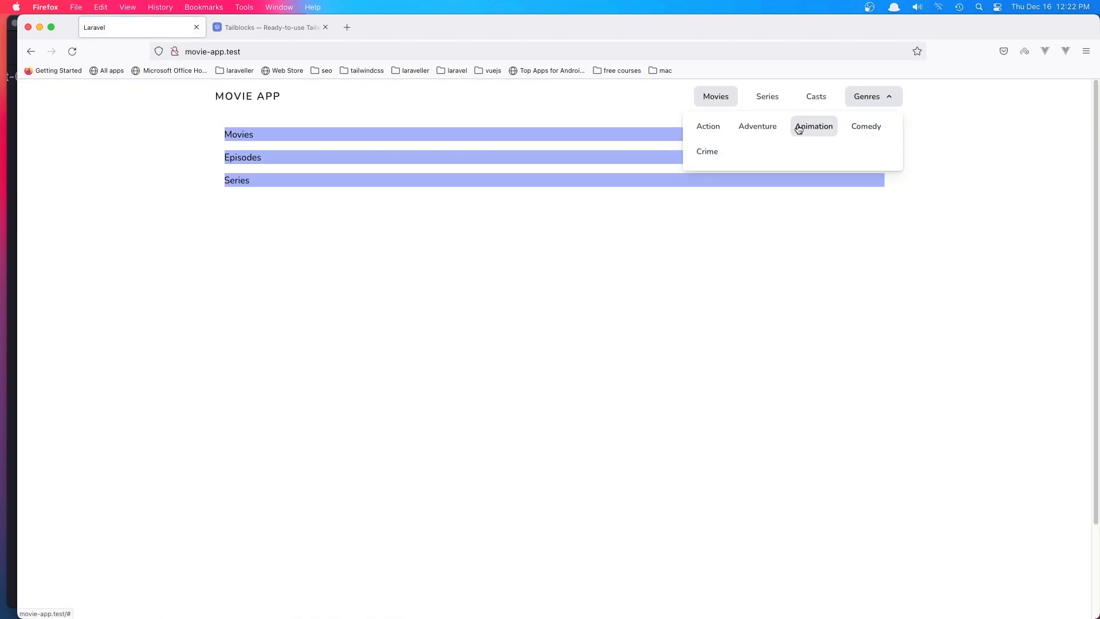
{"action": "mouse_move", "coordinate": [758, 126]}
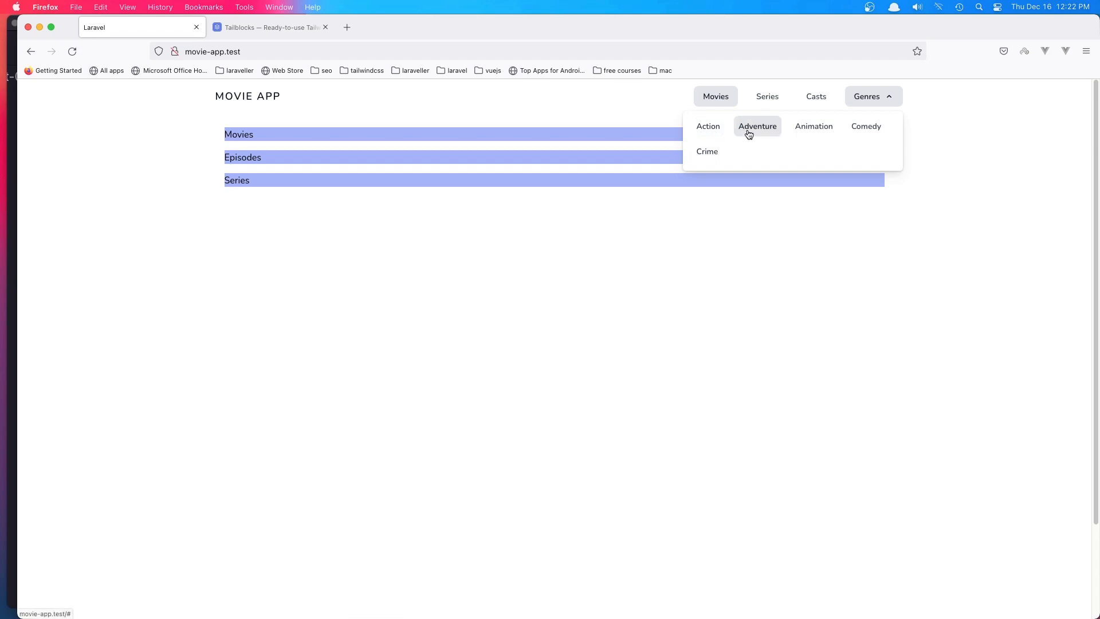
{"action": "left_click", "coordinate": [868, 96]}
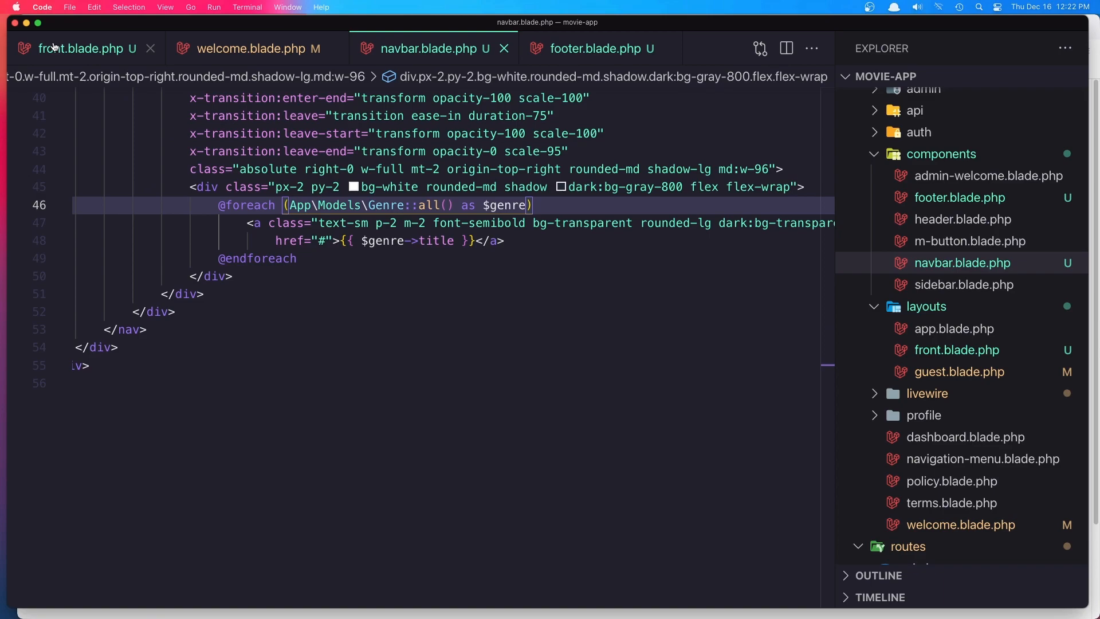
Add class="dark" to the html tag in front.blade.php and check the dark navbar.
{"action": "left_click", "coordinate": [80, 48]}
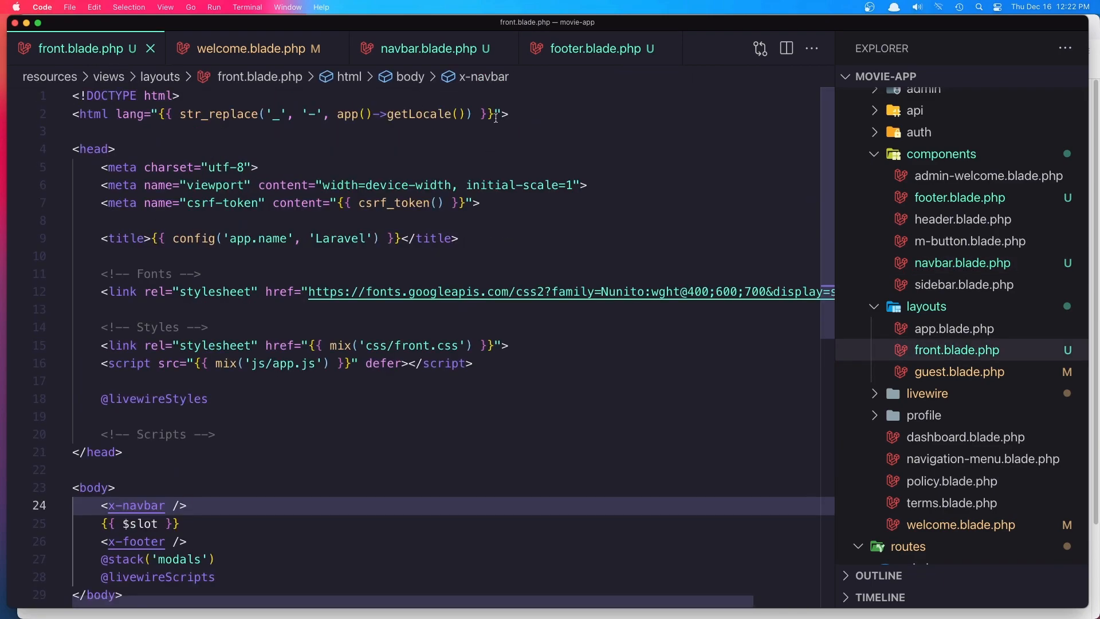
{"action": "type", "text": "class=\""}
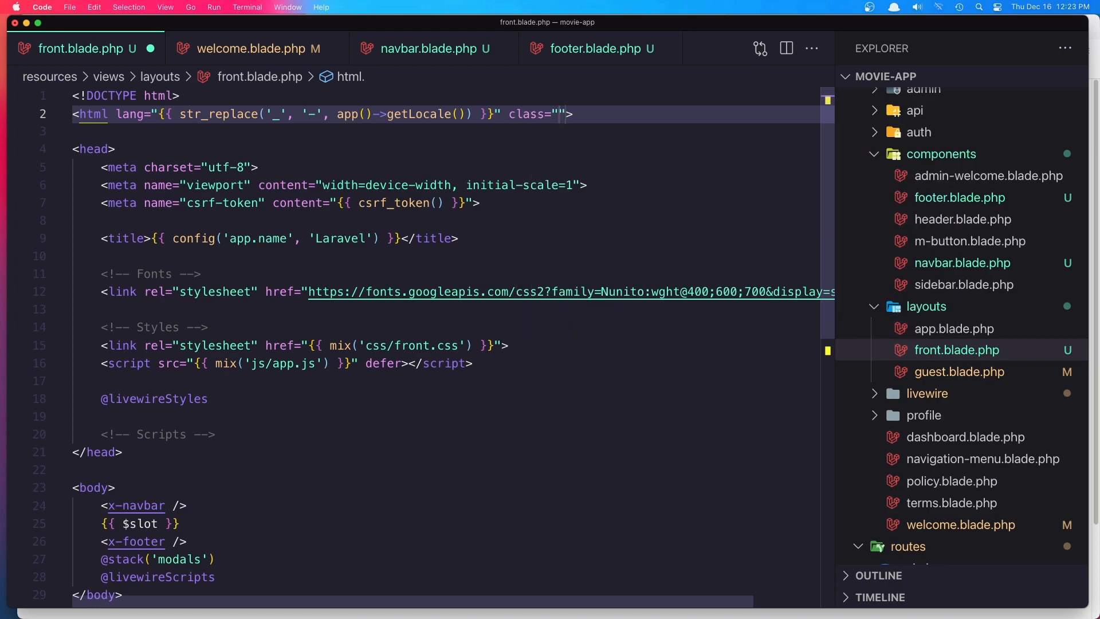
{"action": "type", "text": "dark"}
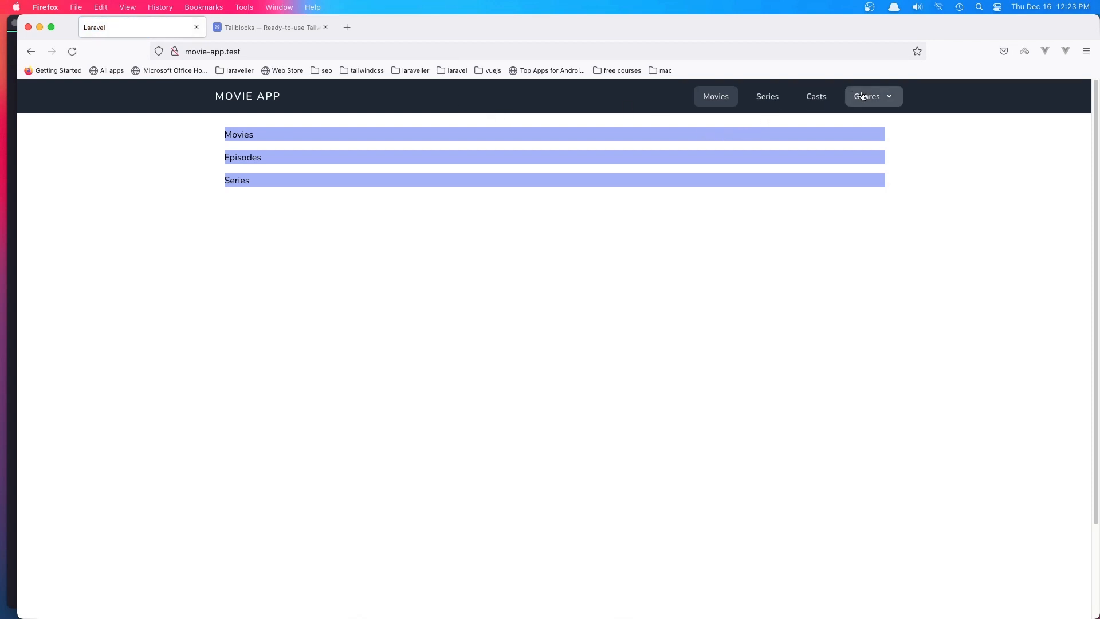
{"action": "left_click", "coordinate": [873, 97]}
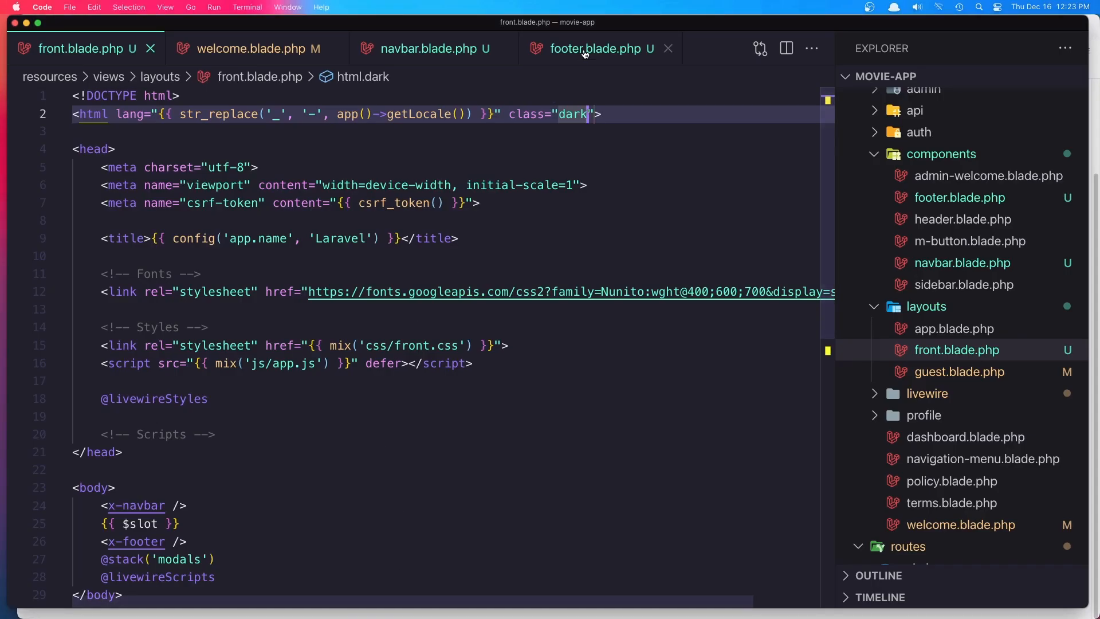
In footer.blade.php add dark:text-gray-200 to the footer and dark:text-gray-50 to the title link.
{"action": "left_click", "coordinate": [595, 48]}
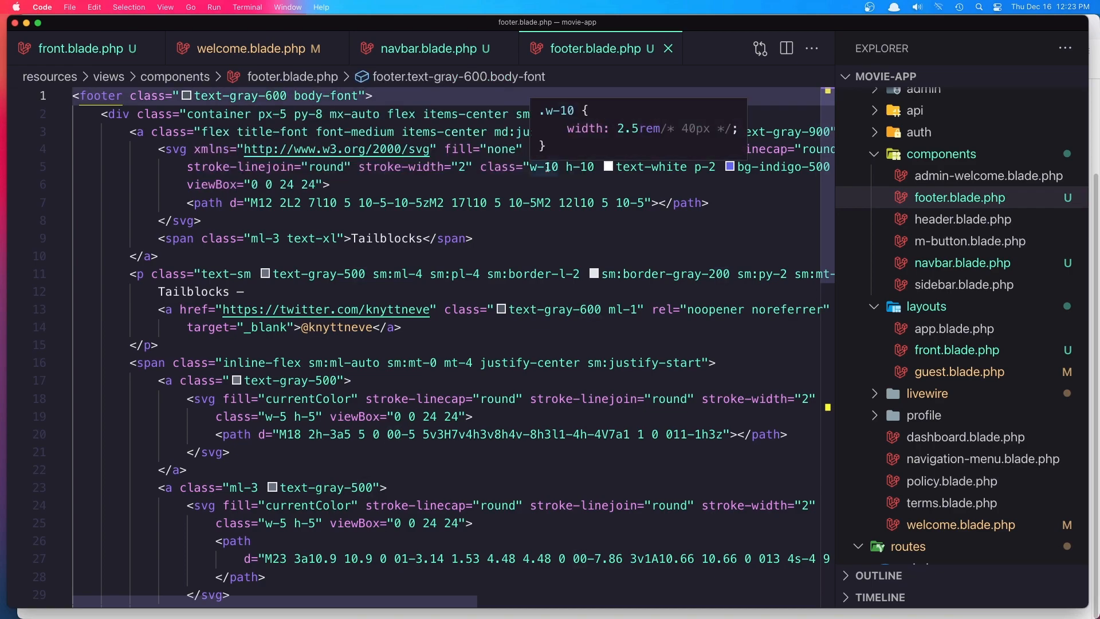
{"action": "type", "text": "dark:text-gray-200"}
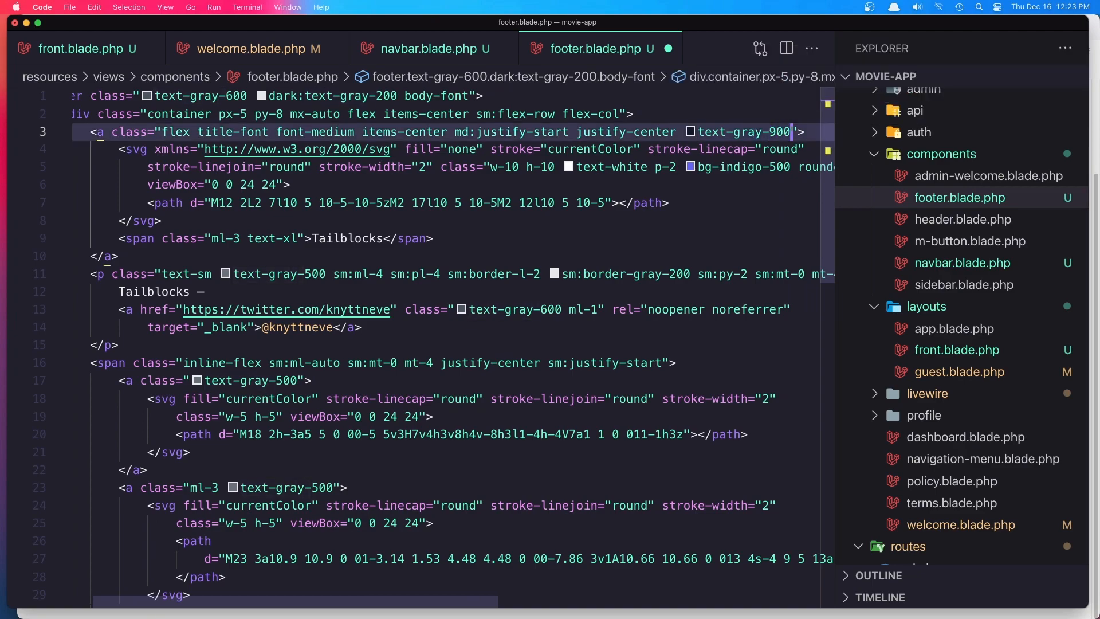
{"action": "type", "text": "d"}
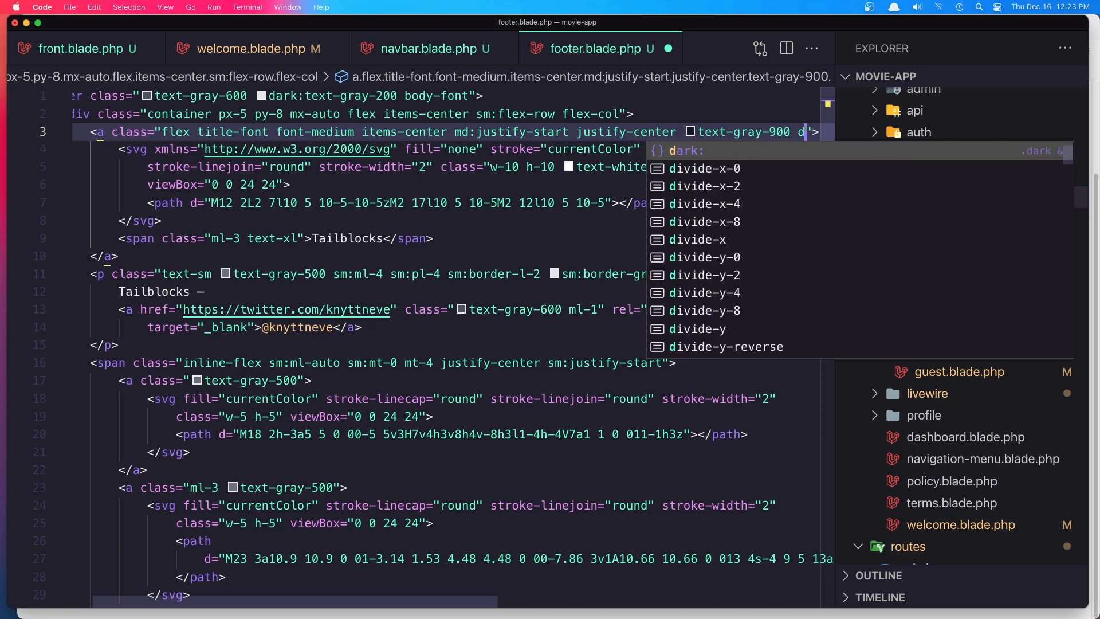
{"action": "type", "text": "ark:"}
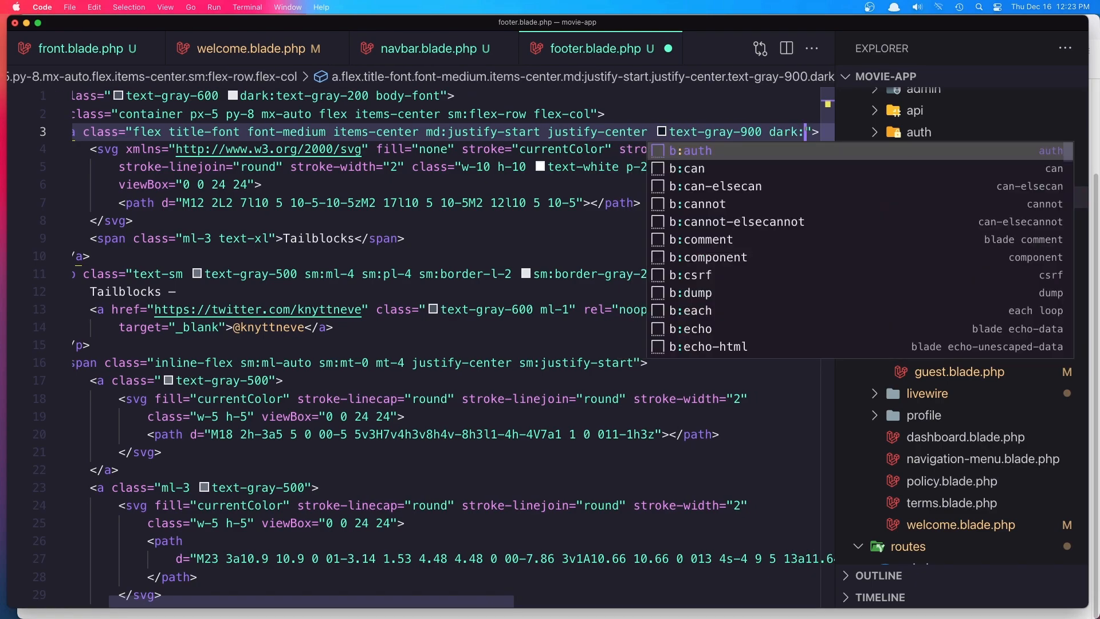
{"action": "type", "text": "text-gray-50"}
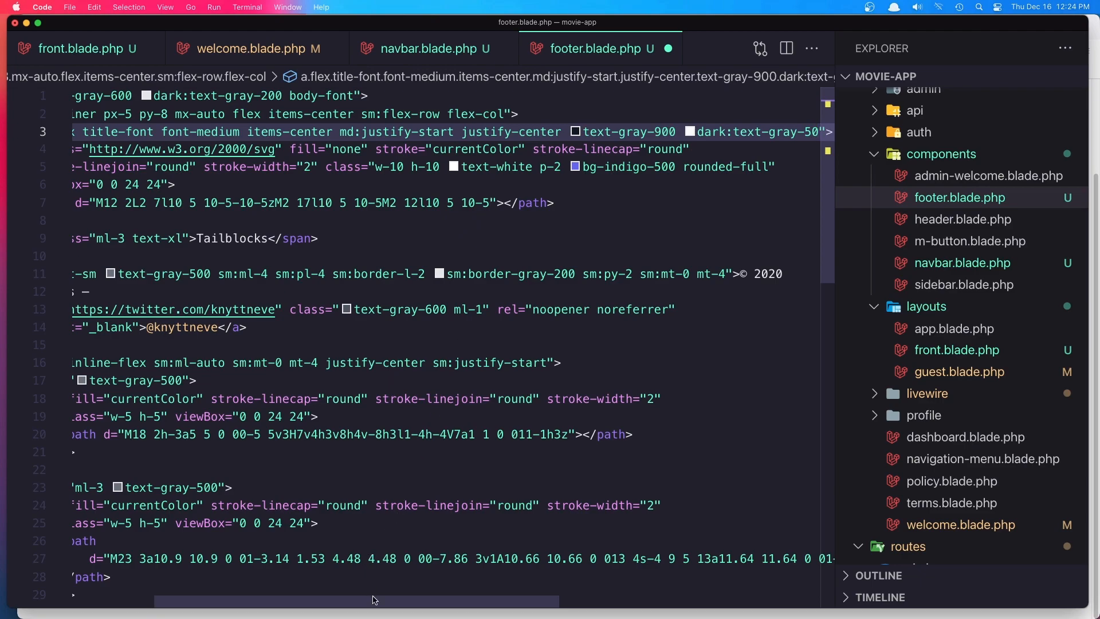
{"action": "scroll", "scroll_direction": "left", "scroll_amount": 3}
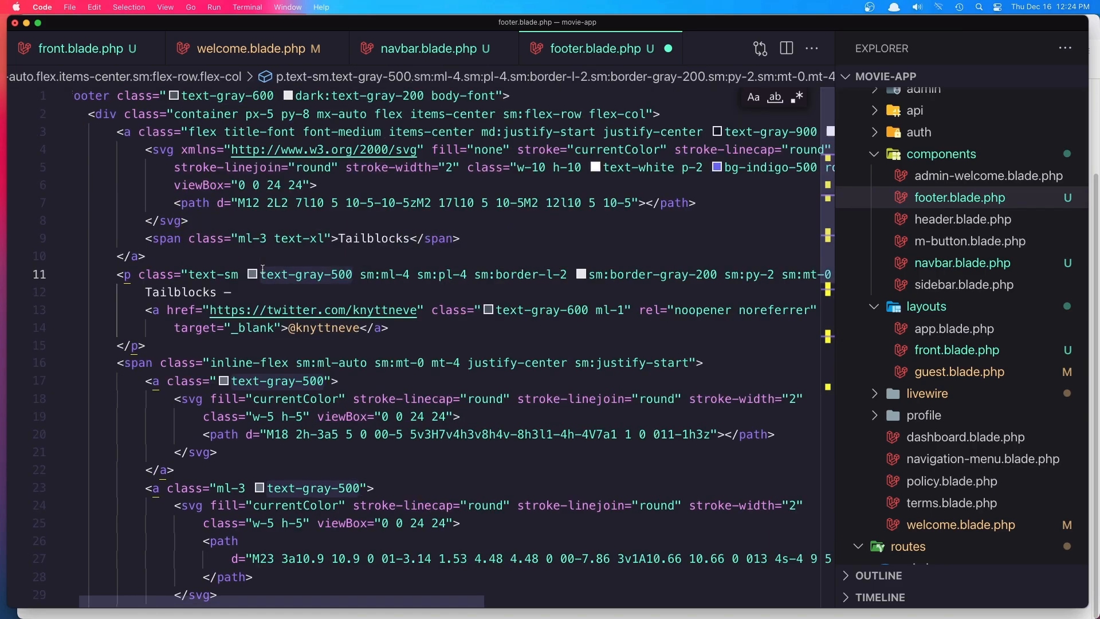
Add dark:text-gray-100 to the copyright and icon links and dark:bg-gray-800 to the footer.
{"action": "scroll", "scroll_direction": "down", "scroll_amount": 3}
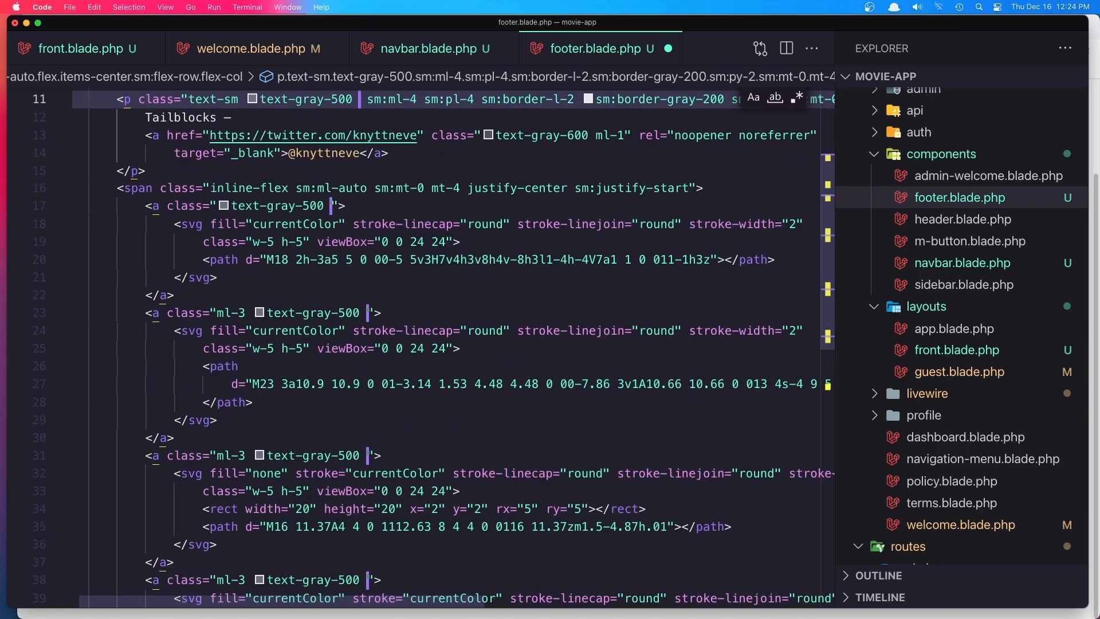
{"action": "type", "text": "dark:"}
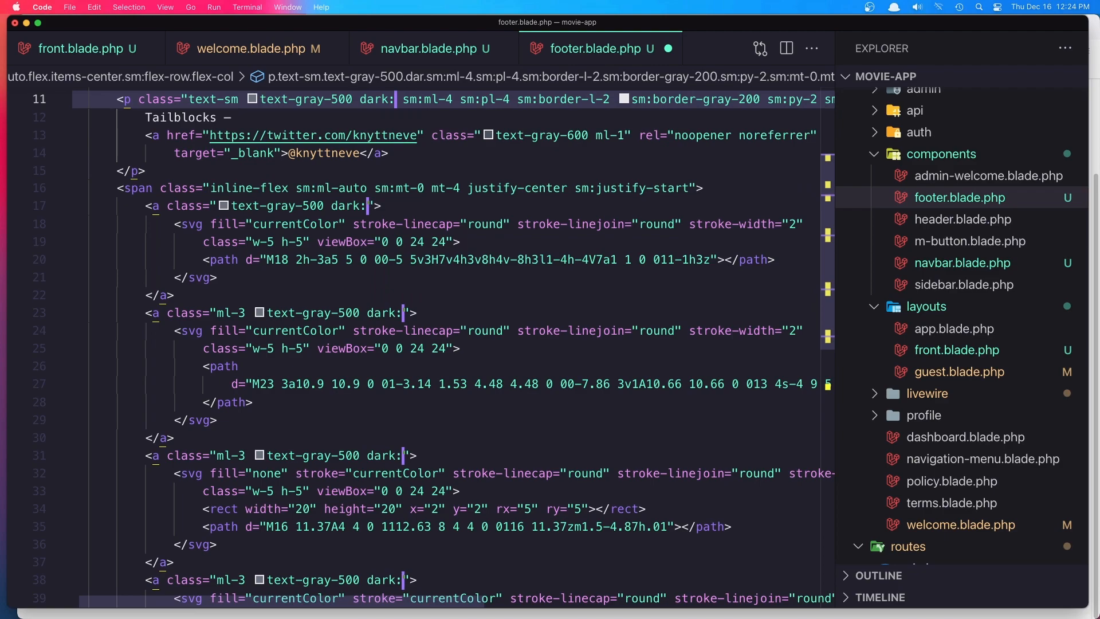
{"action": "type", "text": "text-gray-100"}
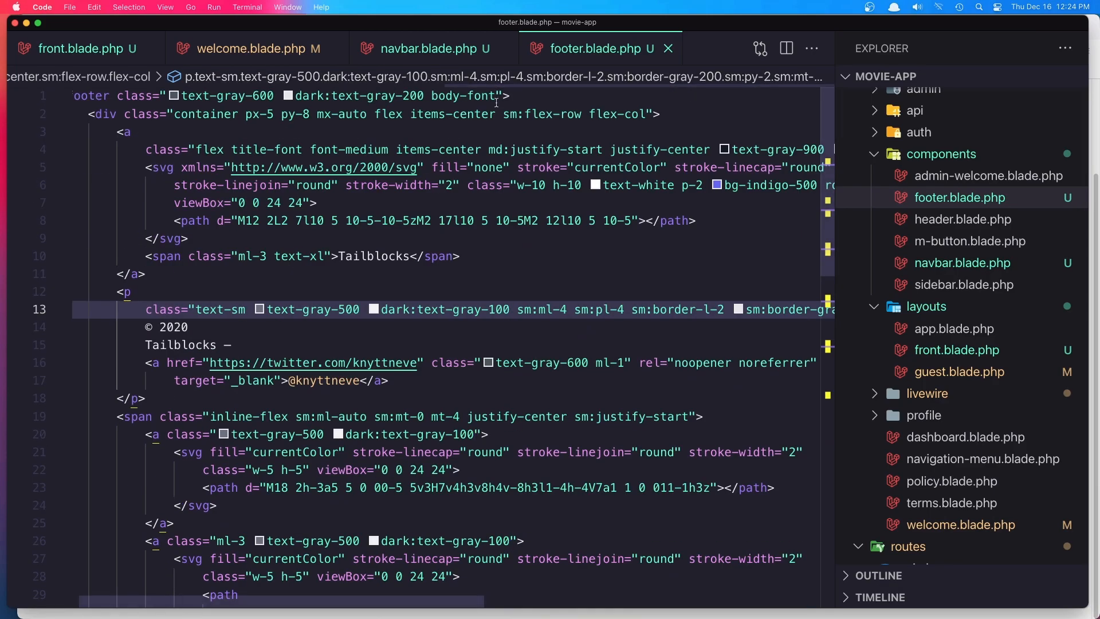
{"action": "type", "text": "dark:b"}
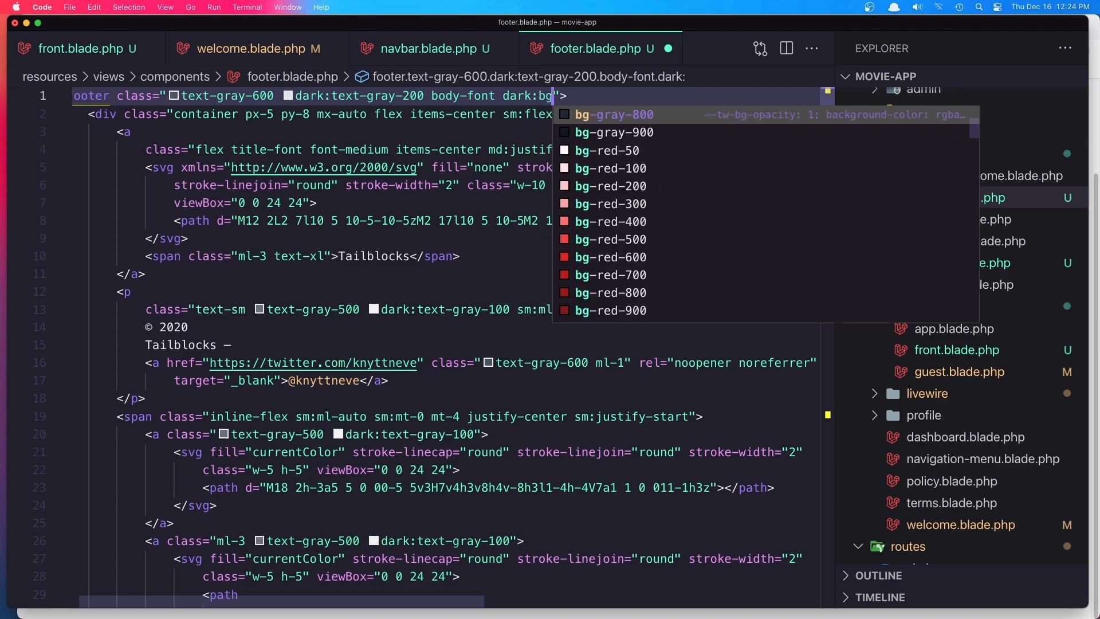
{"action": "type", "text": "gra"}
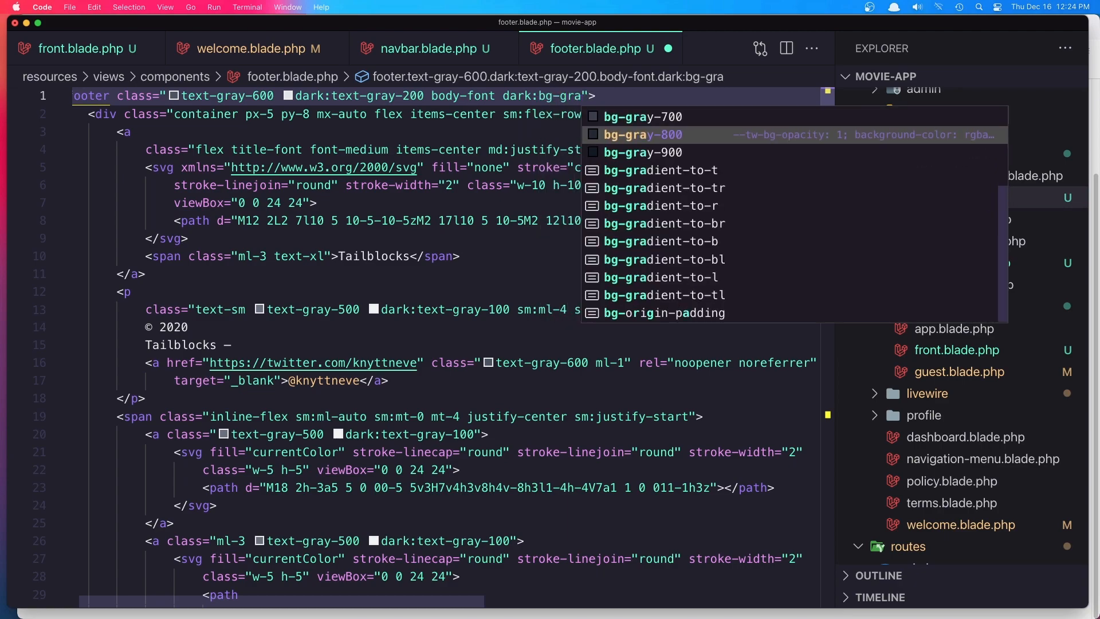
{"action": "left_click", "coordinate": [642, 134]}
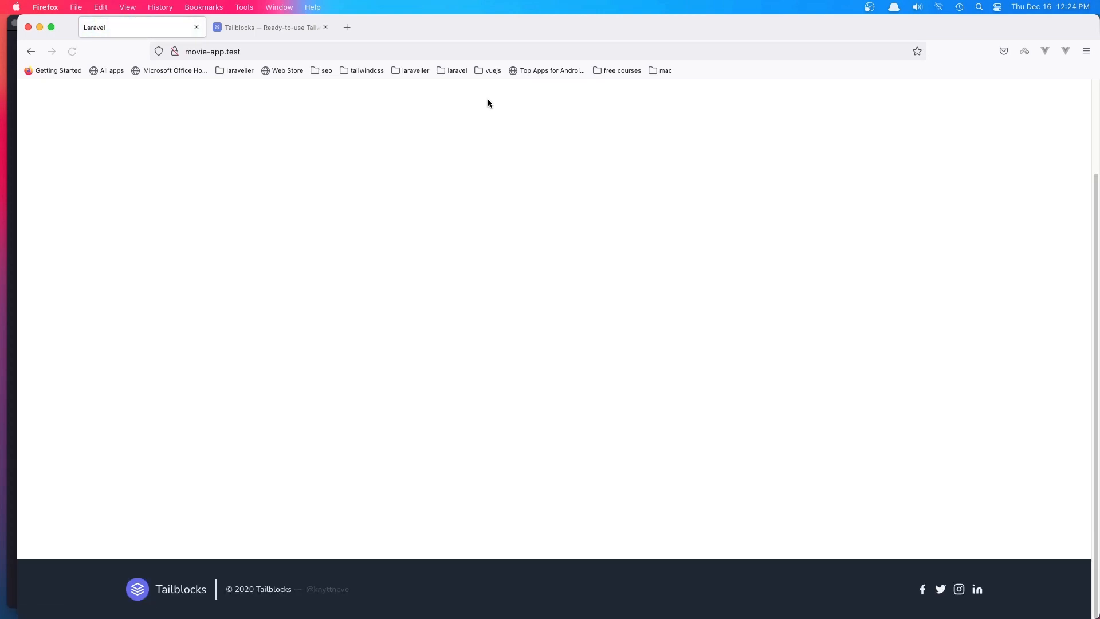
{"action": "mouse_move", "coordinate": [1021, 617]}
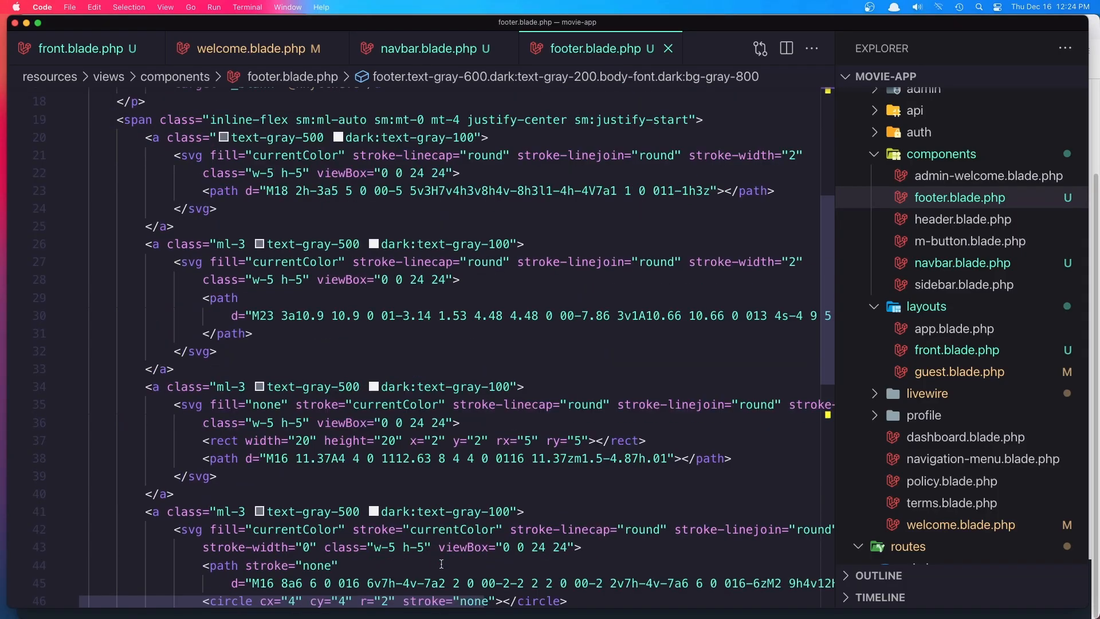
Give the footer's twitter handle link a light gray dark:text- colour from the suggestions.
{"action": "scroll", "scroll_direction": "up", "scroll_amount": 3}
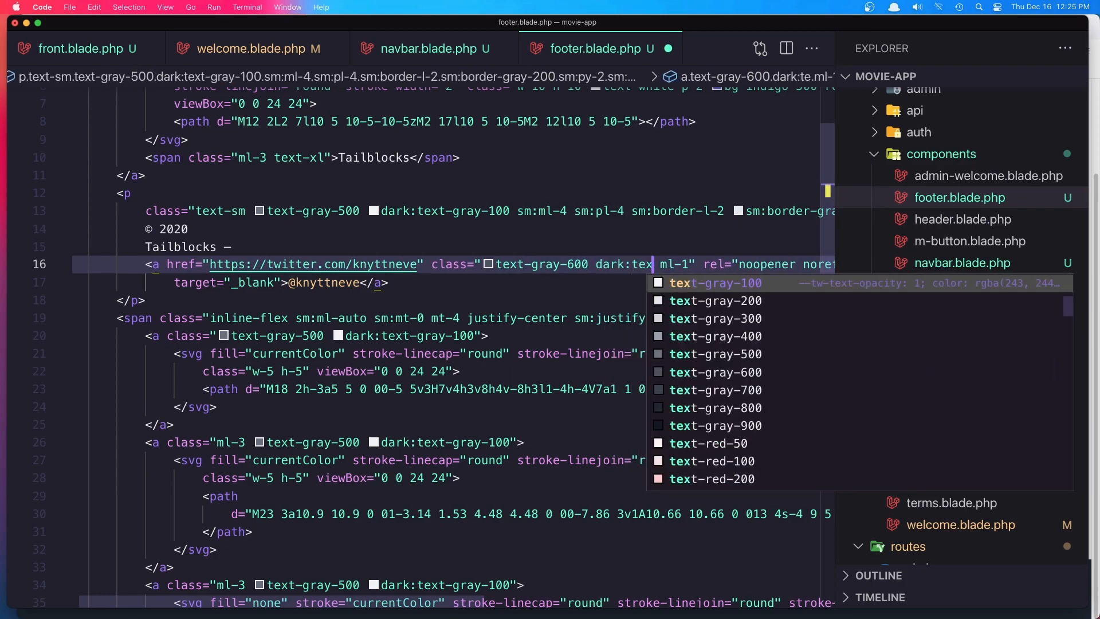
{"action": "left_click", "coordinate": [715, 283]}
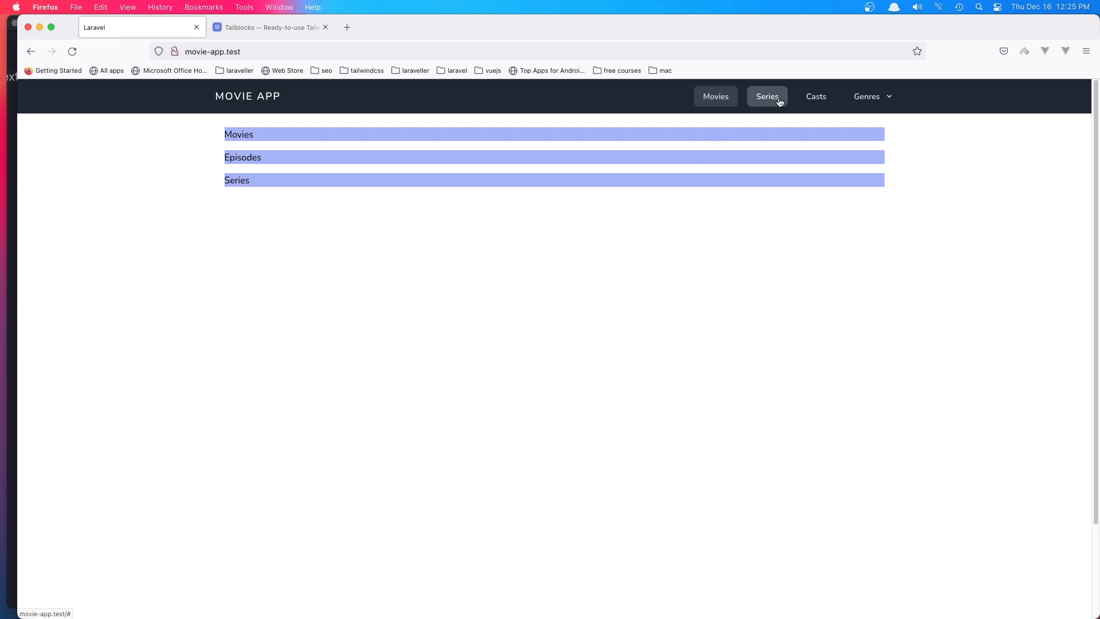
Reload the page and expand the navbar's genres list to check the hover styling.
{"action": "left_click", "coordinate": [868, 96]}
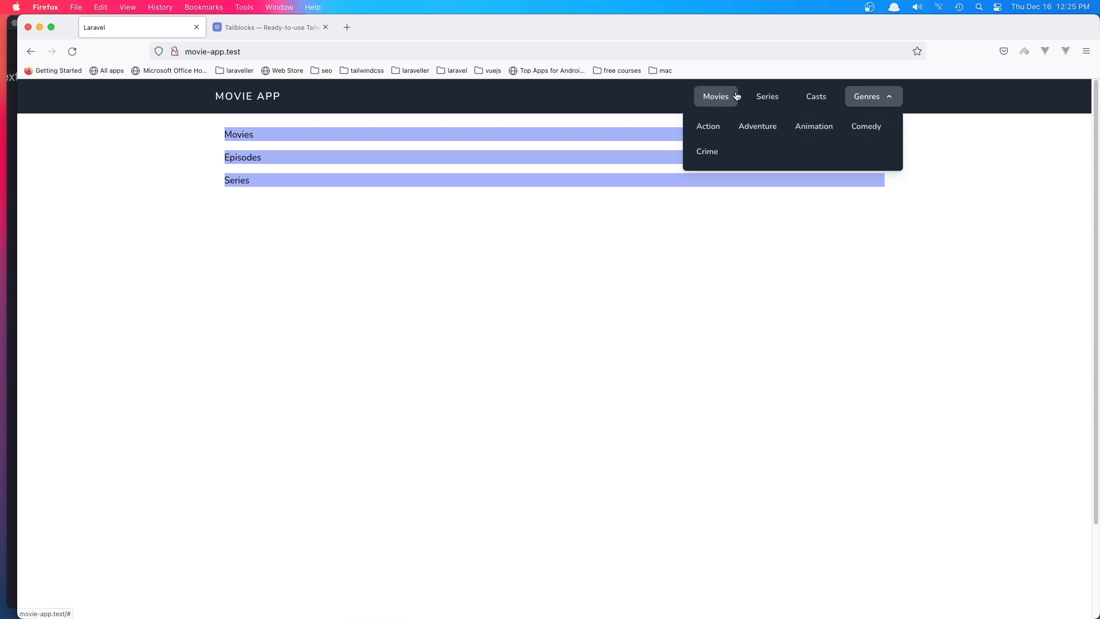
{"action": "mouse_move", "coordinate": [803, 233]}
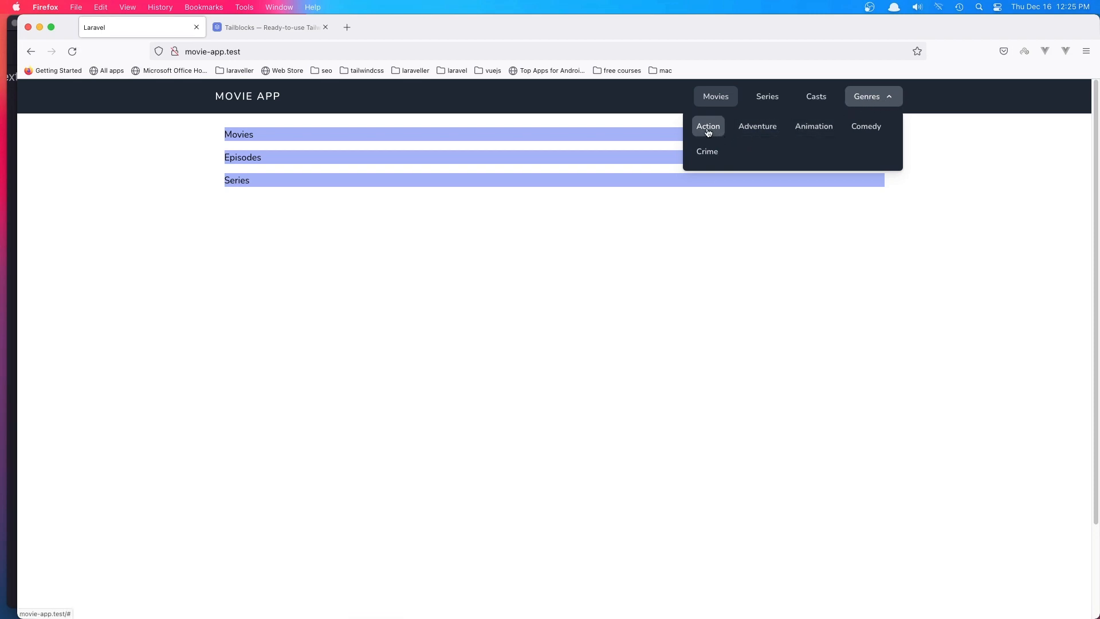
{"action": "mouse_move", "coordinate": [715, 134]}
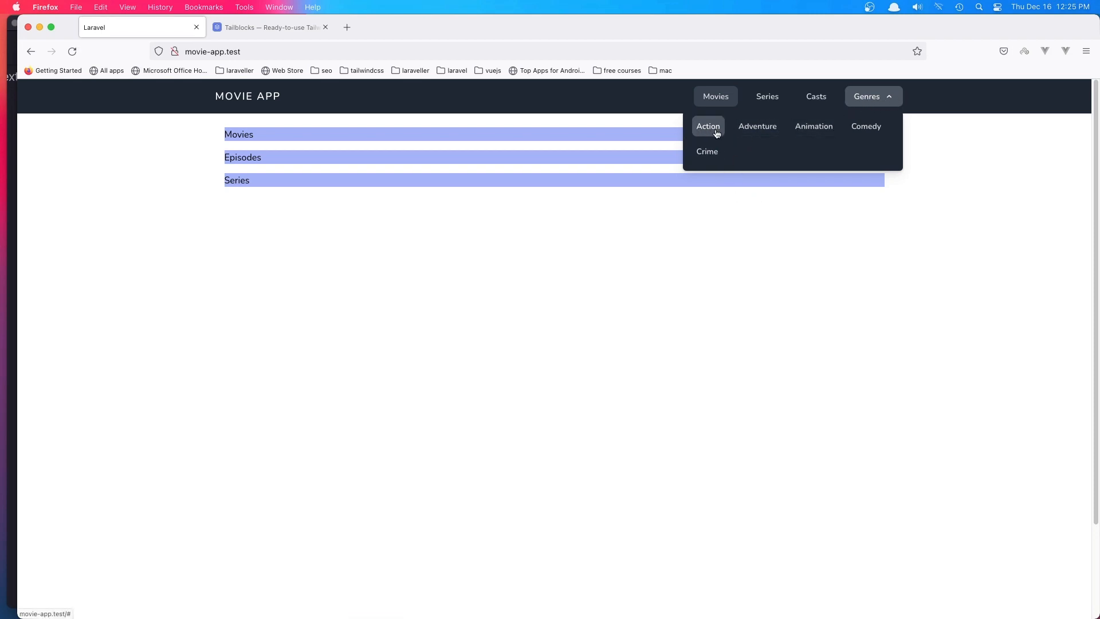